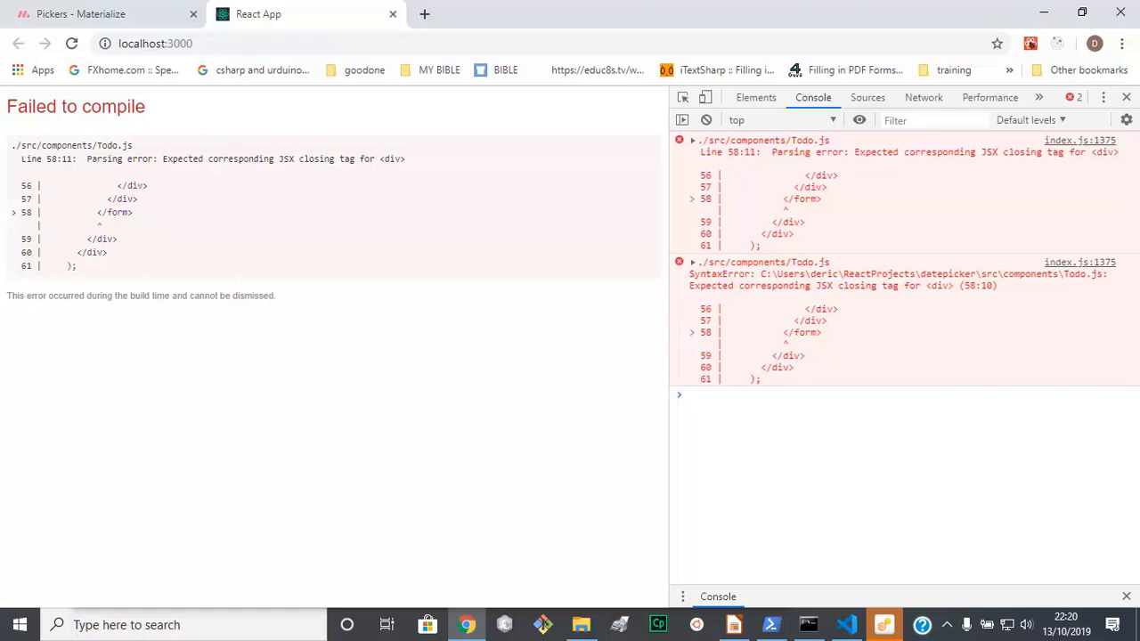
pyautogui.moveTo(790, 268)
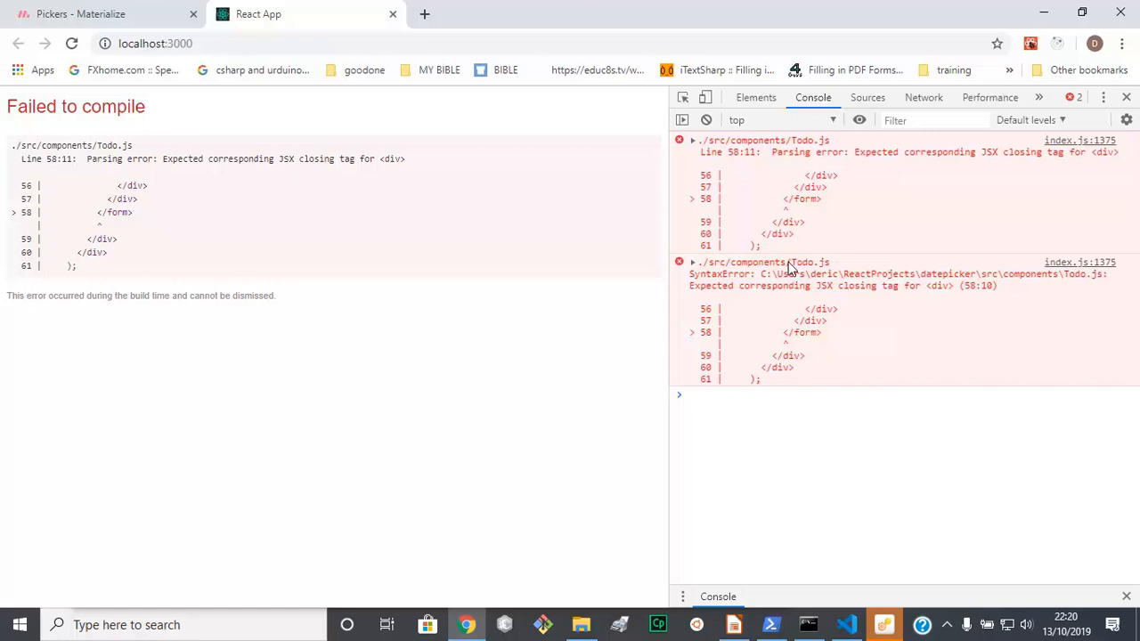
pyautogui.moveTo(797, 247)
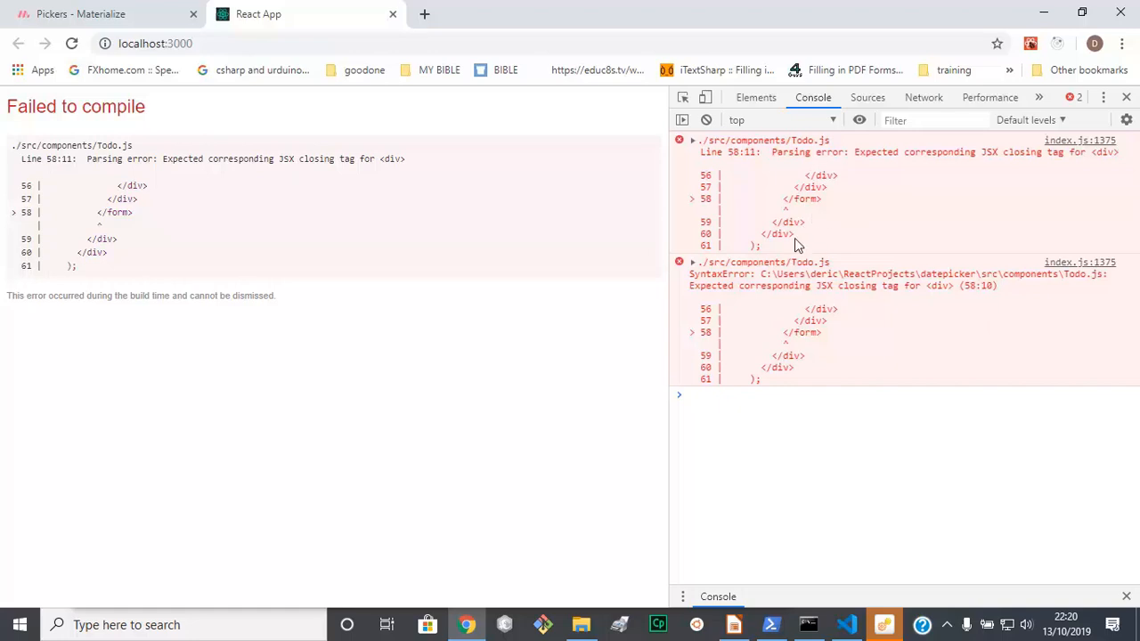
pyautogui.moveTo(785, 233)
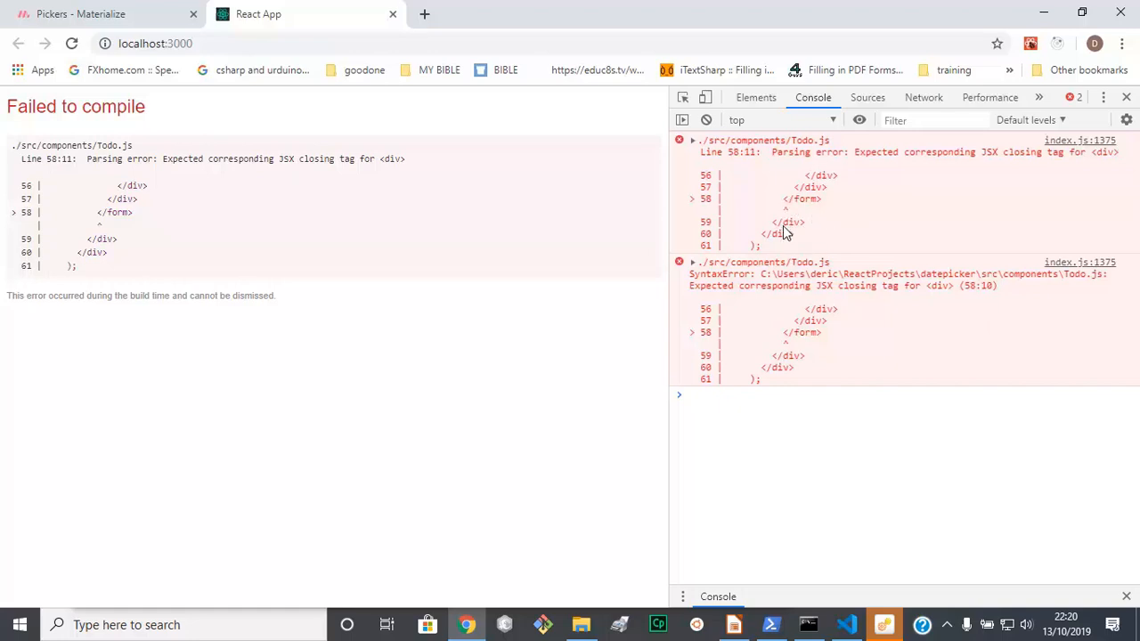
pyautogui.moveTo(811, 194)
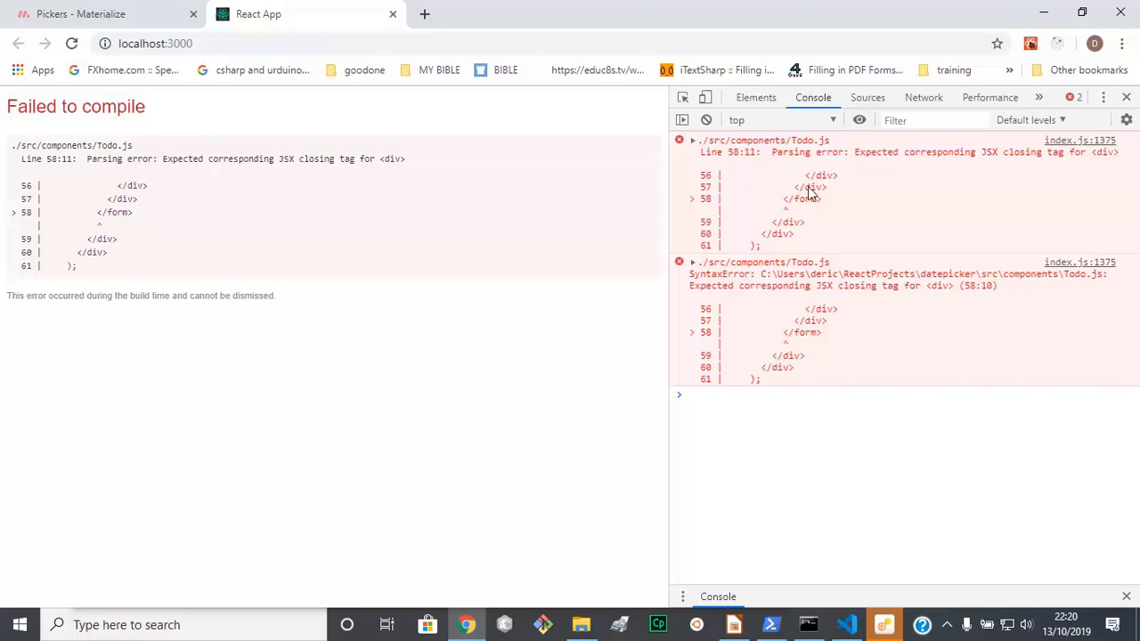
pyautogui.moveTo(841, 386)
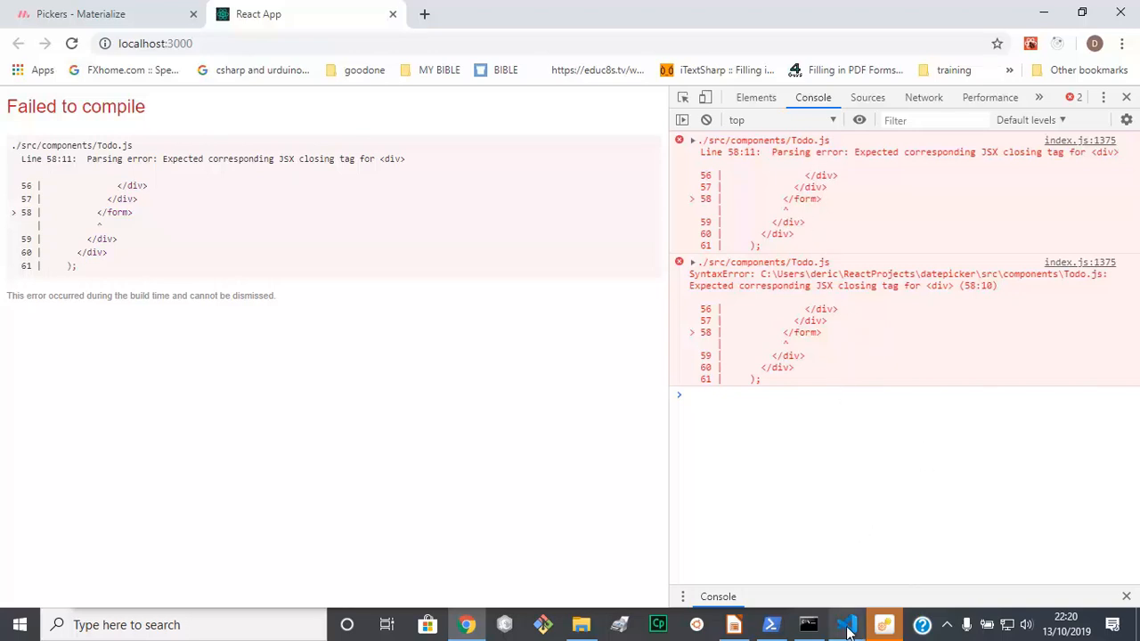
# Add the missing </div> on line 48 of Todo.js and switch both datepicker inputs to className
pyautogui.click(848, 625)
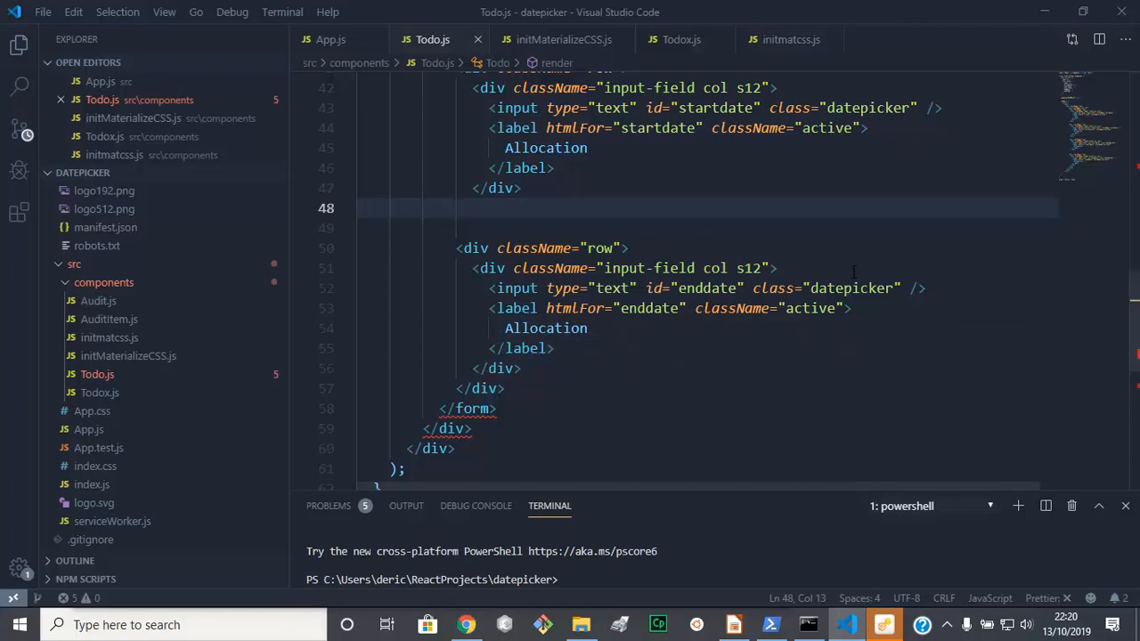
pyautogui.write('</')
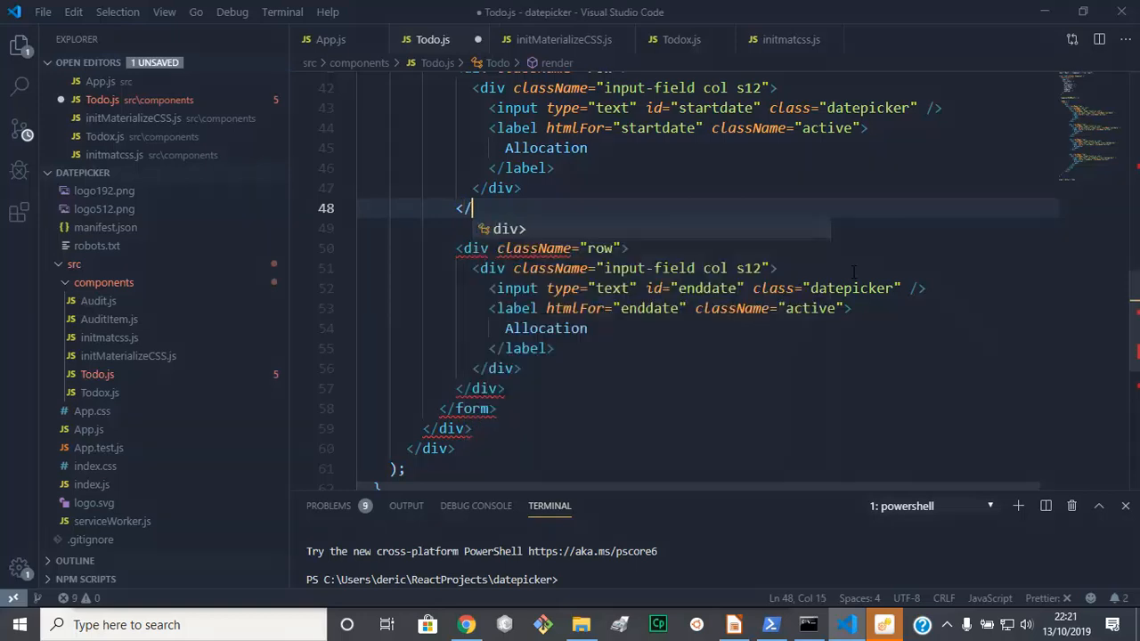
pyautogui.write('div')
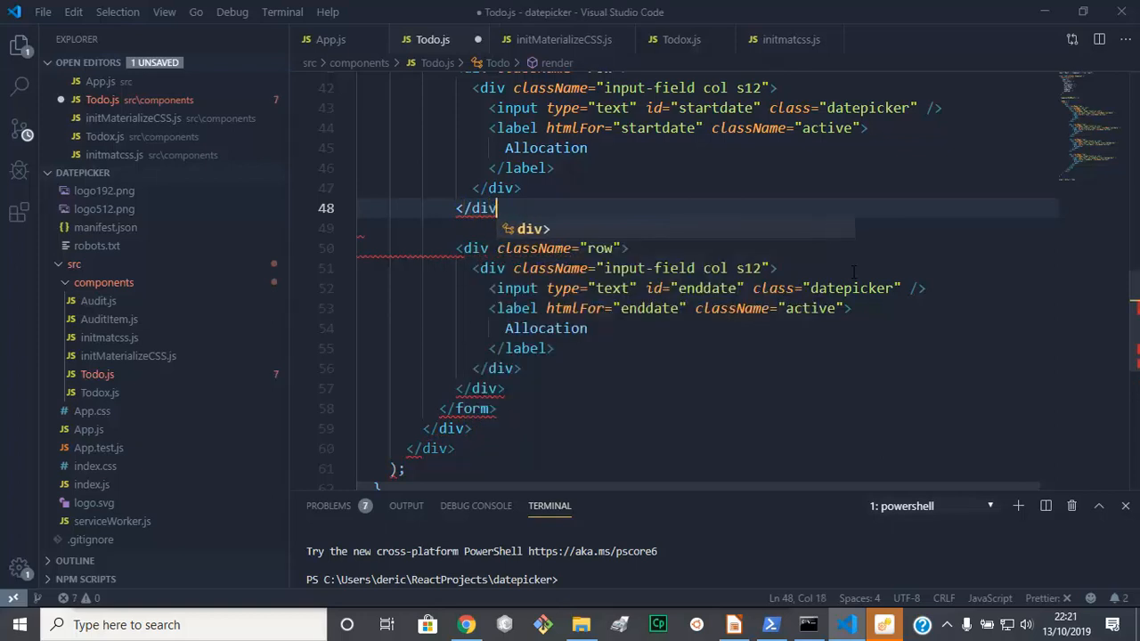
pyautogui.write('>')
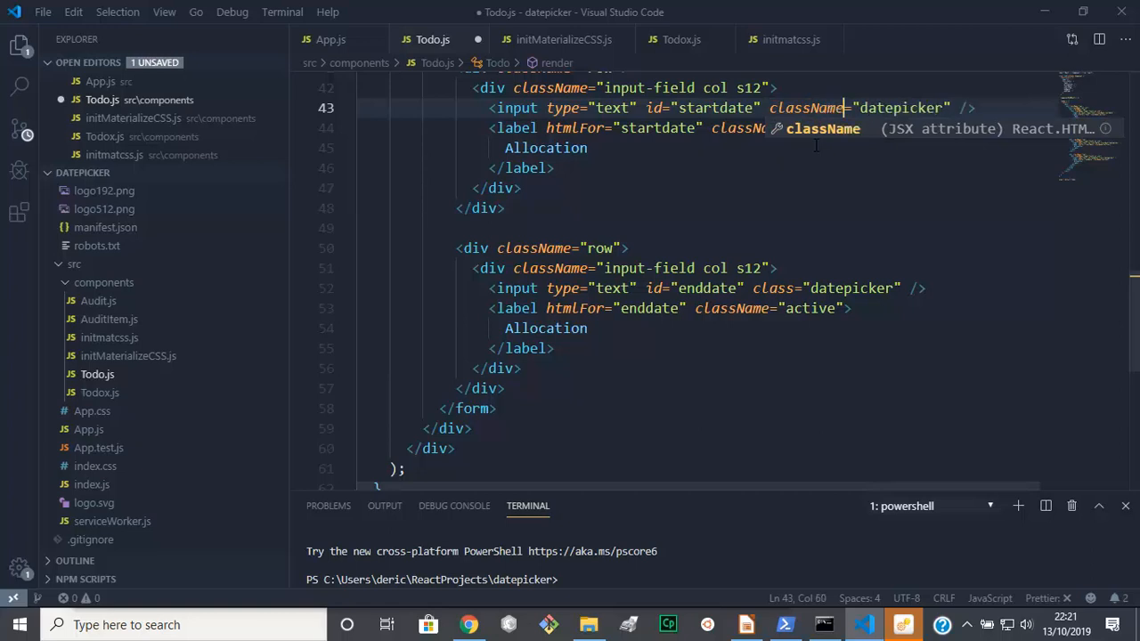
pyautogui.moveTo(827, 265)
pyautogui.write('Name')
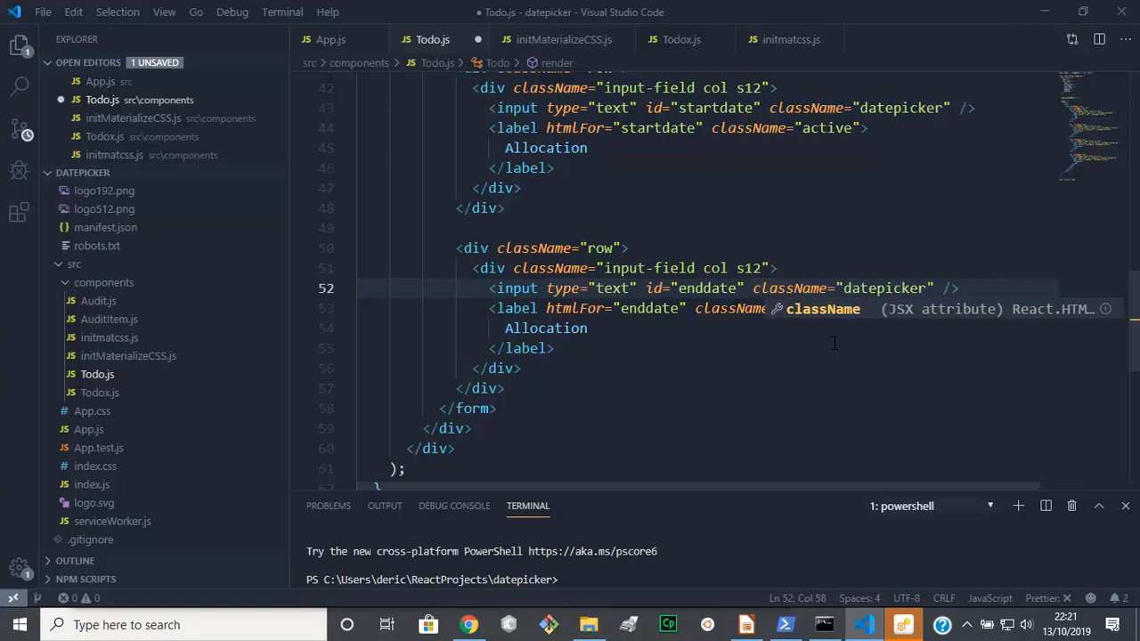
pyautogui.click(42, 12)
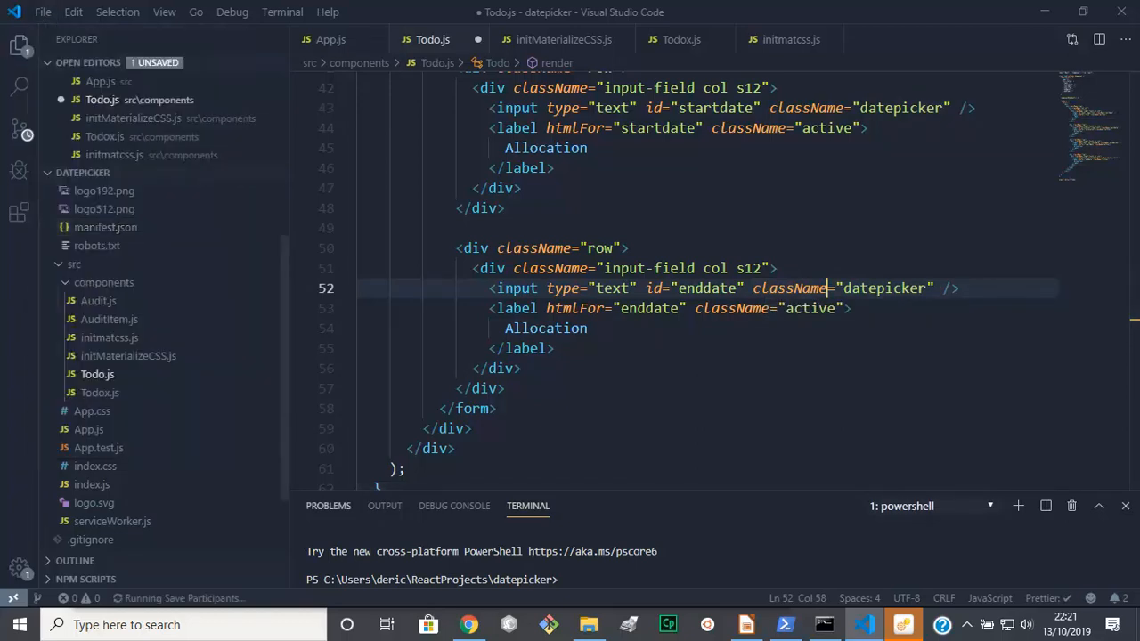
# Check in Chrome that localhost:3000 compiles and shows the Task field and three Allocation fields
pyautogui.click(469, 625)
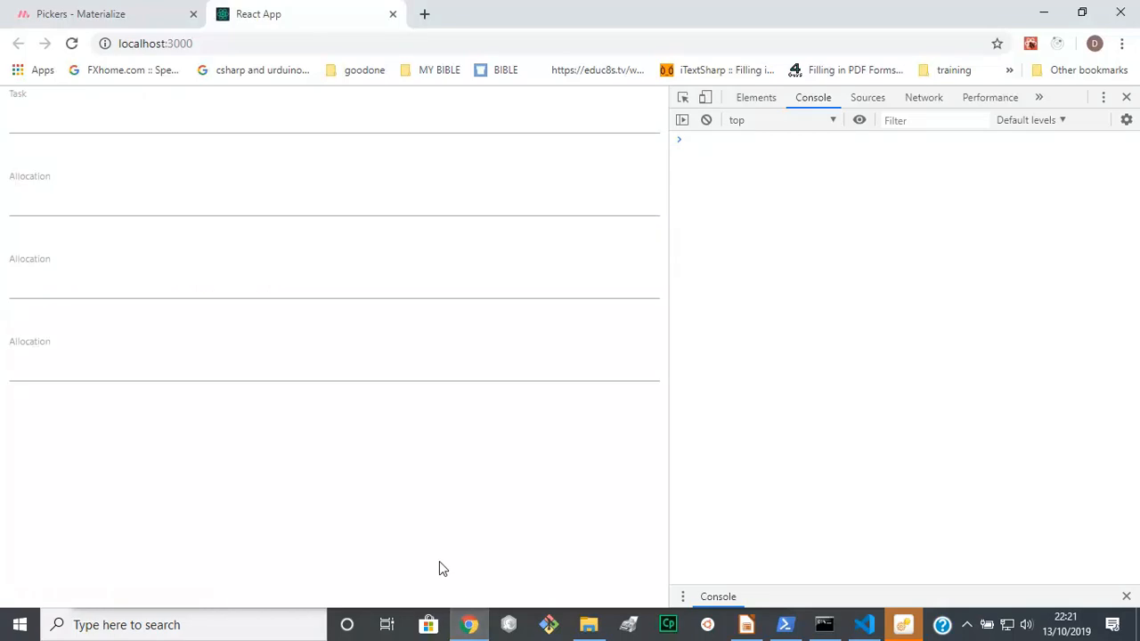
pyautogui.moveTo(227, 407)
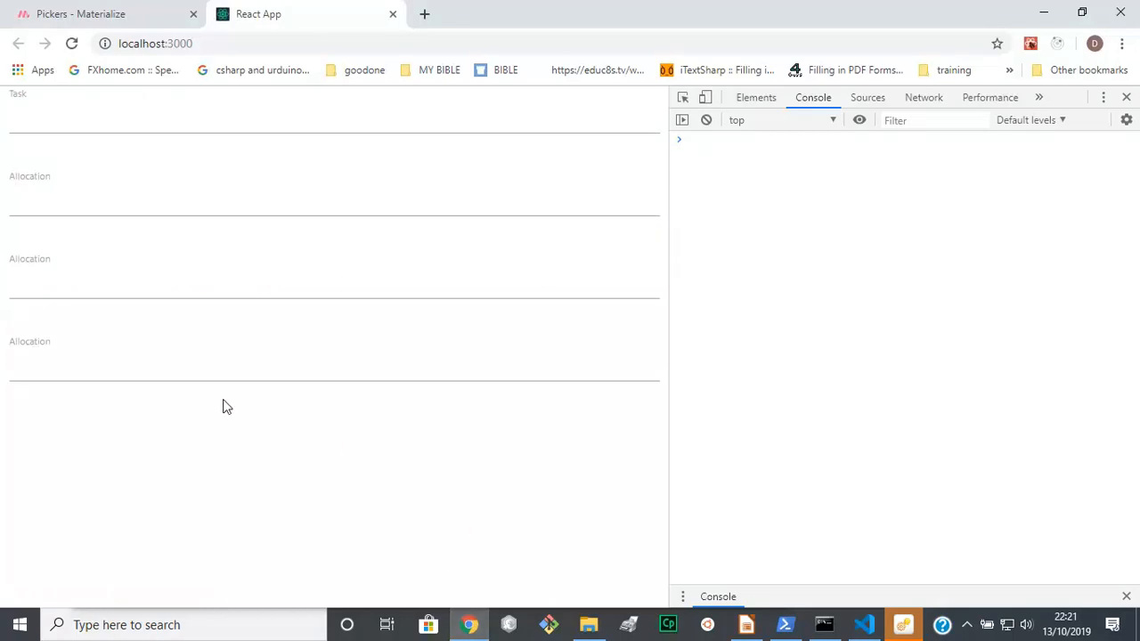
pyautogui.moveTo(97, 307)
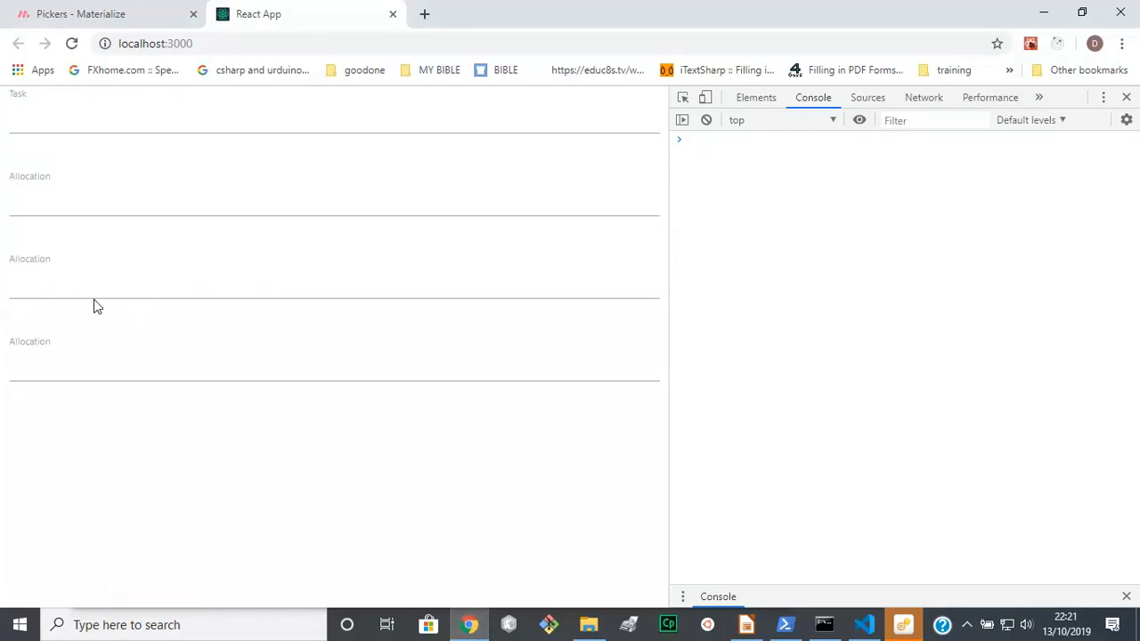
pyautogui.moveTo(26, 308)
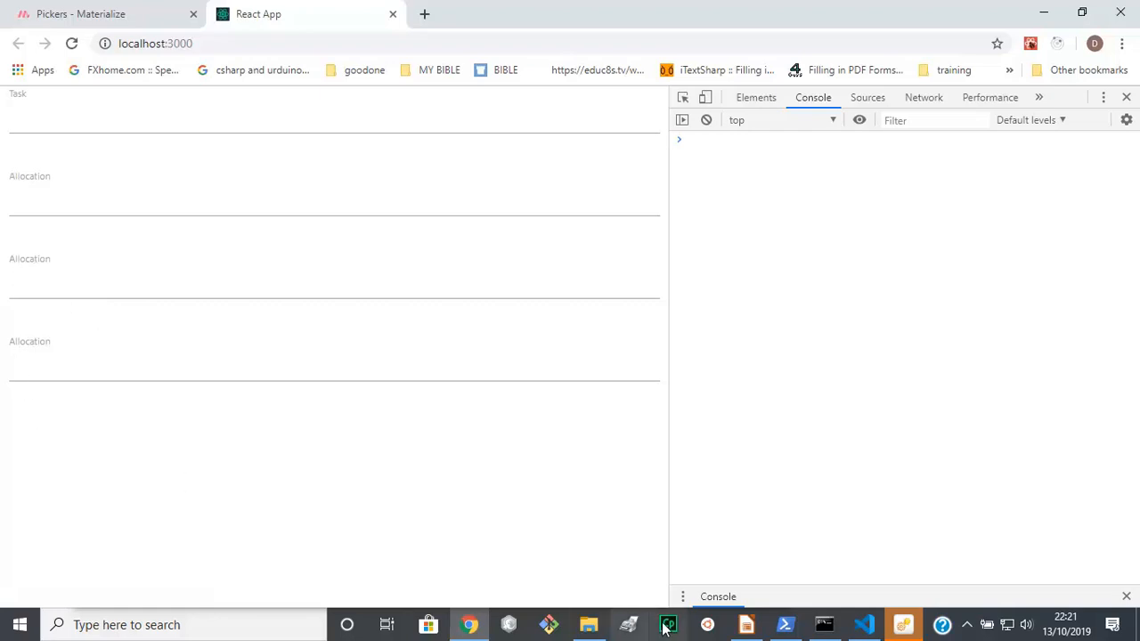
# Relabel the end date field's Allocation label to 'End Date'
pyautogui.click(864, 624)
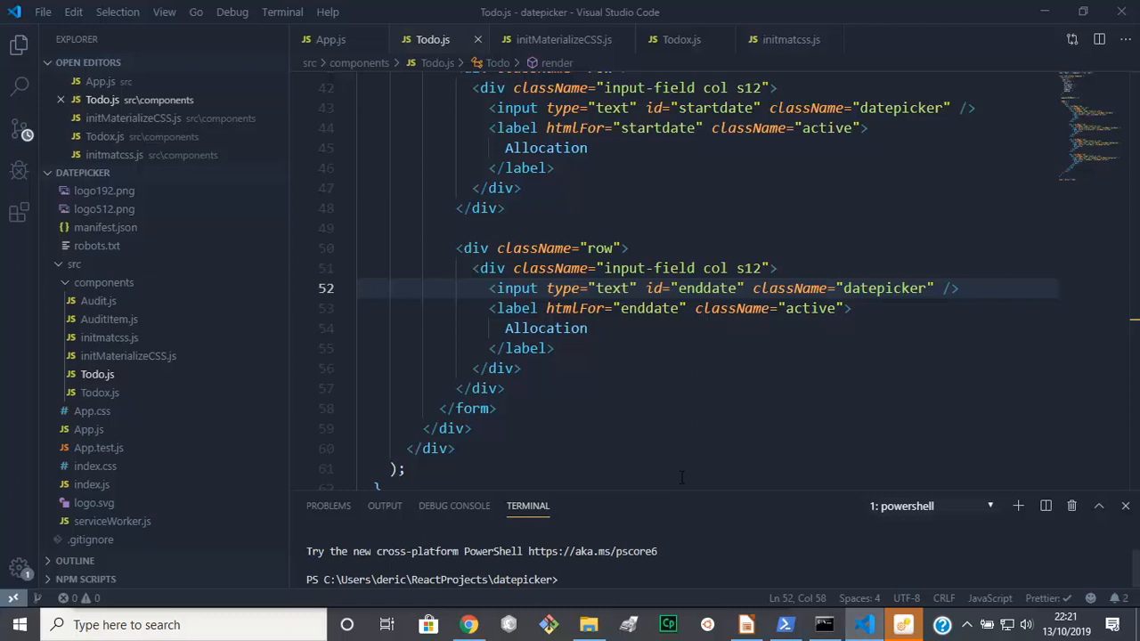
pyautogui.doubleClick(545, 328)
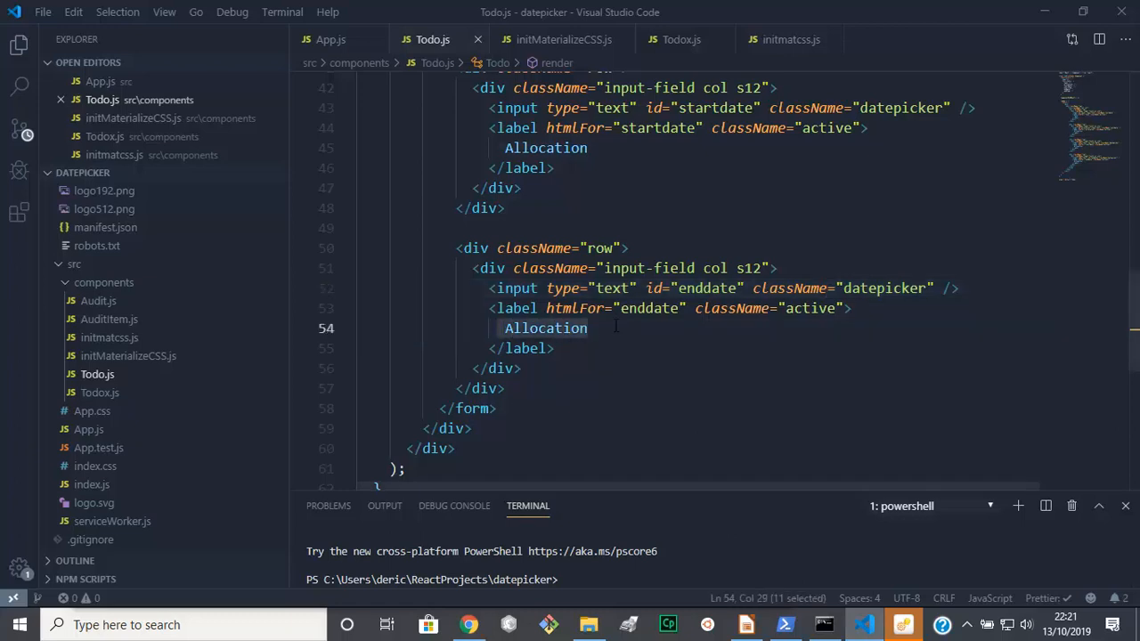
pyautogui.write('End')
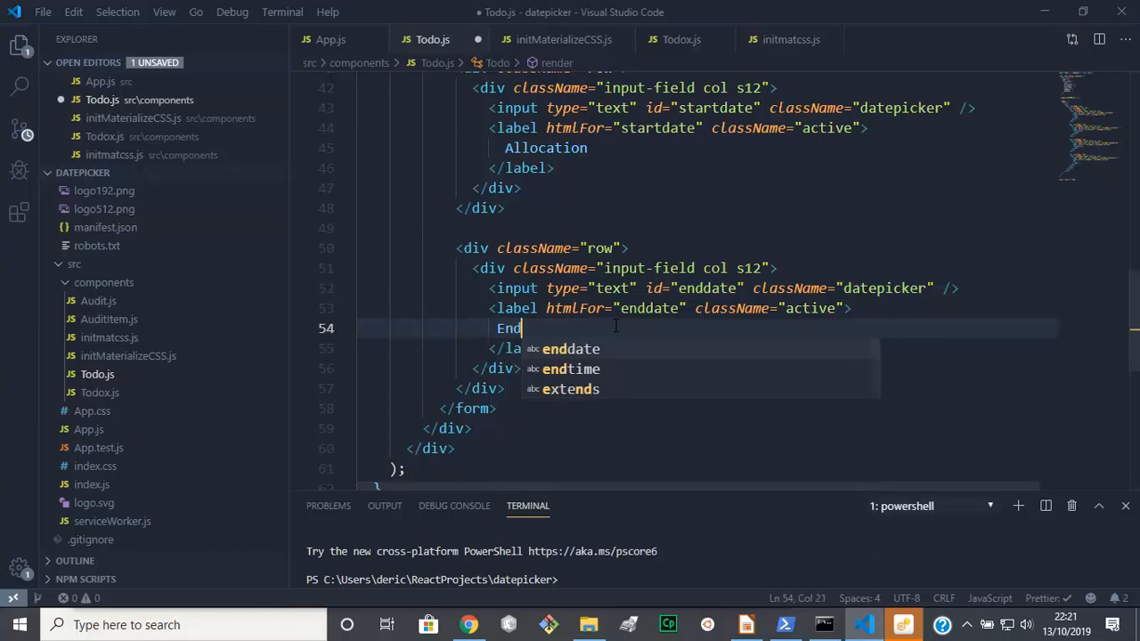
pyautogui.write('Dat')
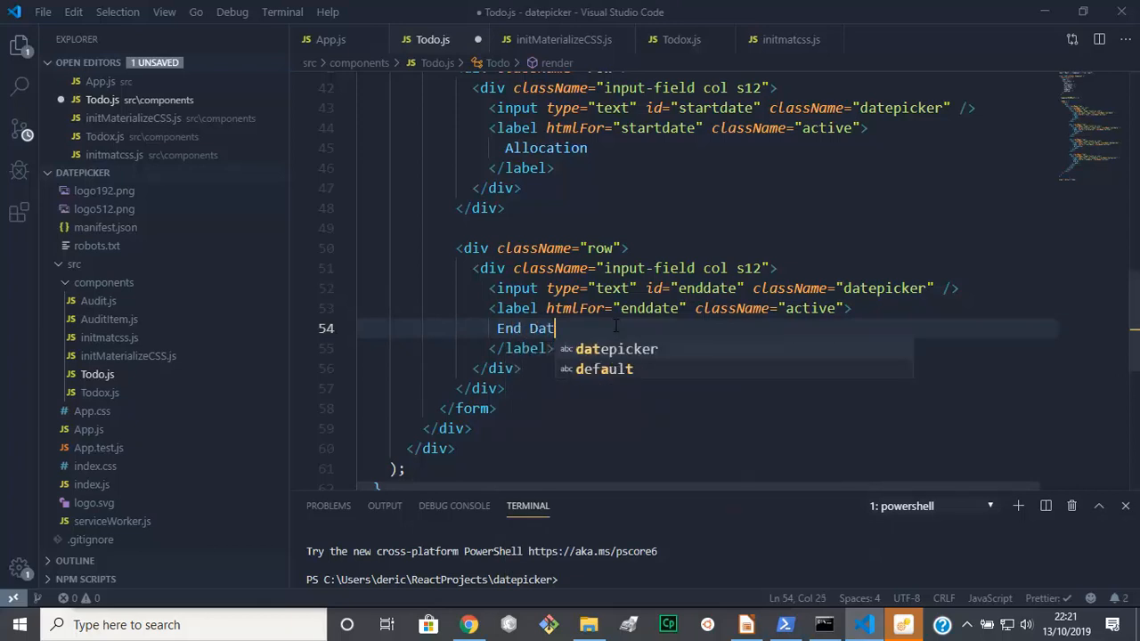
pyautogui.write('e')
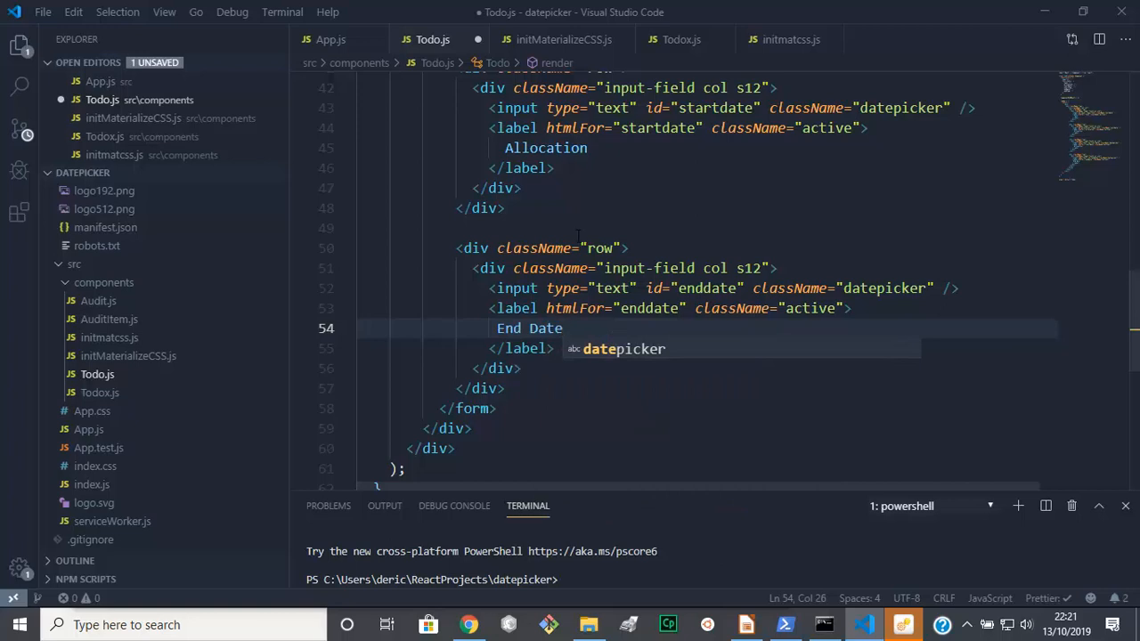
# Relabel the start date field's Allocation label to 'Start Time'
pyautogui.doubleClick(545, 148)
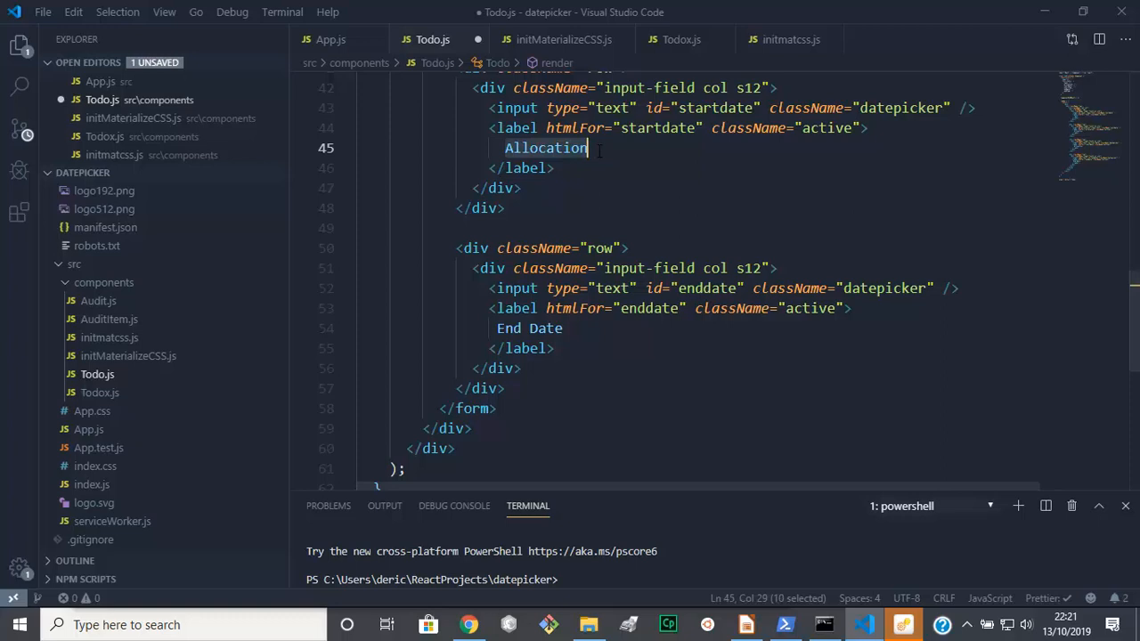
pyautogui.write('St')
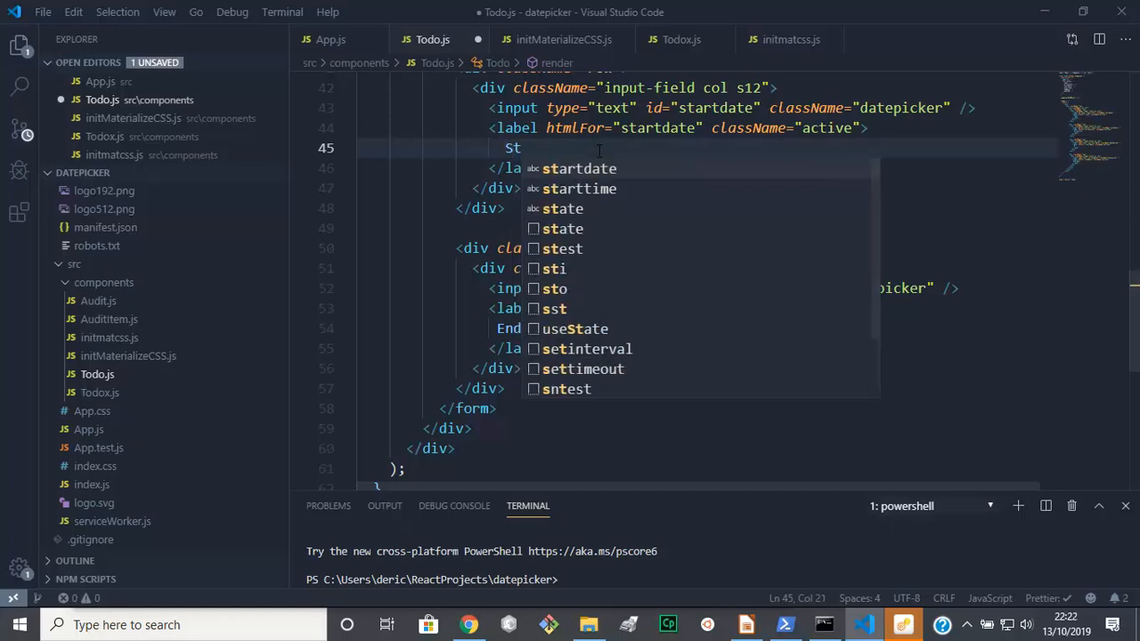
pyautogui.write('ra')
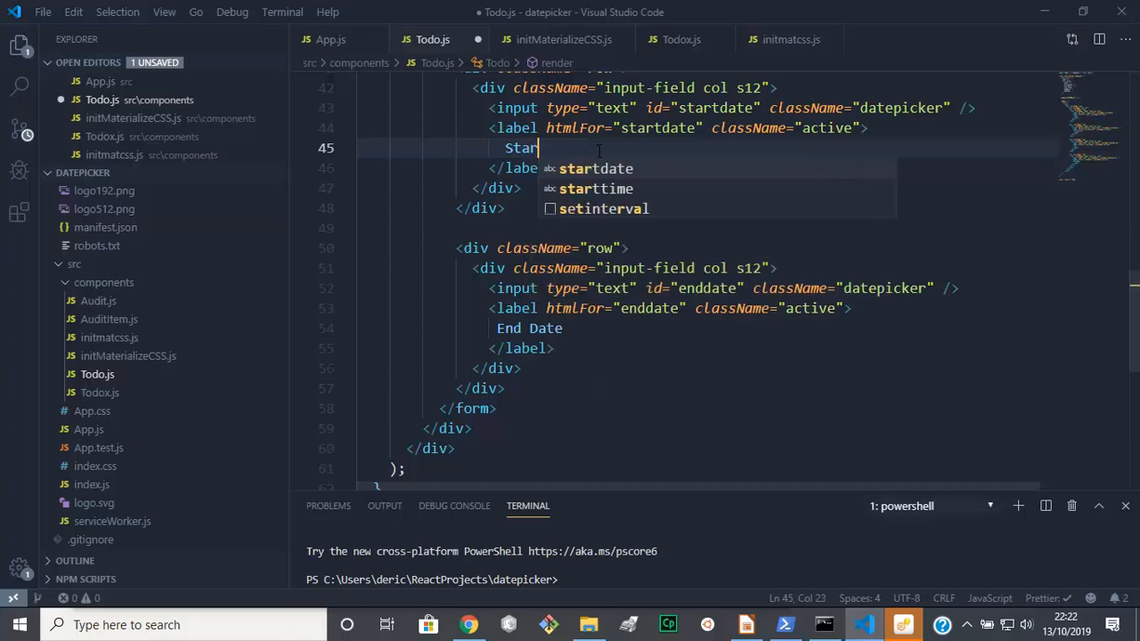
pyautogui.write('t')
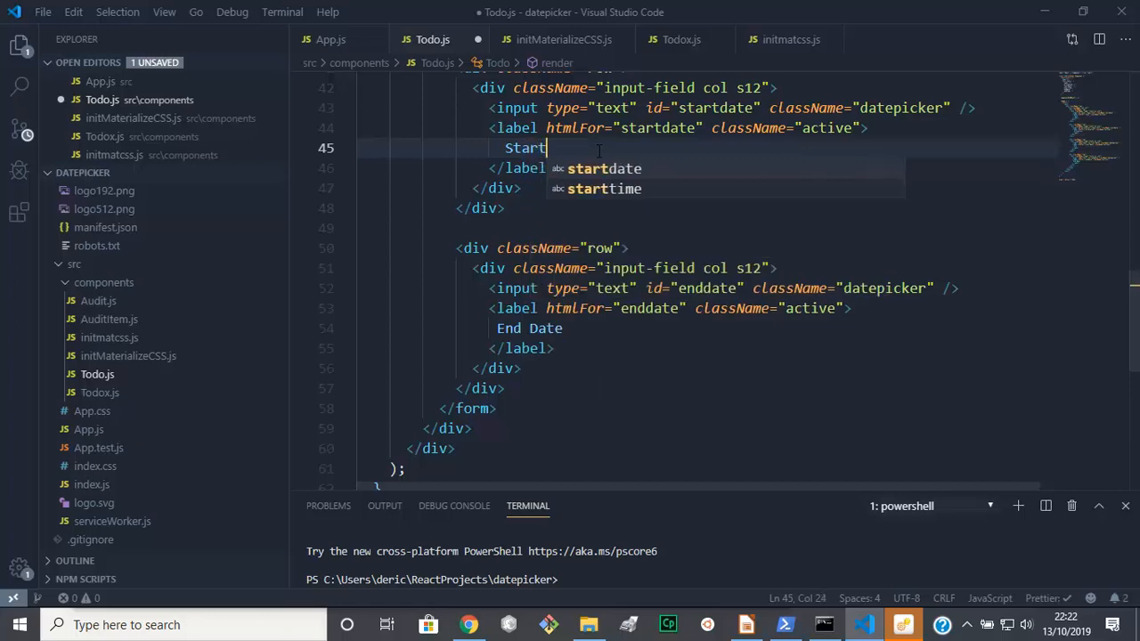
pyautogui.write('Time')
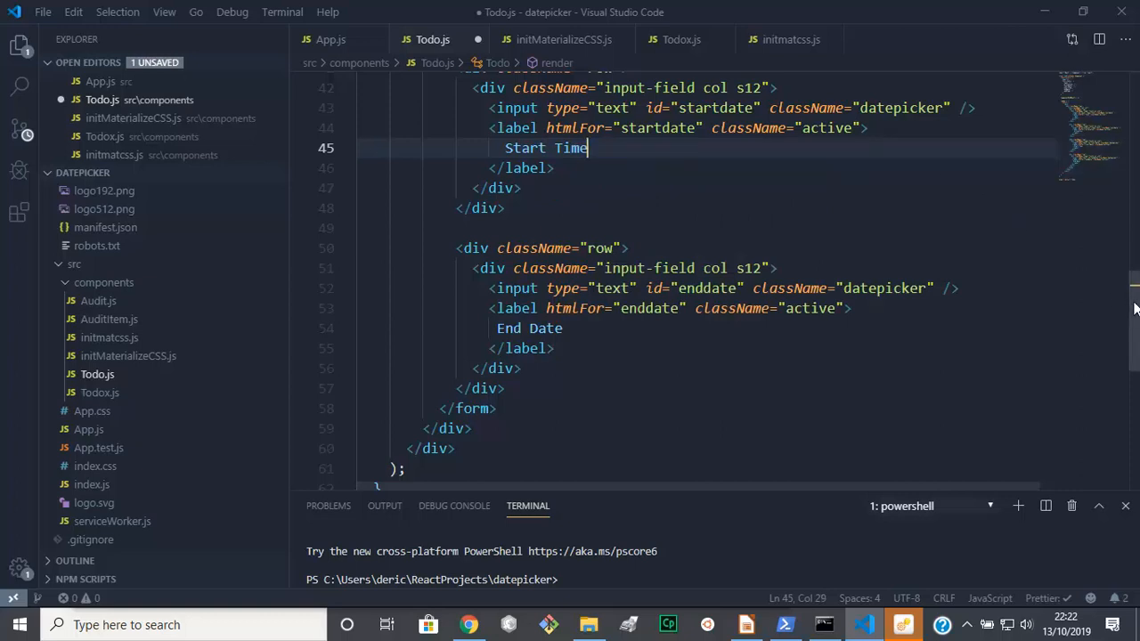
pyautogui.scroll(3)
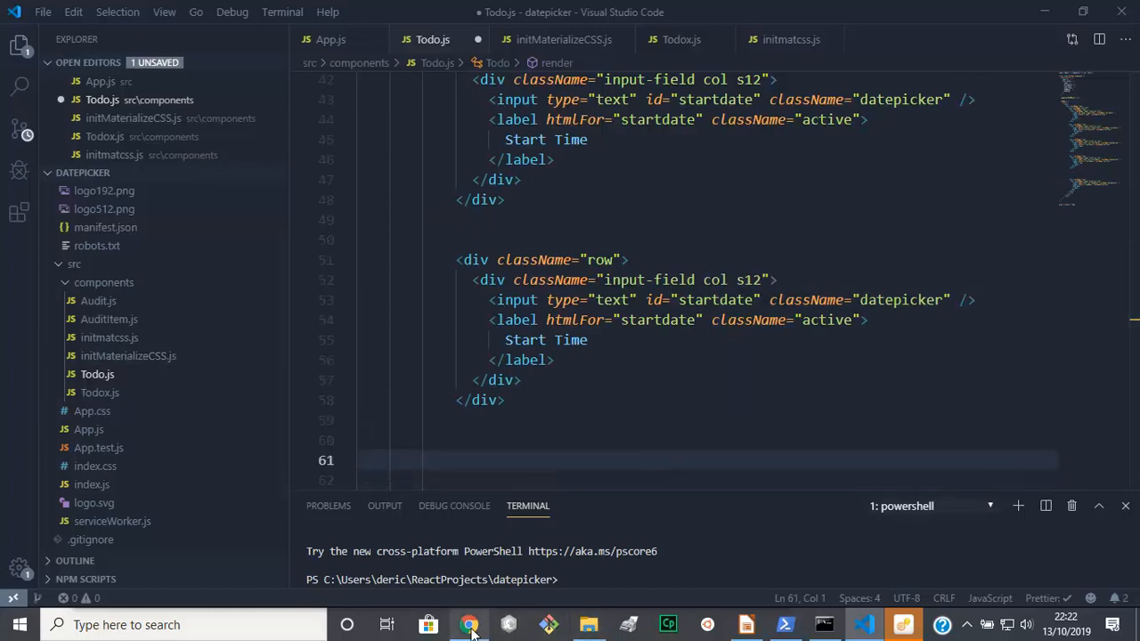
pyautogui.click(470, 625)
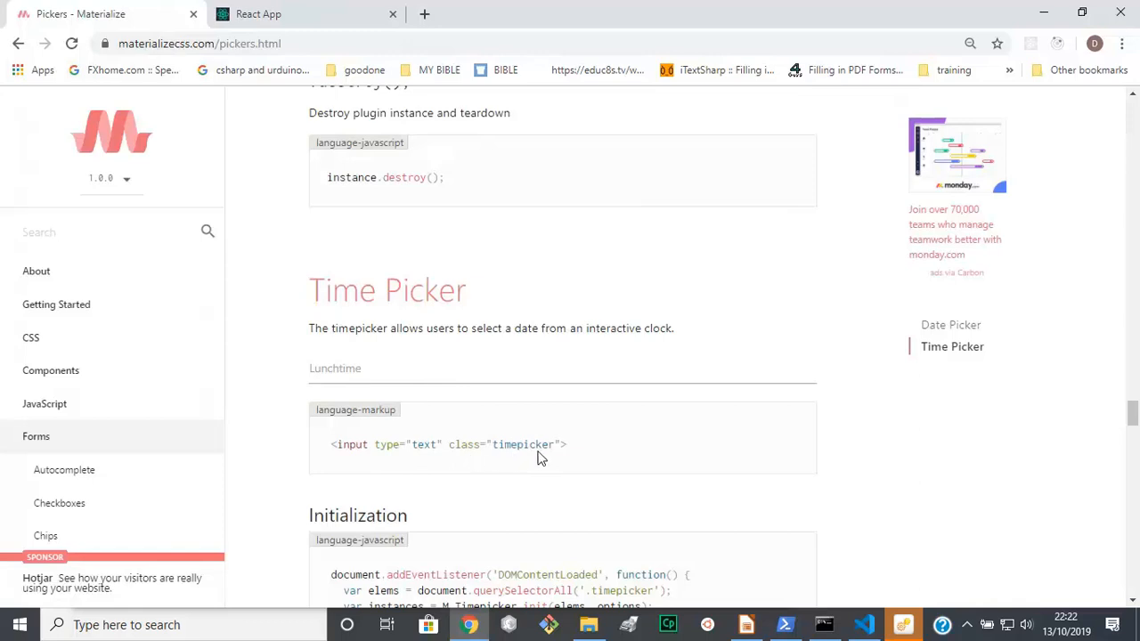
pyautogui.moveTo(481, 448)
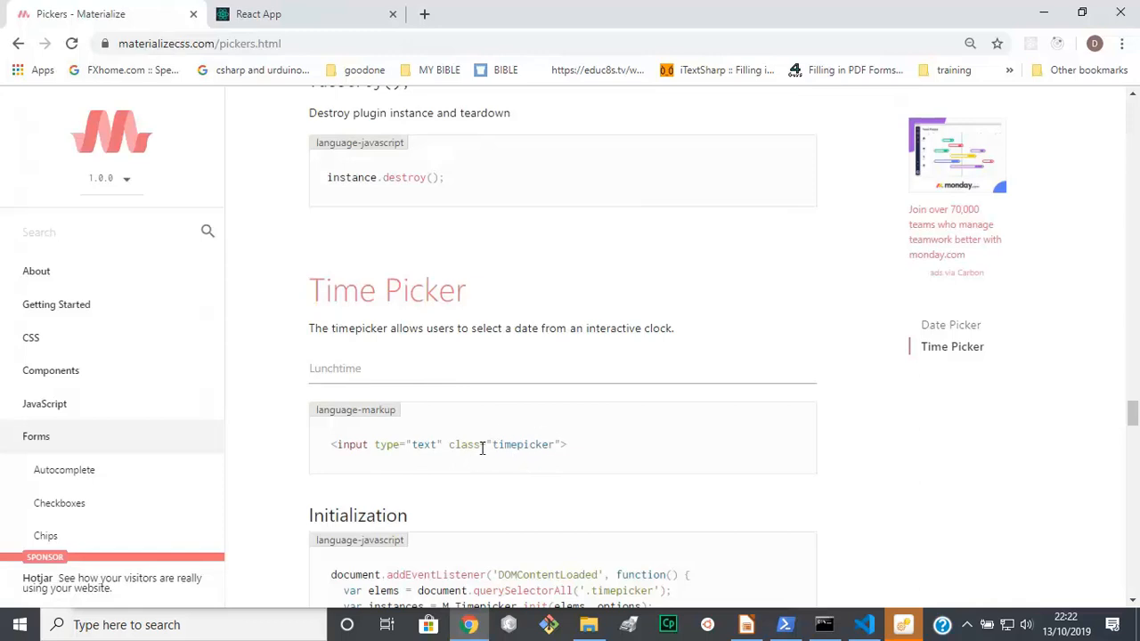
pyautogui.moveTo(432, 512)
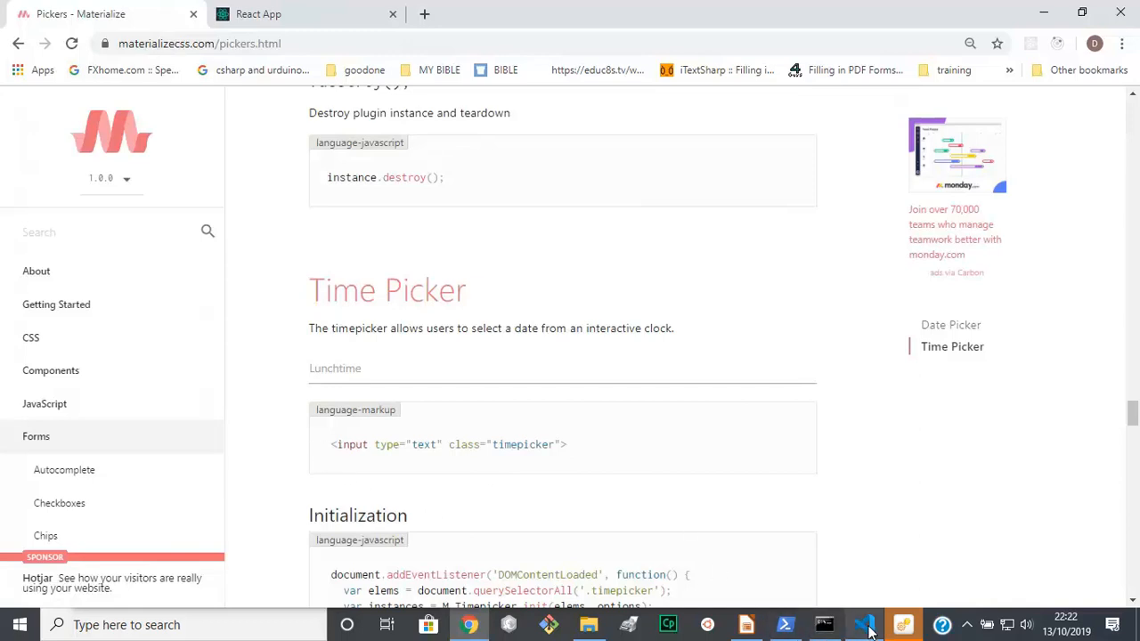
# Change the second input's id and htmlFor to starttime and the first label to 'Start Date'
pyautogui.click(864, 624)
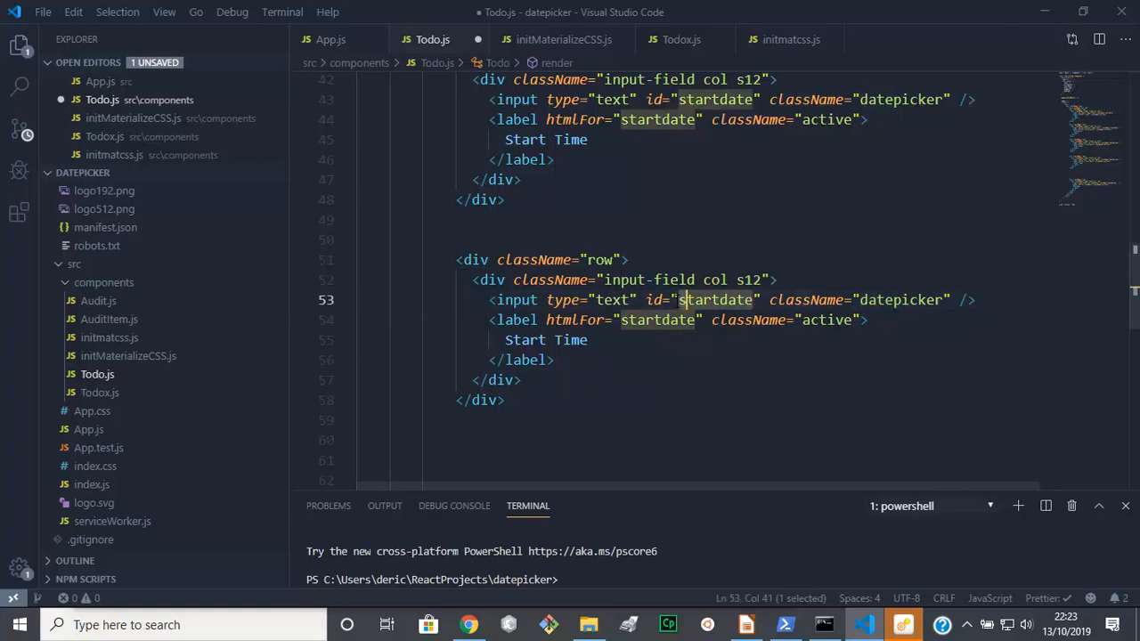
pyautogui.click(719, 300)
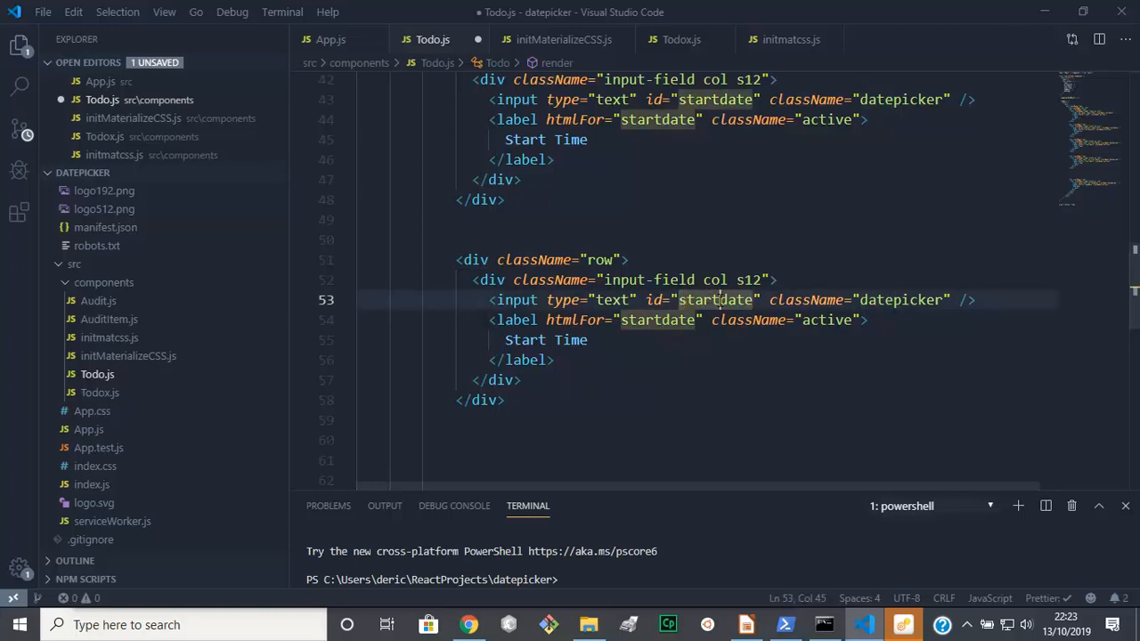
pyautogui.doubleClick(717, 299)
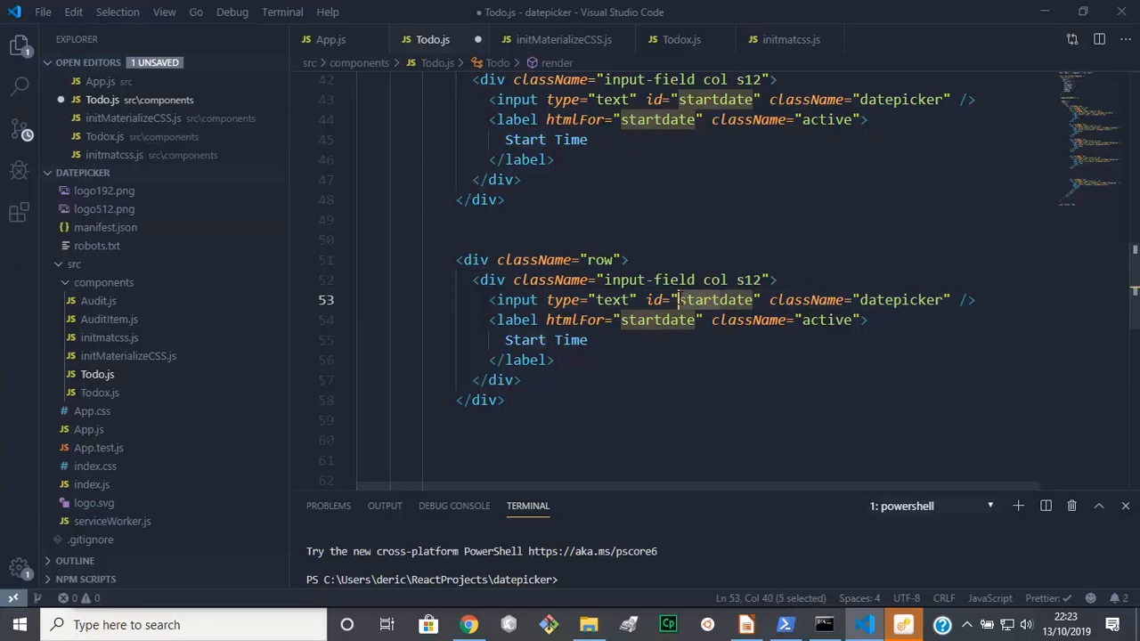
pyautogui.moveTo(793, 412)
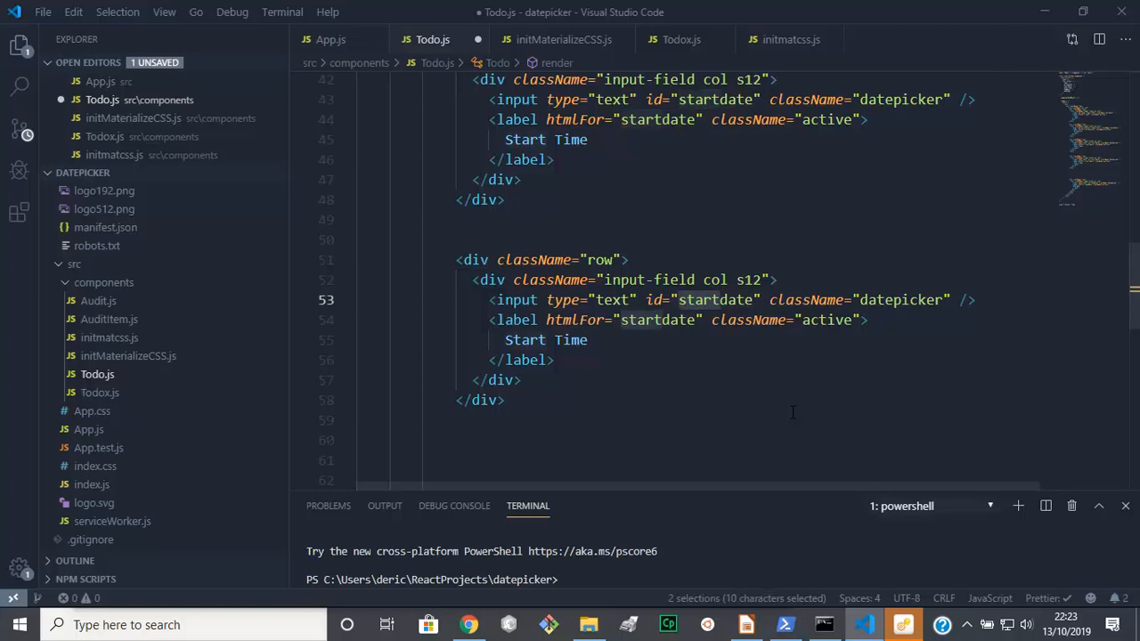
pyautogui.click(751, 300)
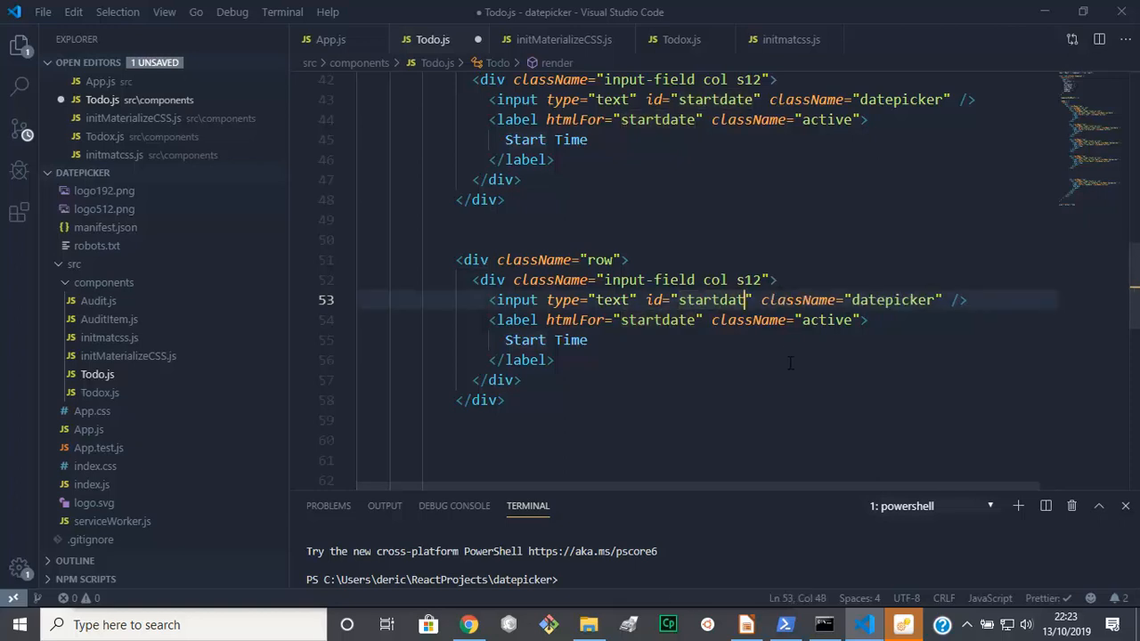
pyautogui.press('Backspace')
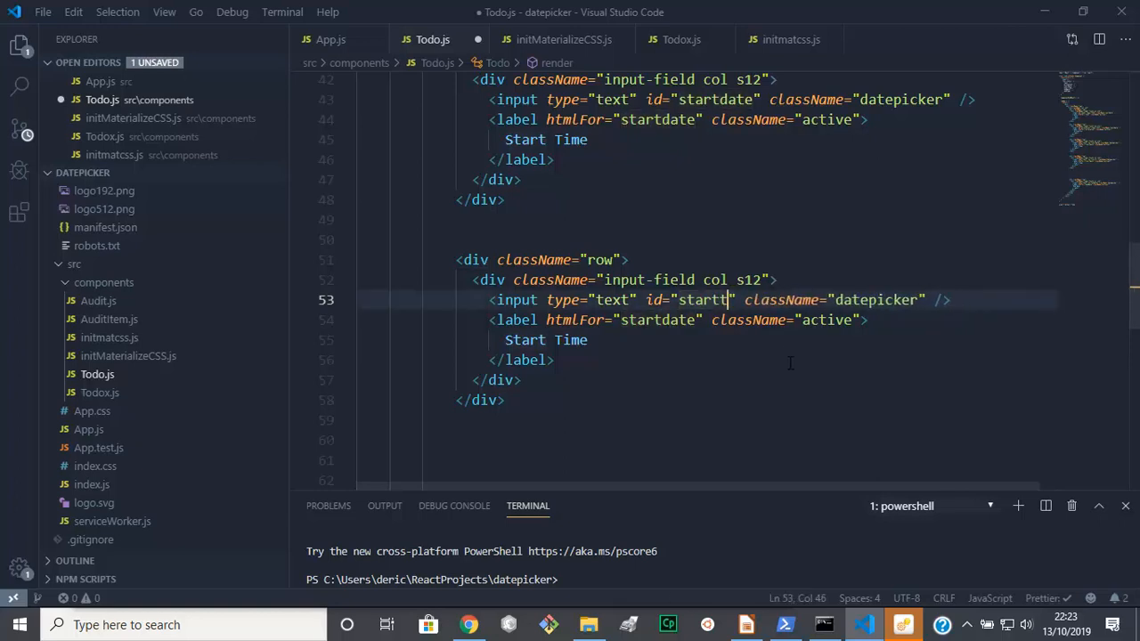
pyautogui.write('ime')
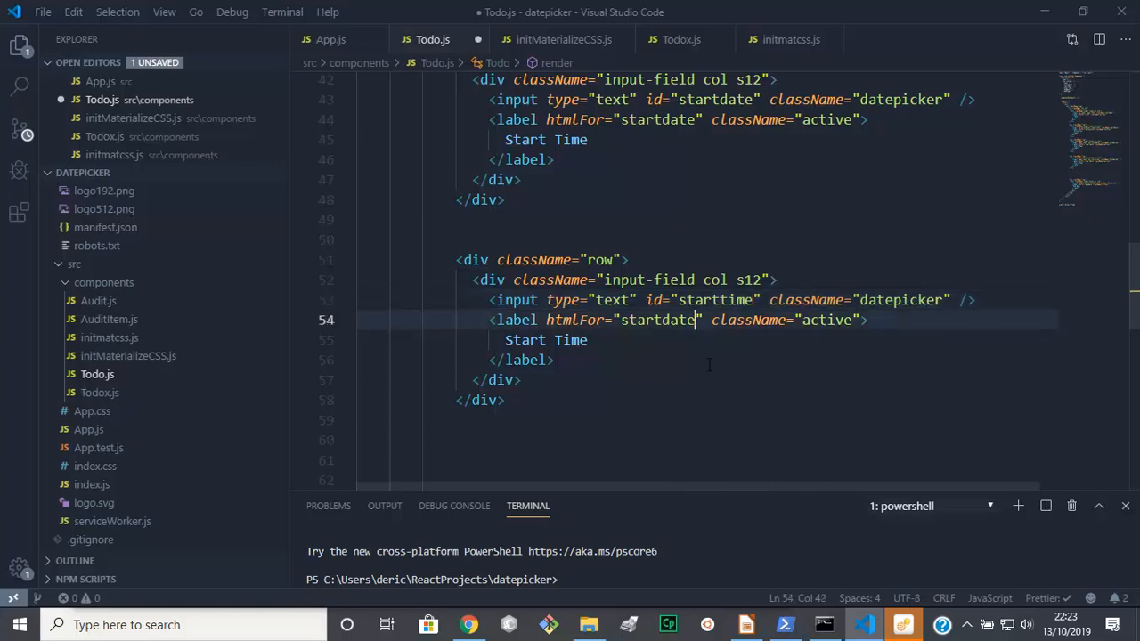
pyautogui.press('Backspace')
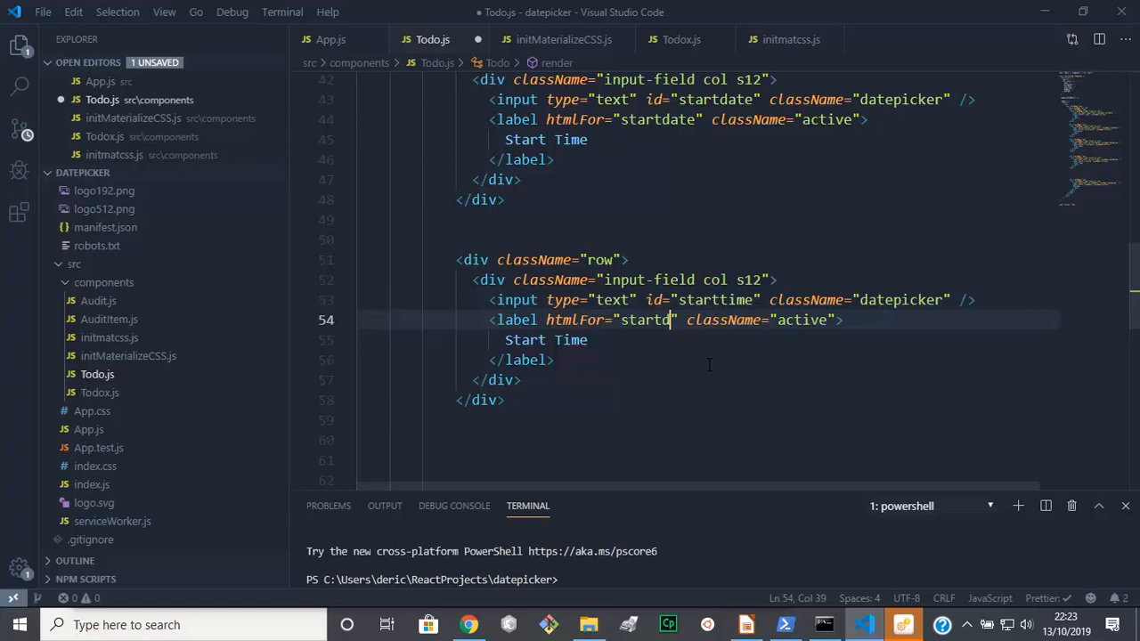
pyautogui.write('tim')
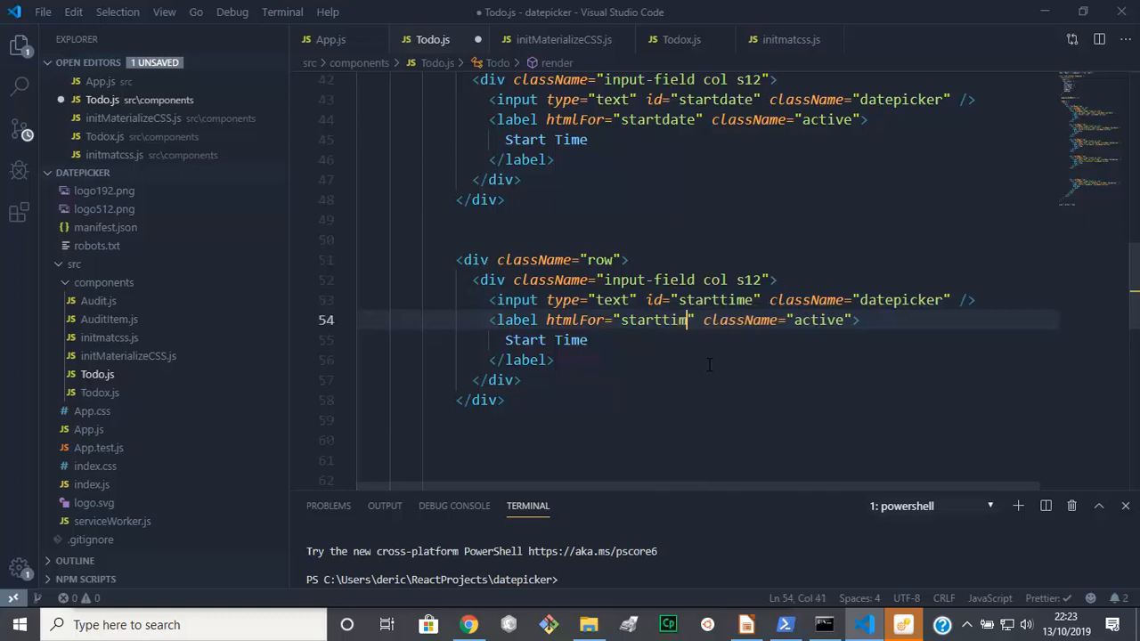
pyautogui.write('e')
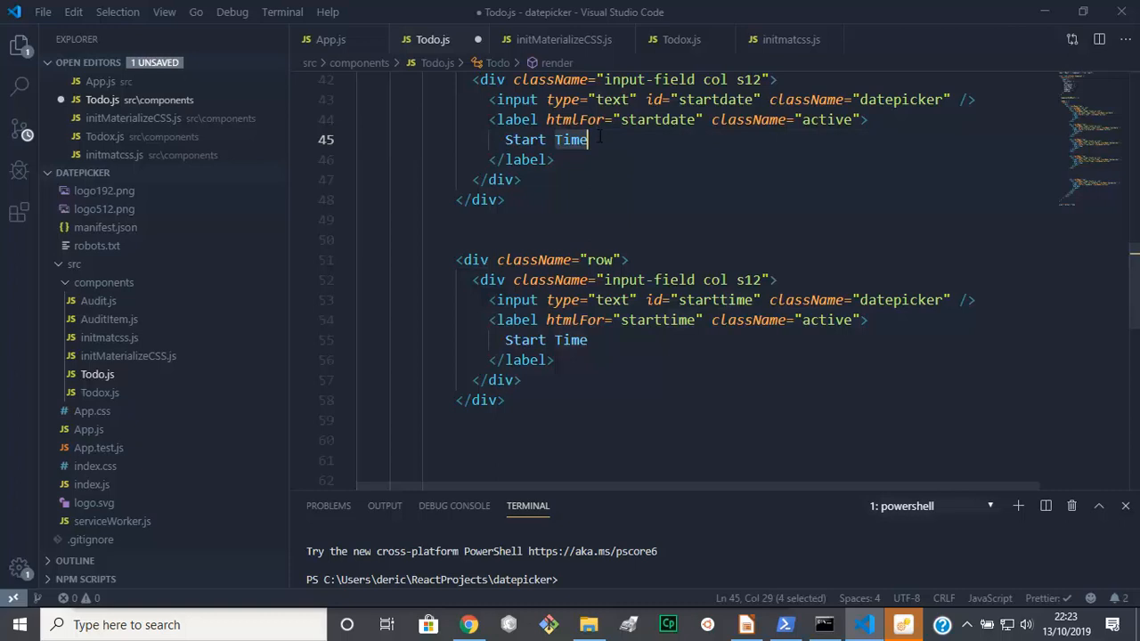
pyautogui.write('Date')
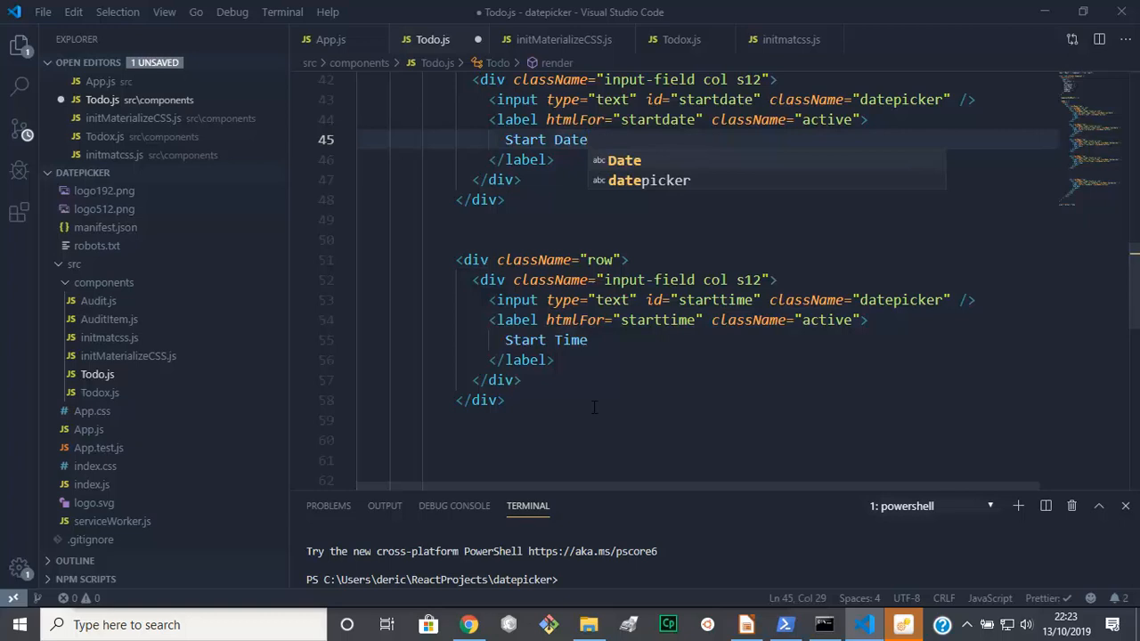
# Select the start-time row block and change the second input's class to timepicker
pyautogui.scroll(-3)
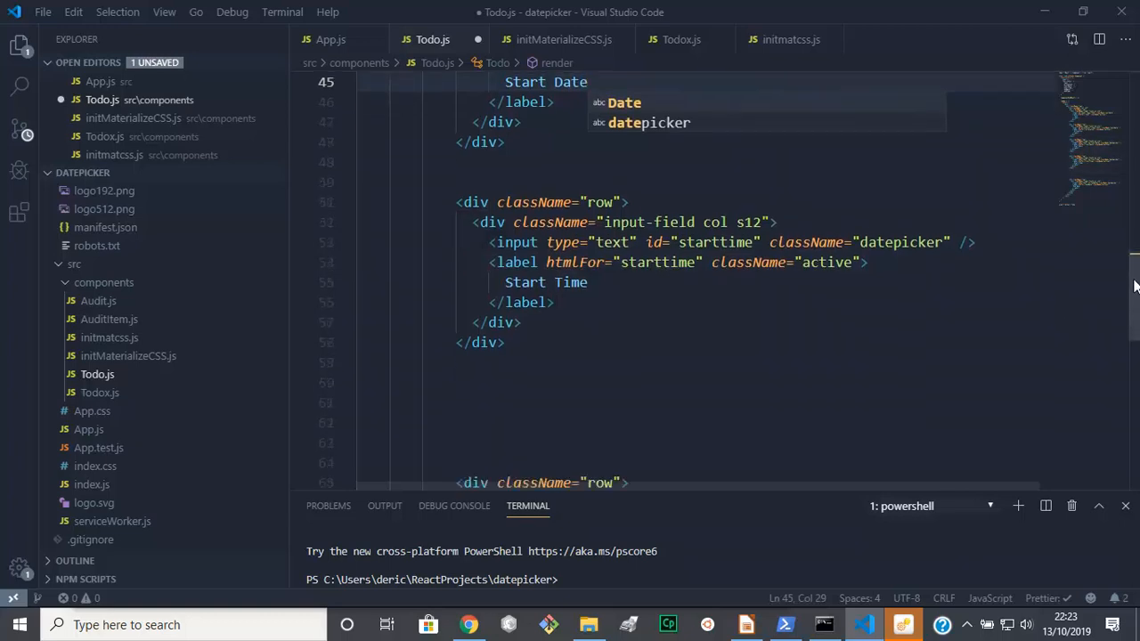
pyautogui.scroll(-3)
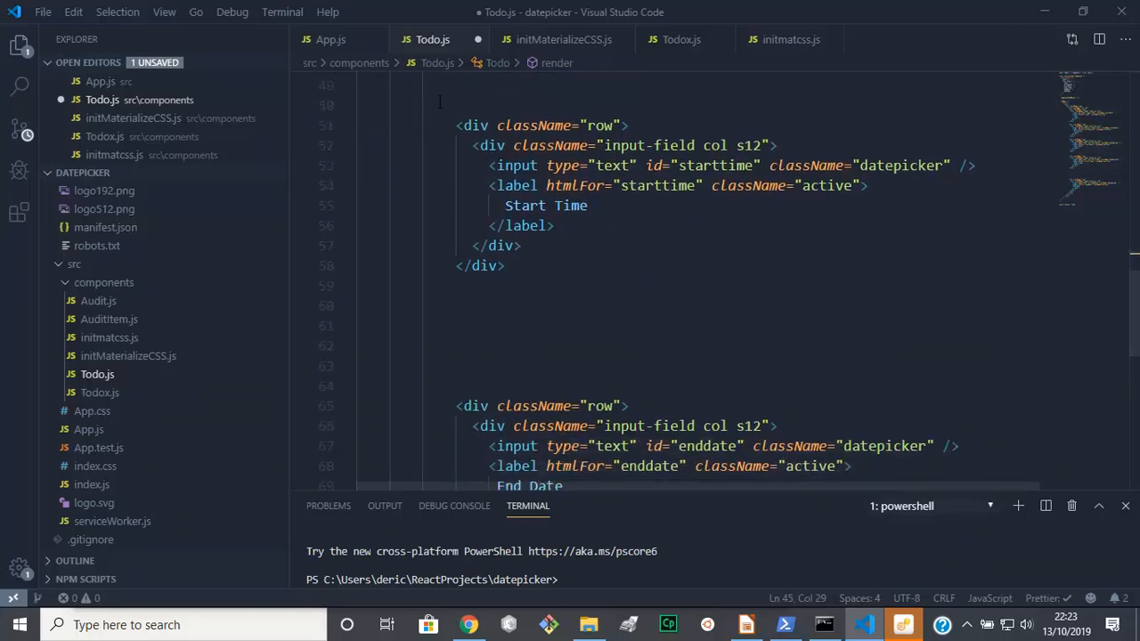
pyautogui.moveTo(440, 105); pyautogui.dragTo(457, 286)
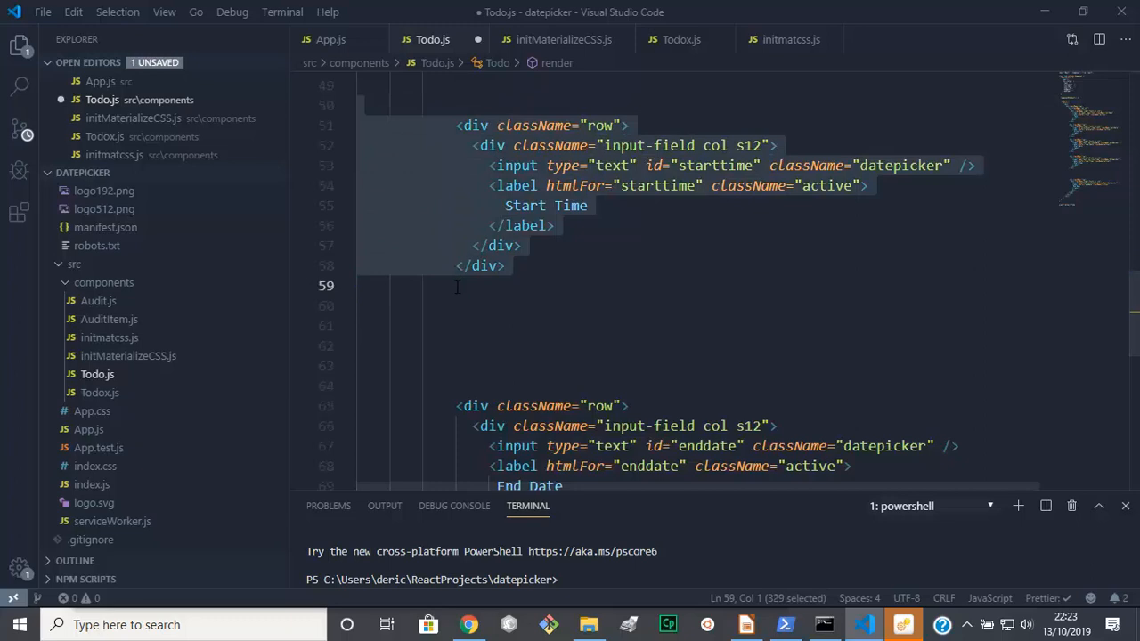
pyautogui.moveTo(457, 287)
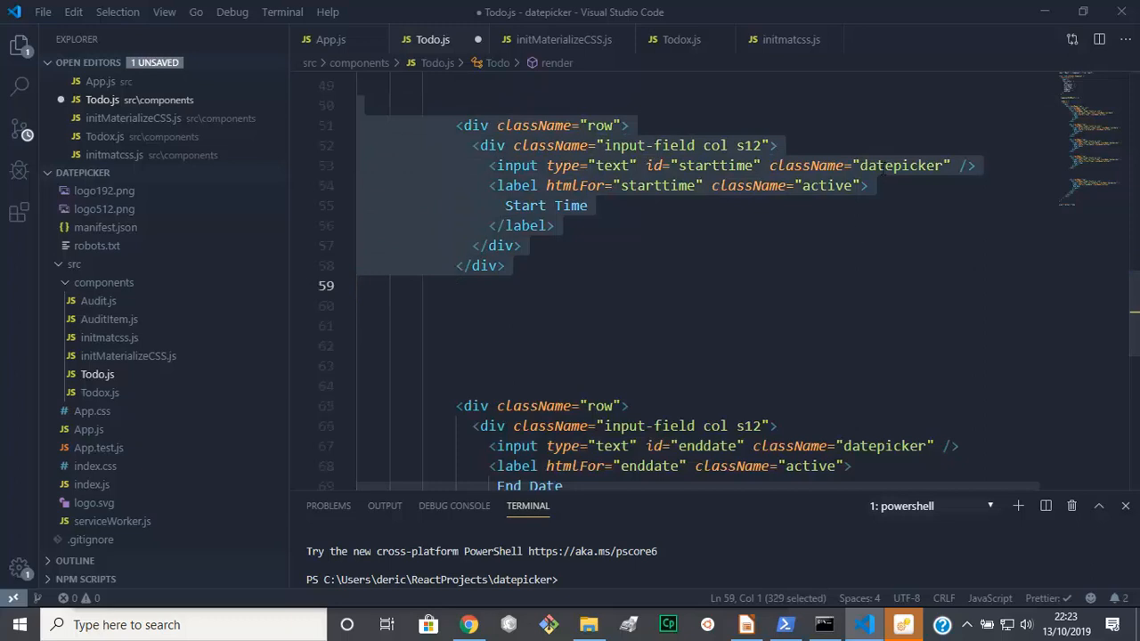
pyautogui.click(891, 165)
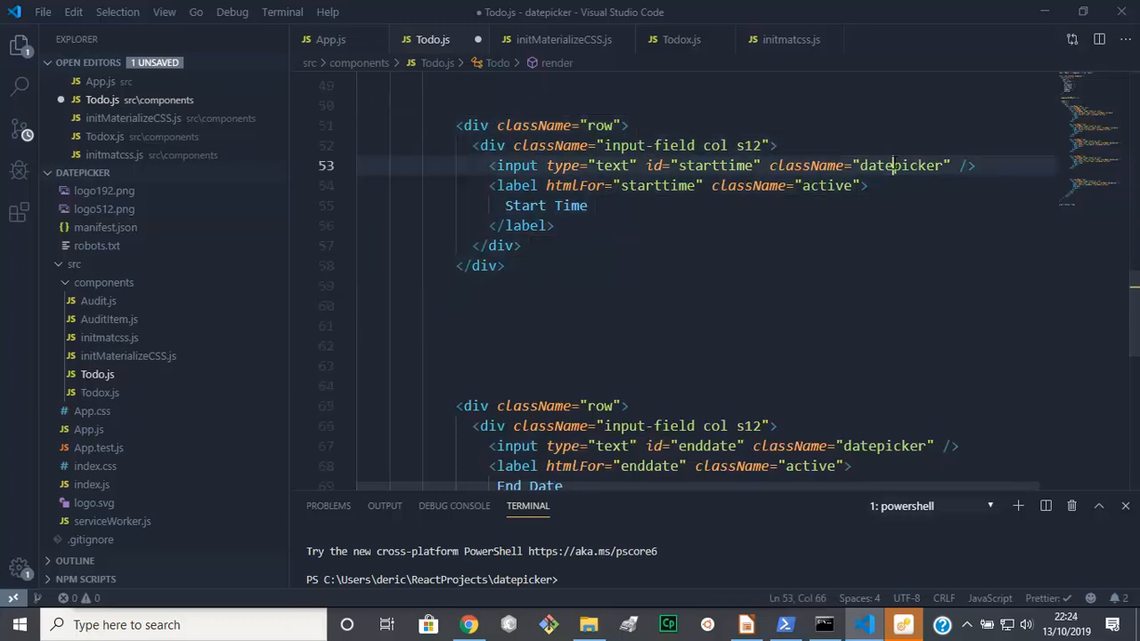
pyautogui.doubleClick(902, 166)
pyautogui.write('i')
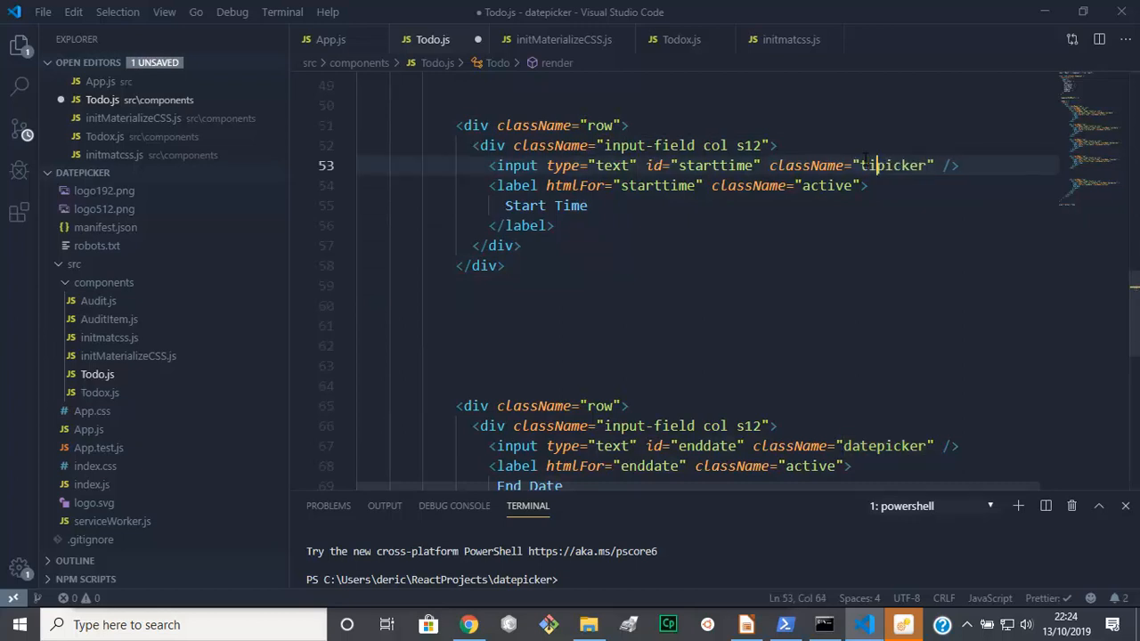
pyautogui.write('me')
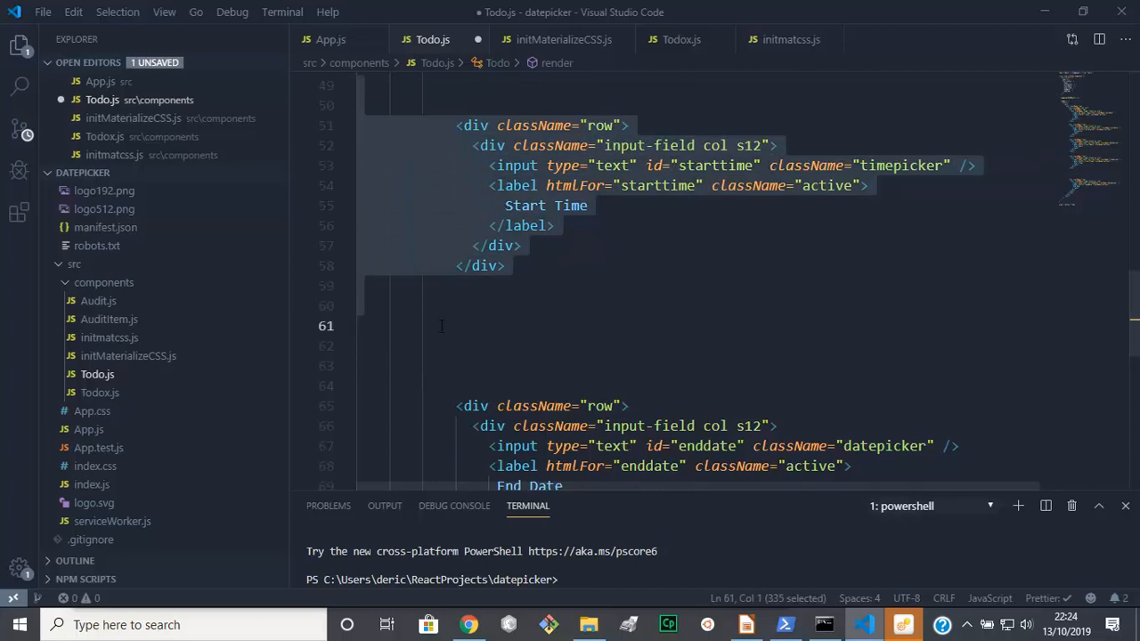
pyautogui.rightClick(441, 325)
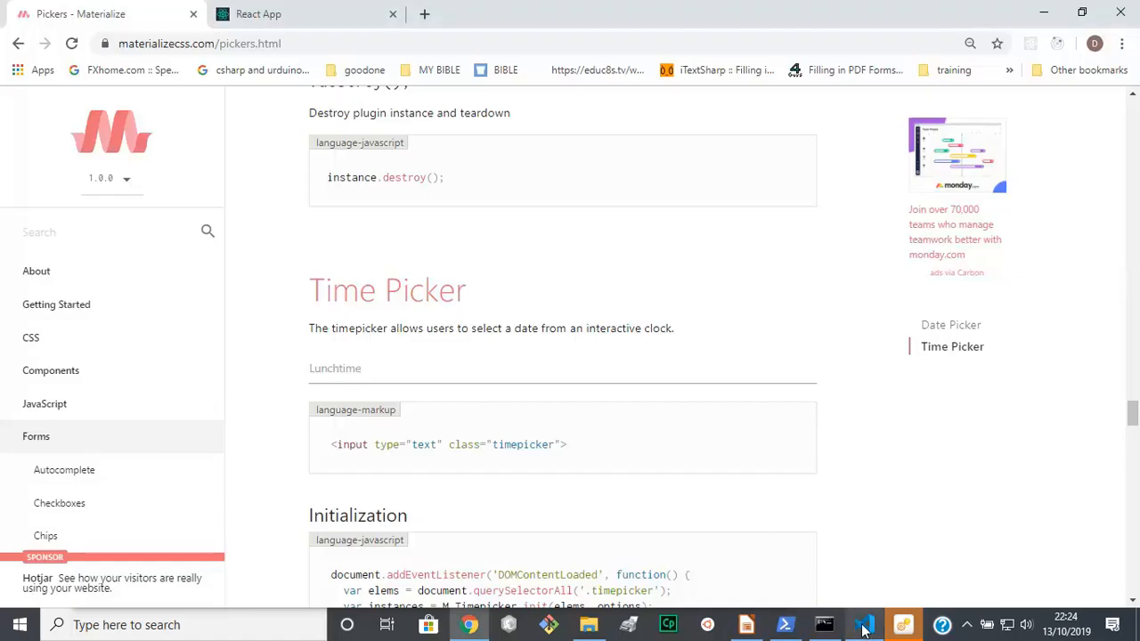
# Paste a copy of the End Date row and select its starttime label and id for renaming to endtime
pyautogui.click(864, 624)
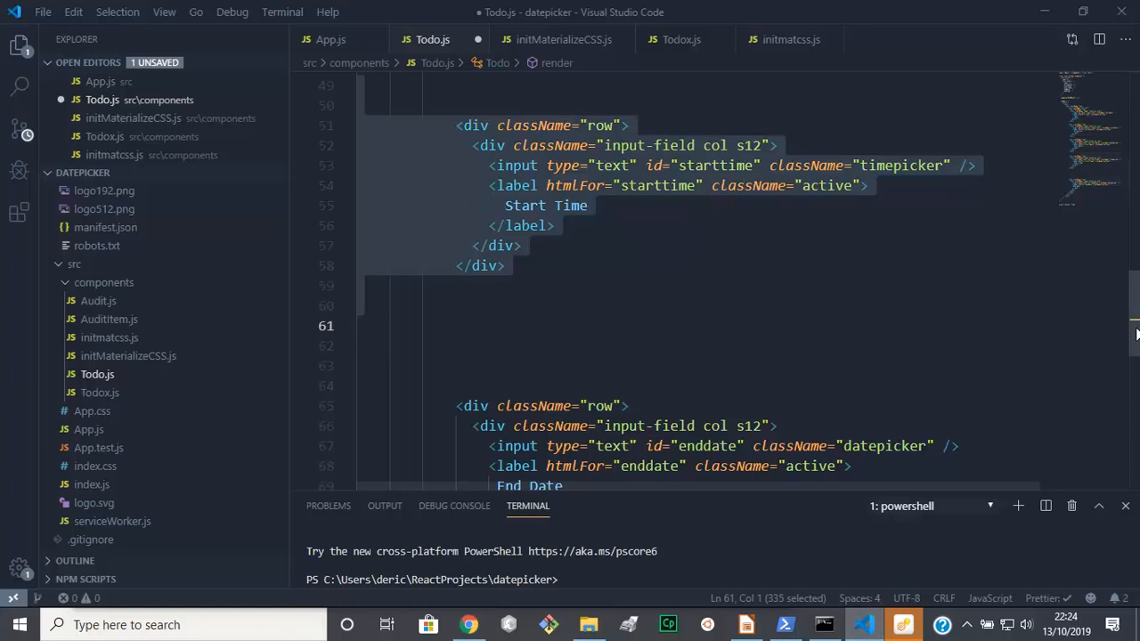
pyautogui.scroll(-3)
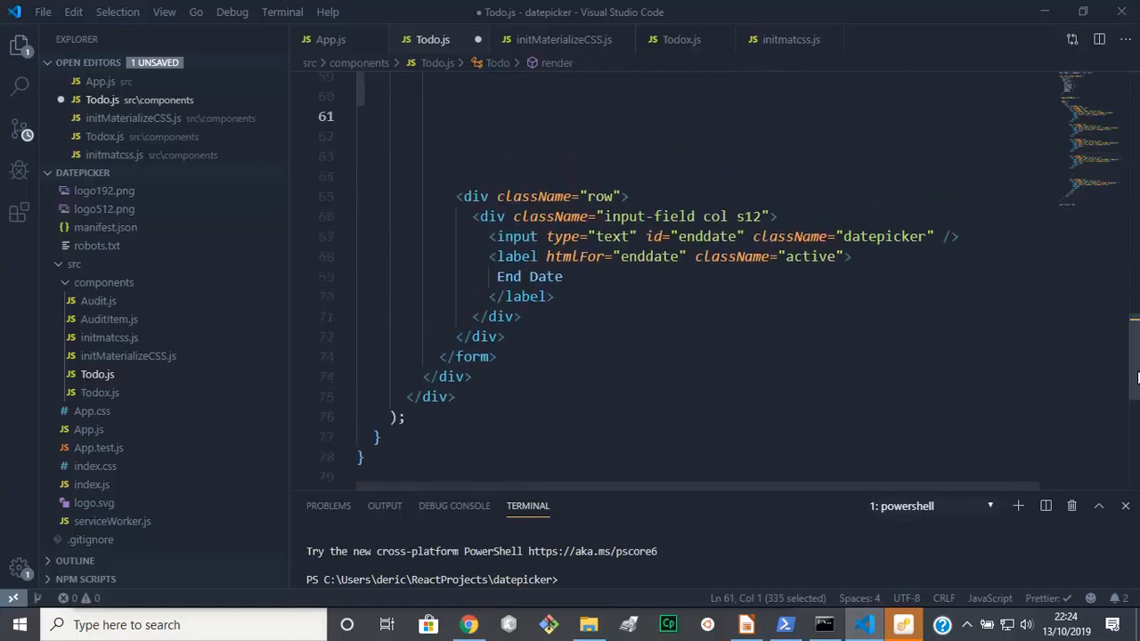
pyautogui.scroll(3)
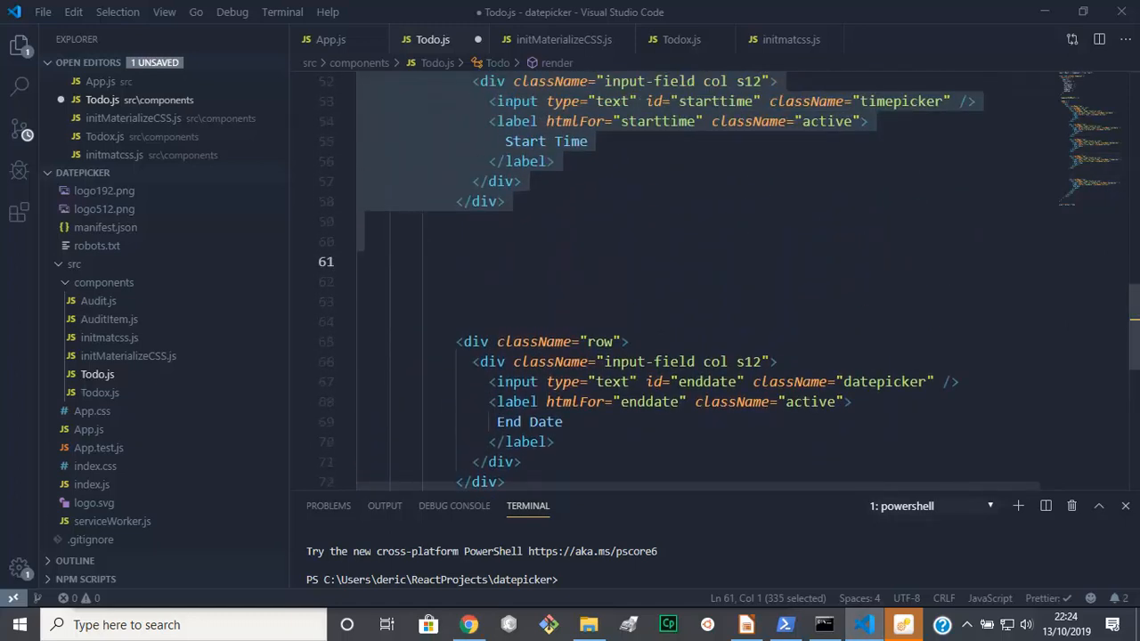
pyautogui.scroll(-3)
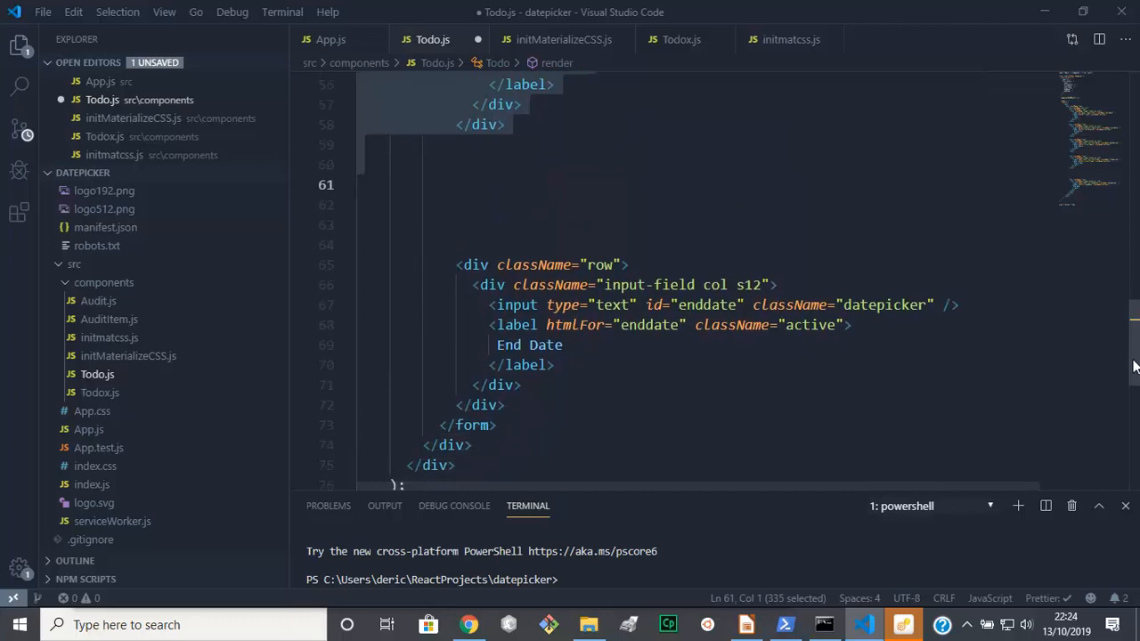
pyautogui.click(481, 406)
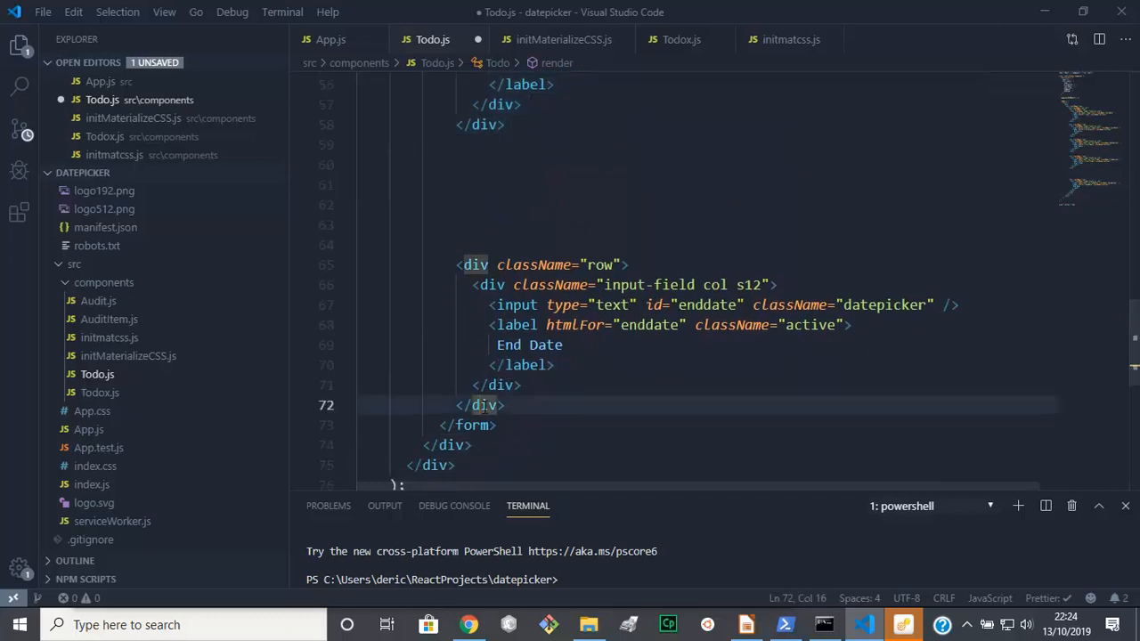
pyautogui.click(515, 405)
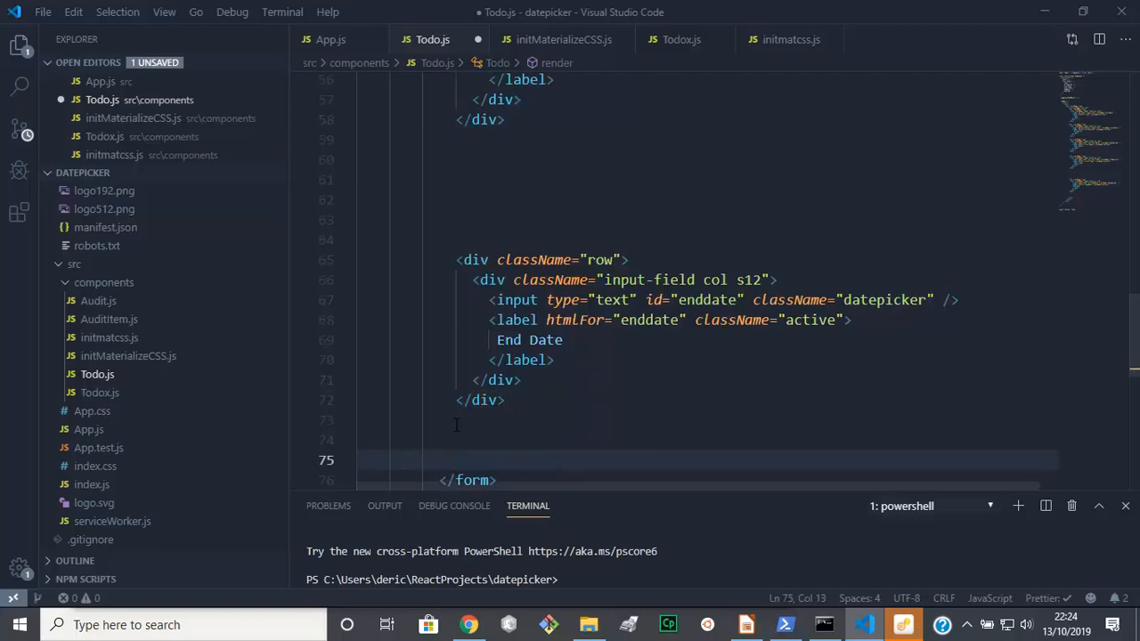
pyautogui.rightClick(463, 421)
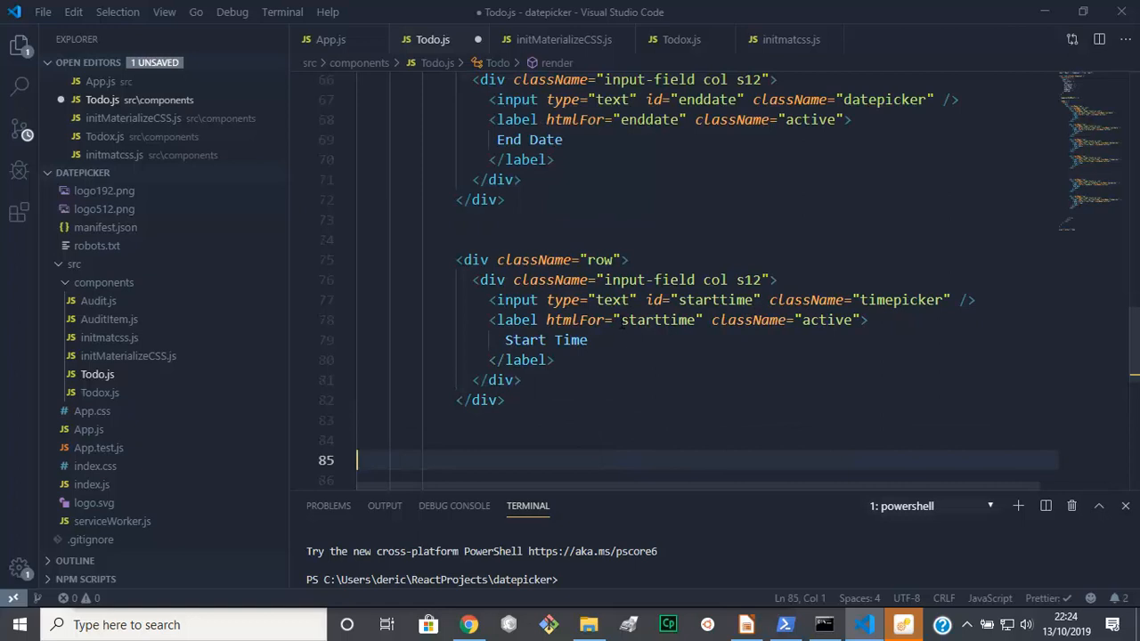
pyautogui.doubleClick(659, 319)
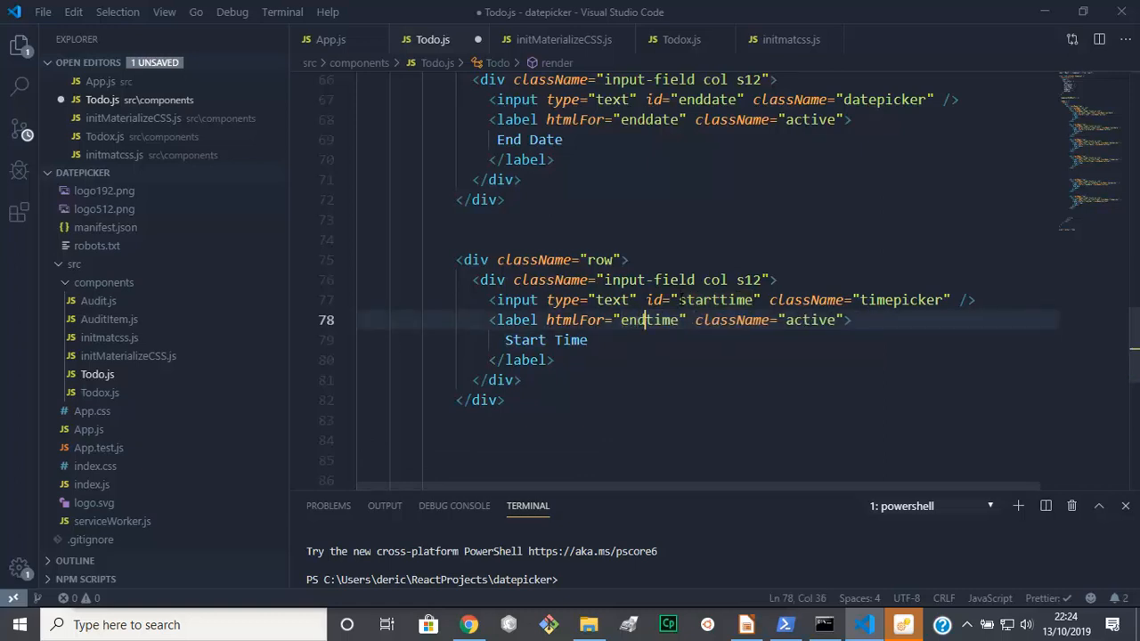
pyautogui.doubleClick(712, 300)
pyautogui.write('End')
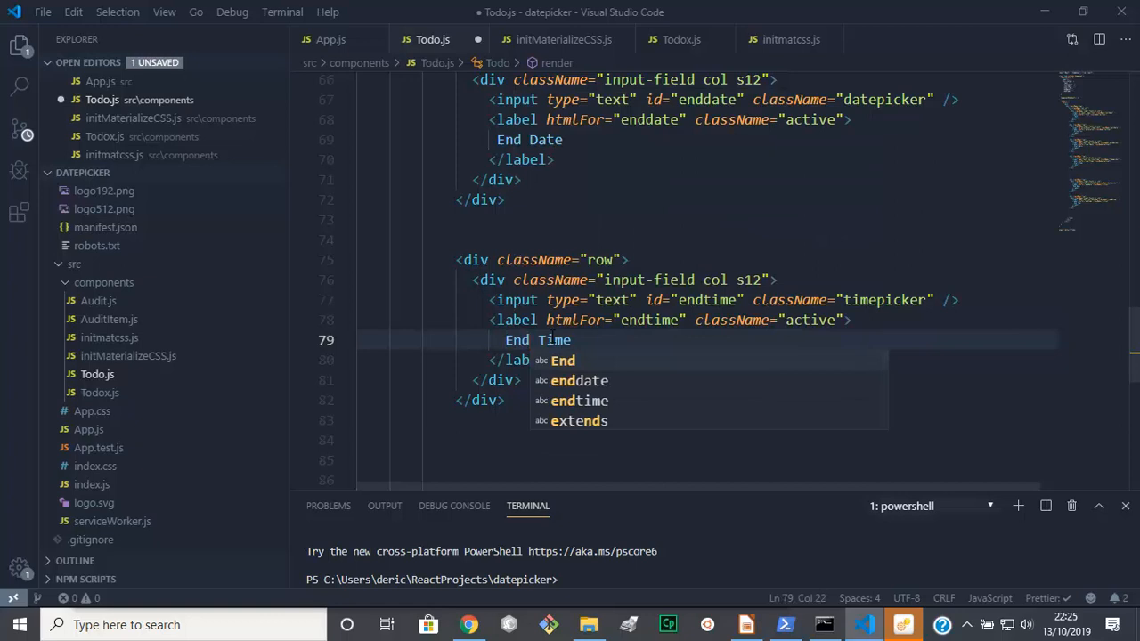
pyautogui.moveTo(42, 12)
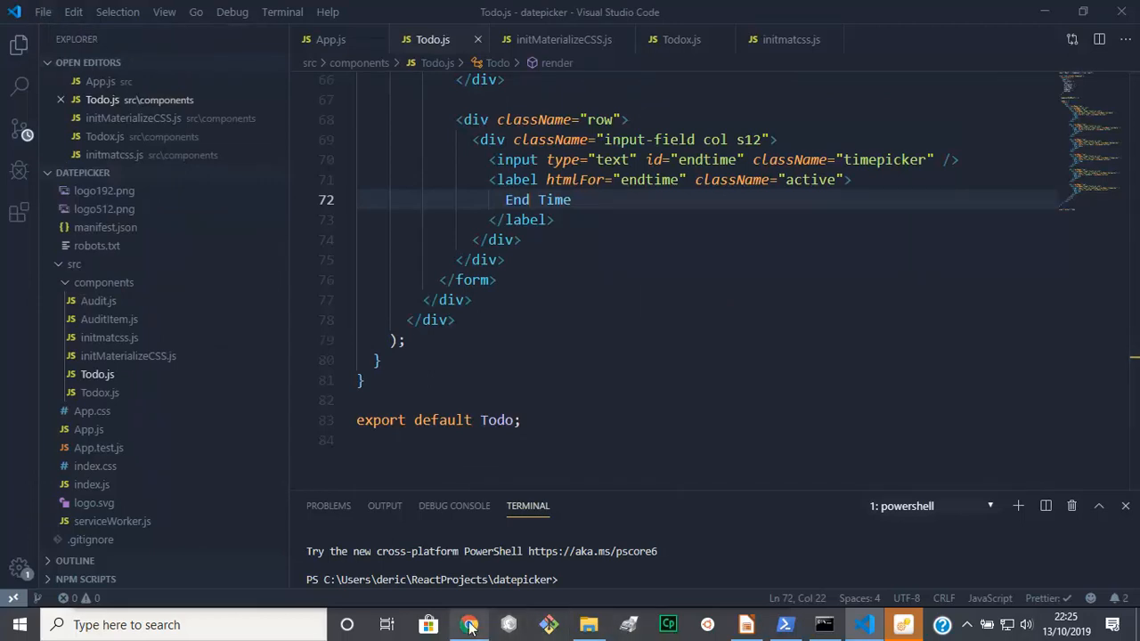
pyautogui.click(470, 624)
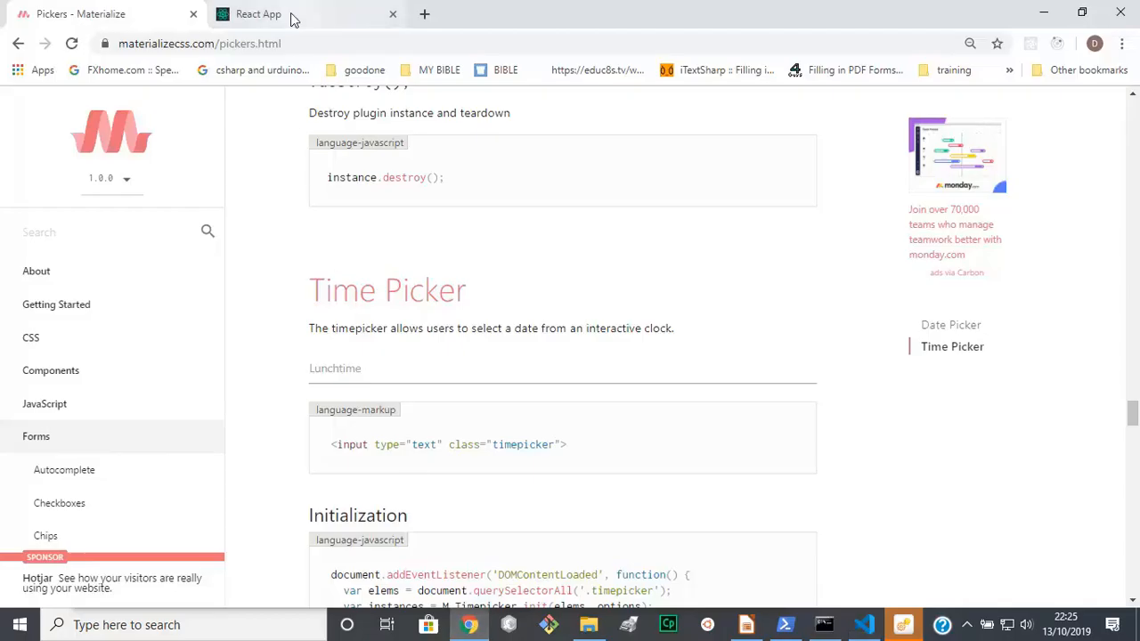
pyautogui.click(258, 13)
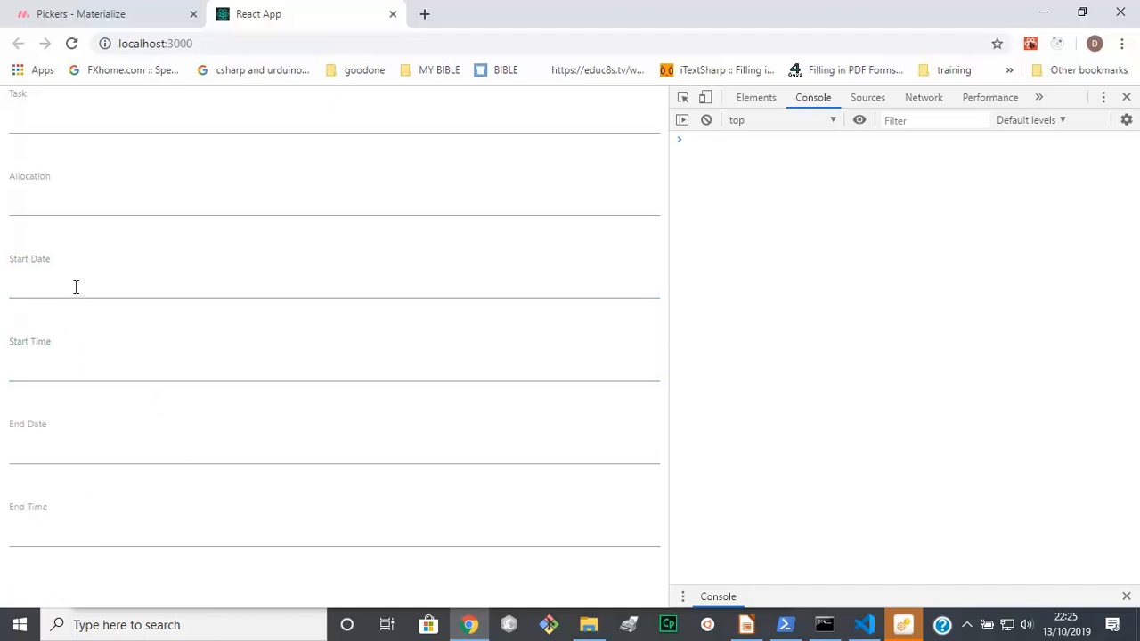
pyautogui.click(334, 374)
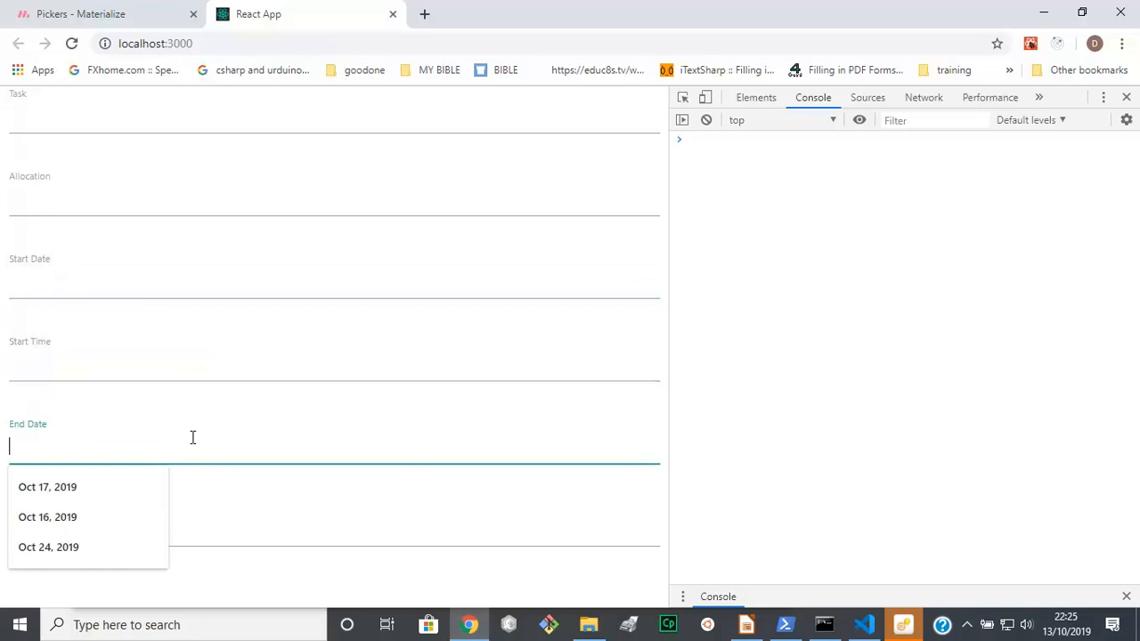
pyautogui.moveTo(775, 599)
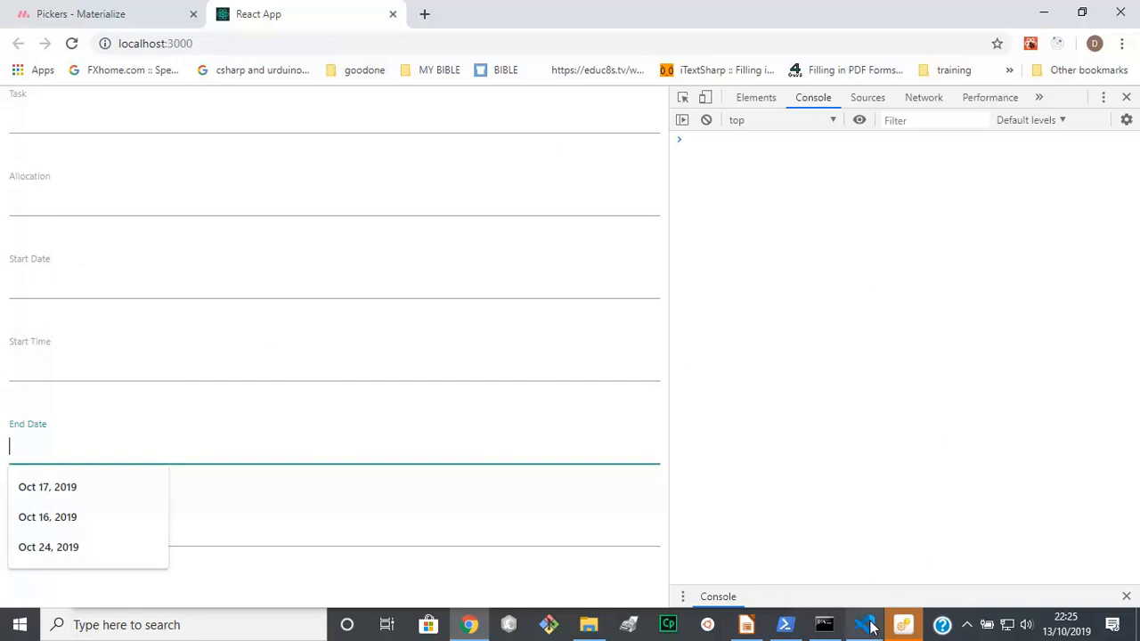
pyautogui.click(863, 624)
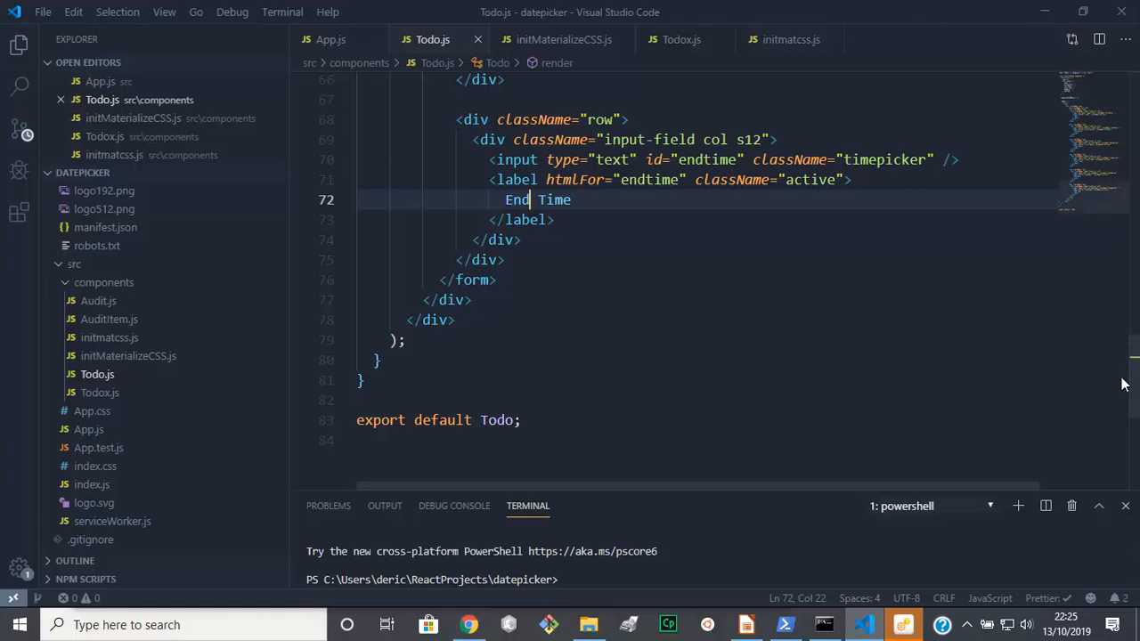
# Add autoComplete="off" to the form tag in Todo.js and save the file
pyautogui.scroll(3)
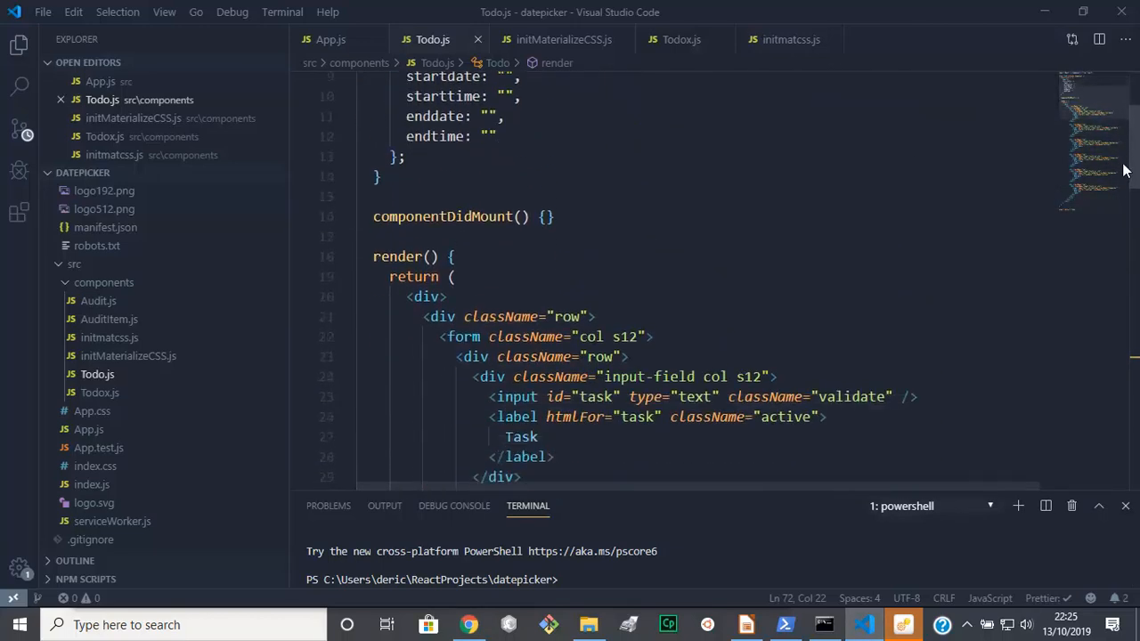
pyautogui.scroll(-3)
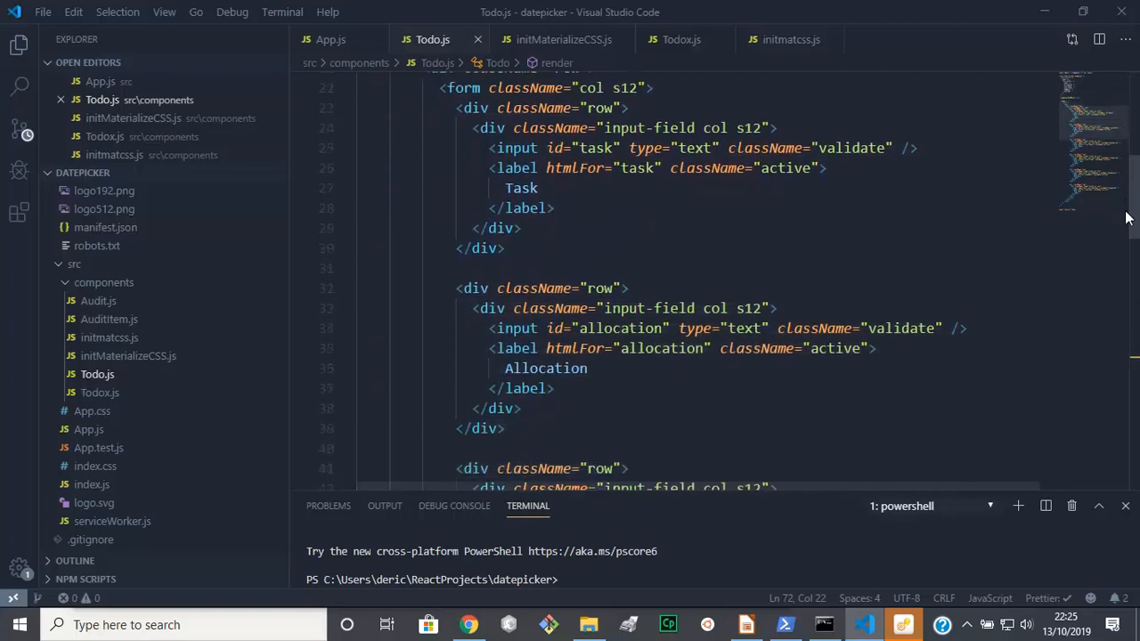
pyautogui.scroll(3)
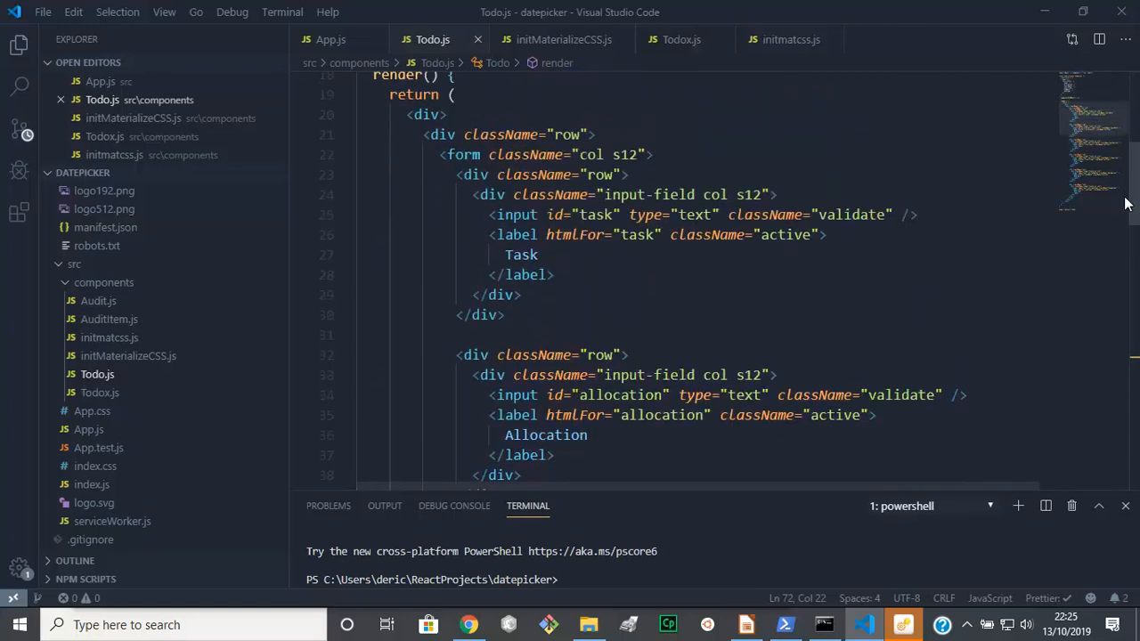
pyautogui.scroll(3)
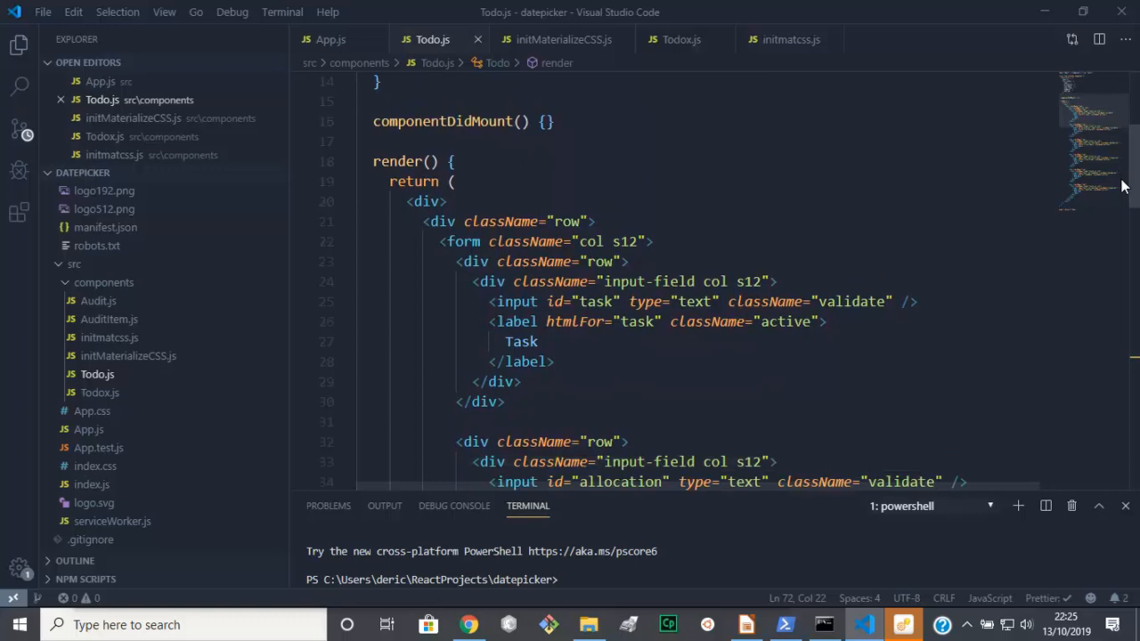
pyautogui.scroll(3)
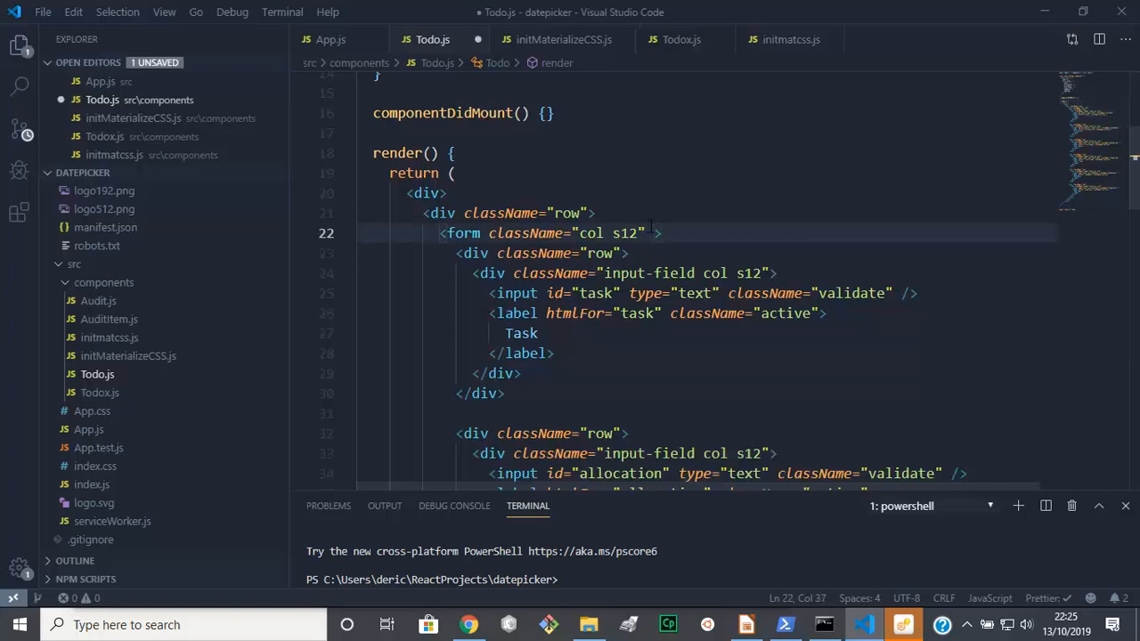
pyautogui.write('autoComplete')
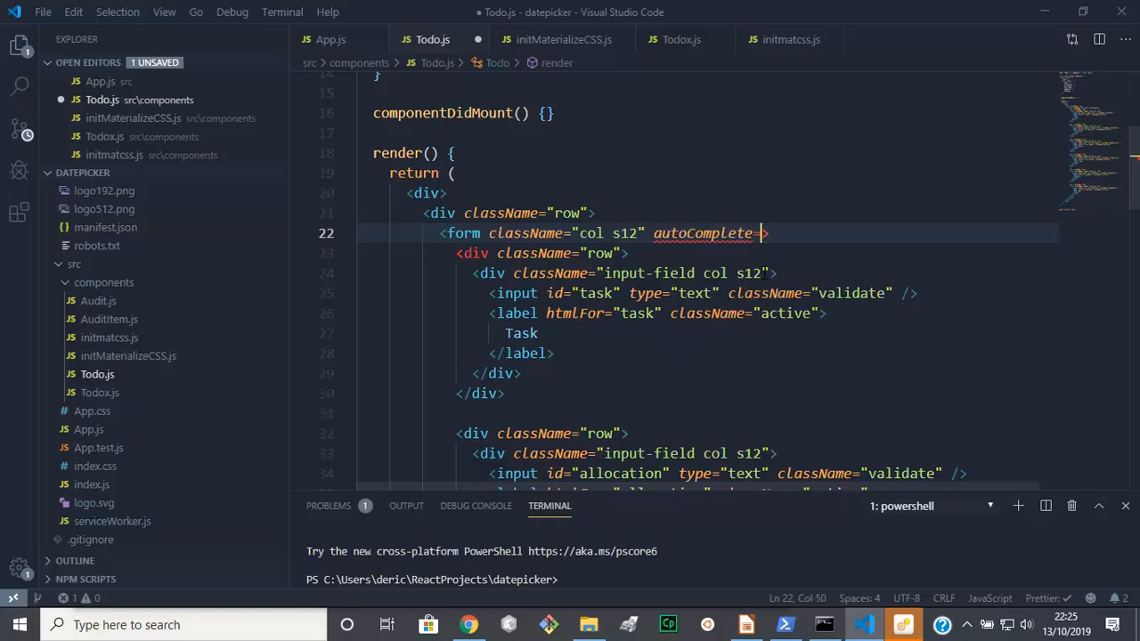
pyautogui.write('="')
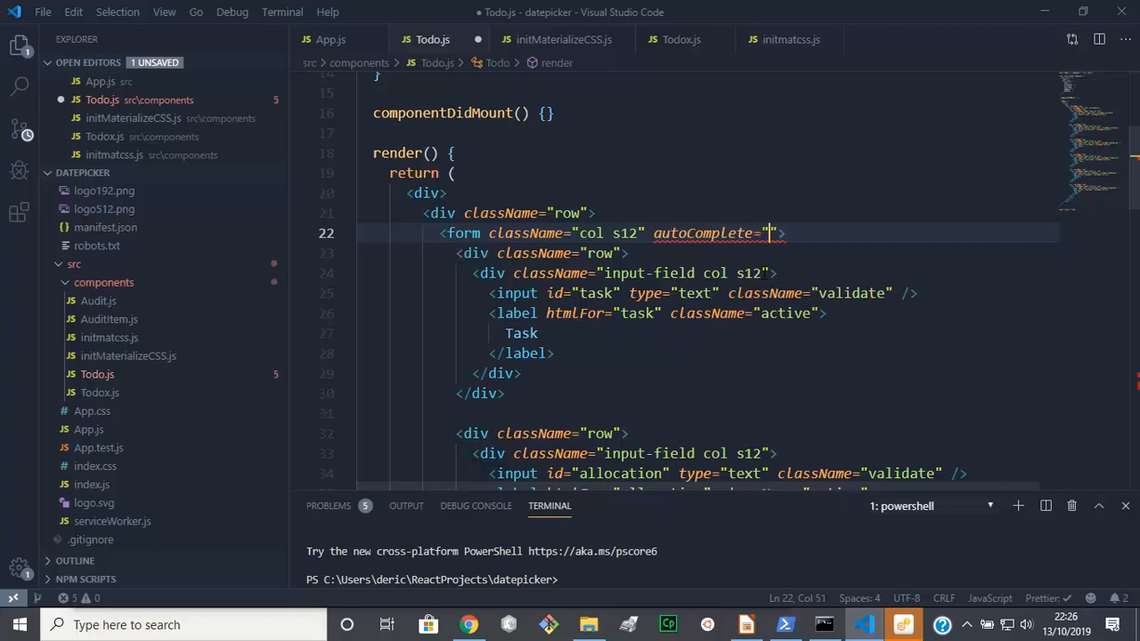
pyautogui.write('o')
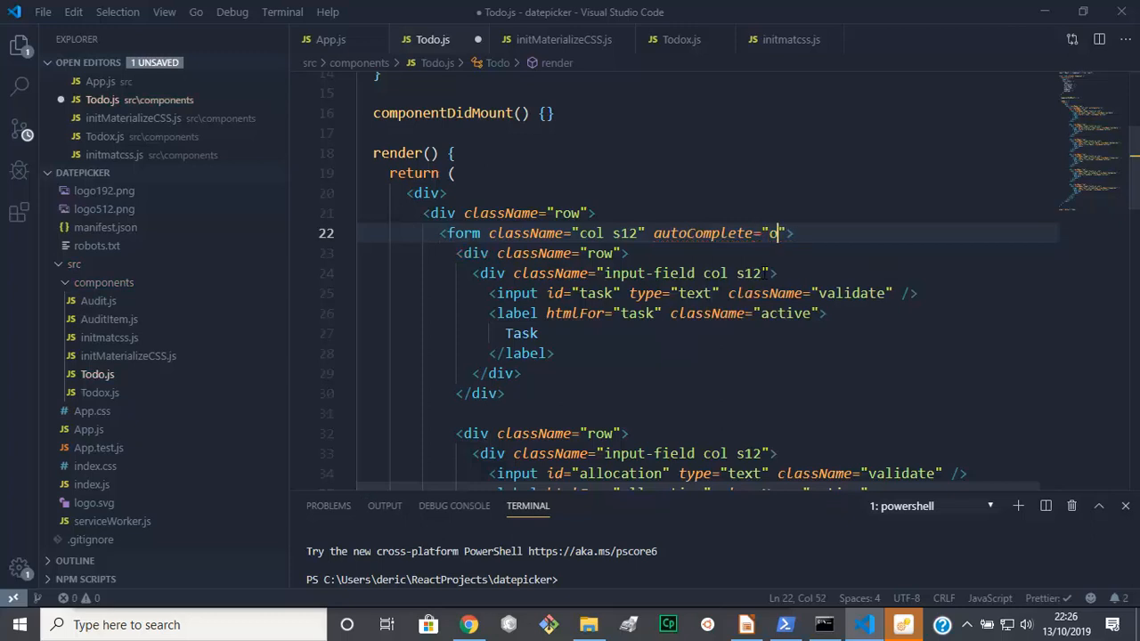
pyautogui.write('ff')
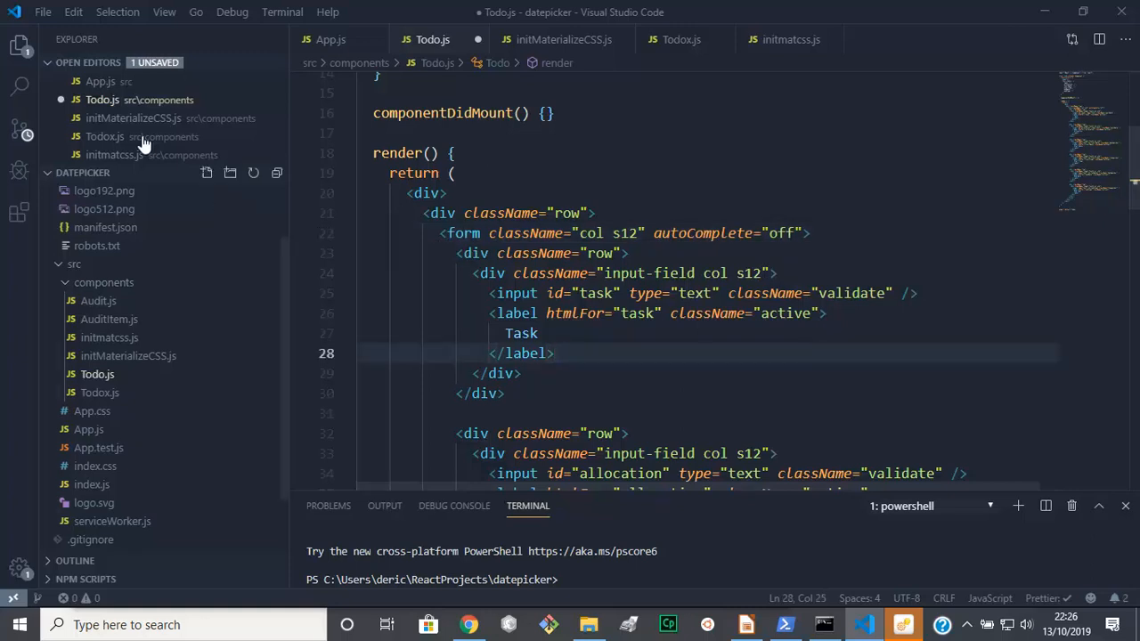
pyautogui.click(42, 12)
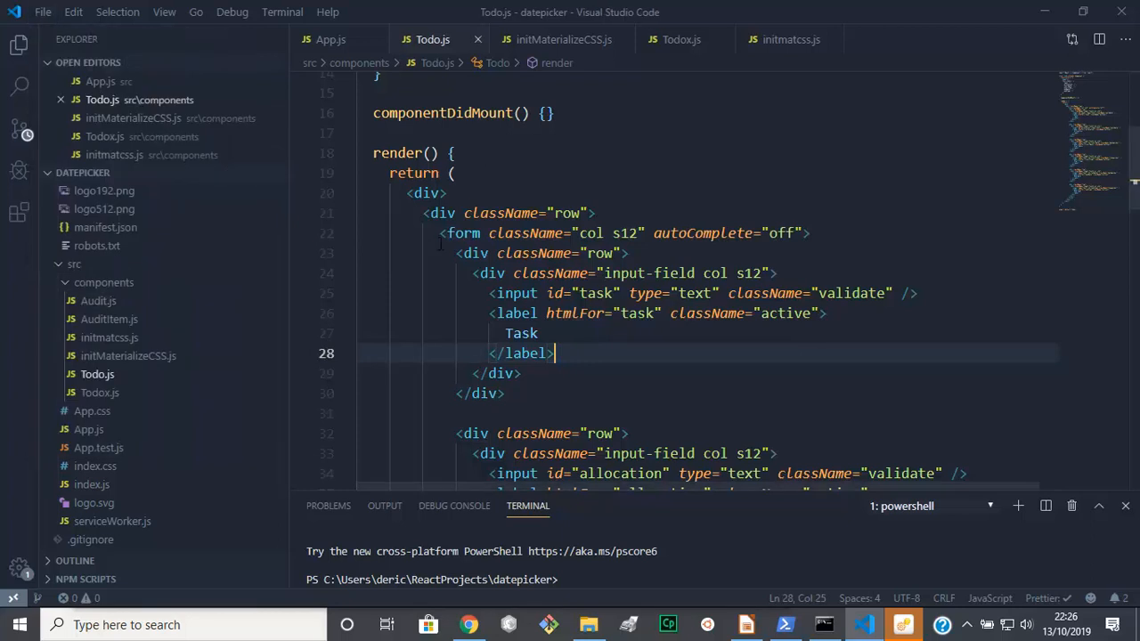
pyautogui.moveTo(1029, 319)
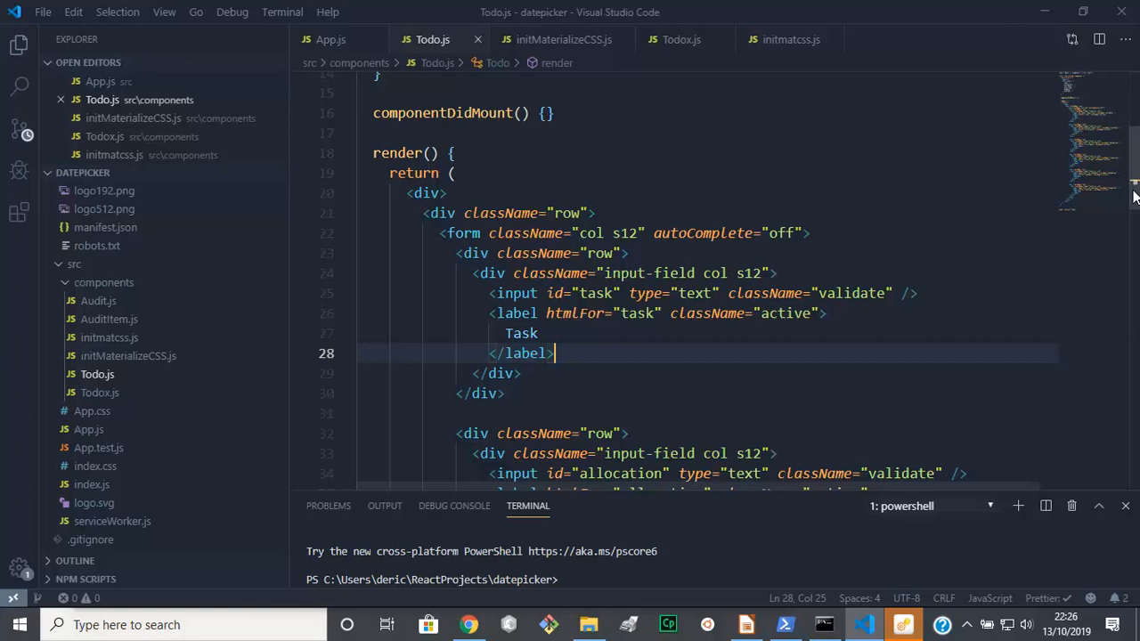
pyautogui.scroll(-3)
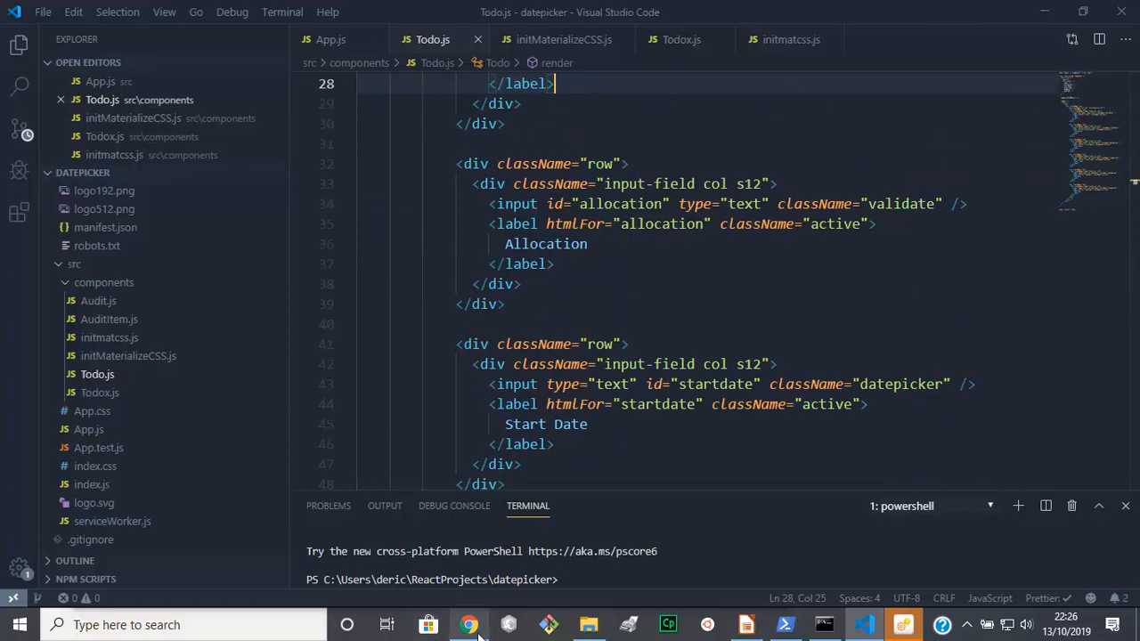
# Test the Task, Start Date, End Date and End Time fields in Chrome for suggestions
pyautogui.click(470, 624)
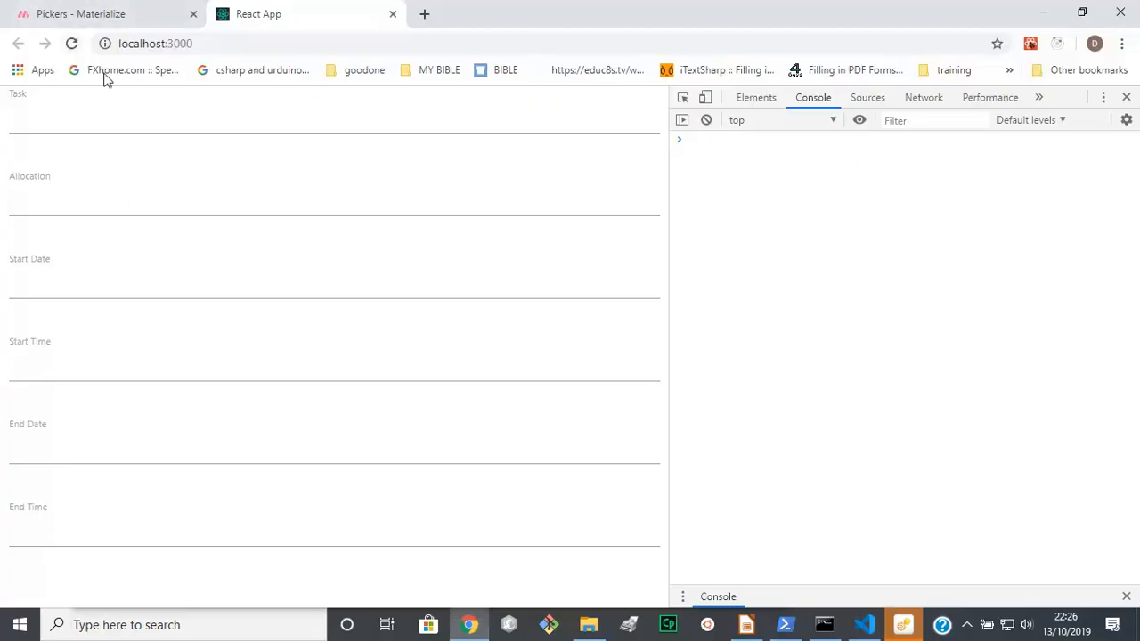
pyautogui.click(334, 124)
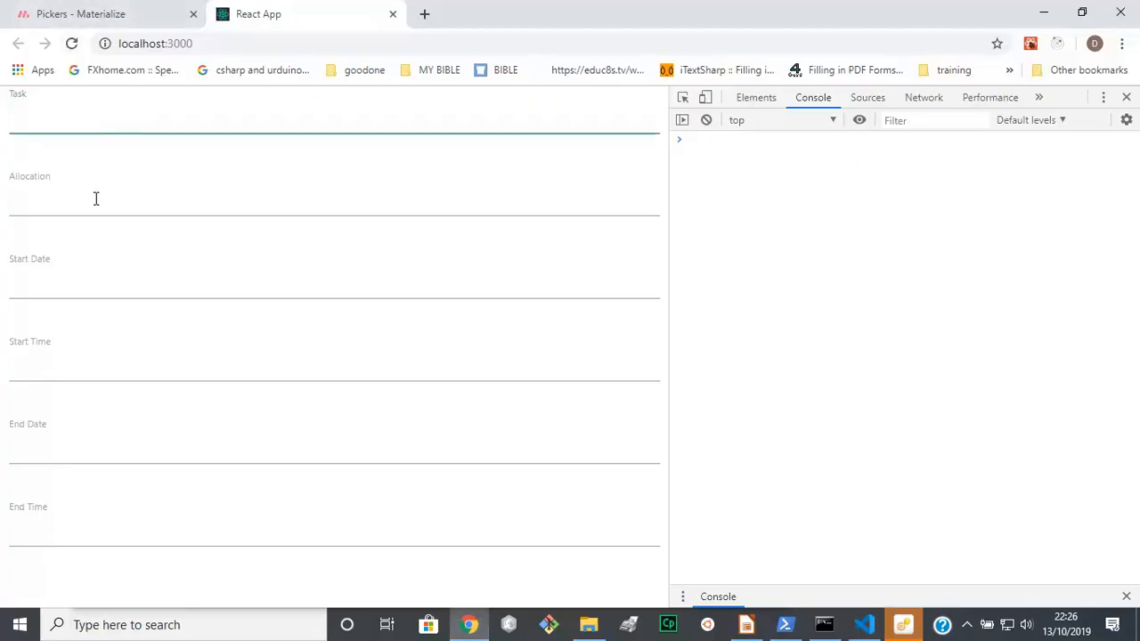
pyautogui.click(334, 285)
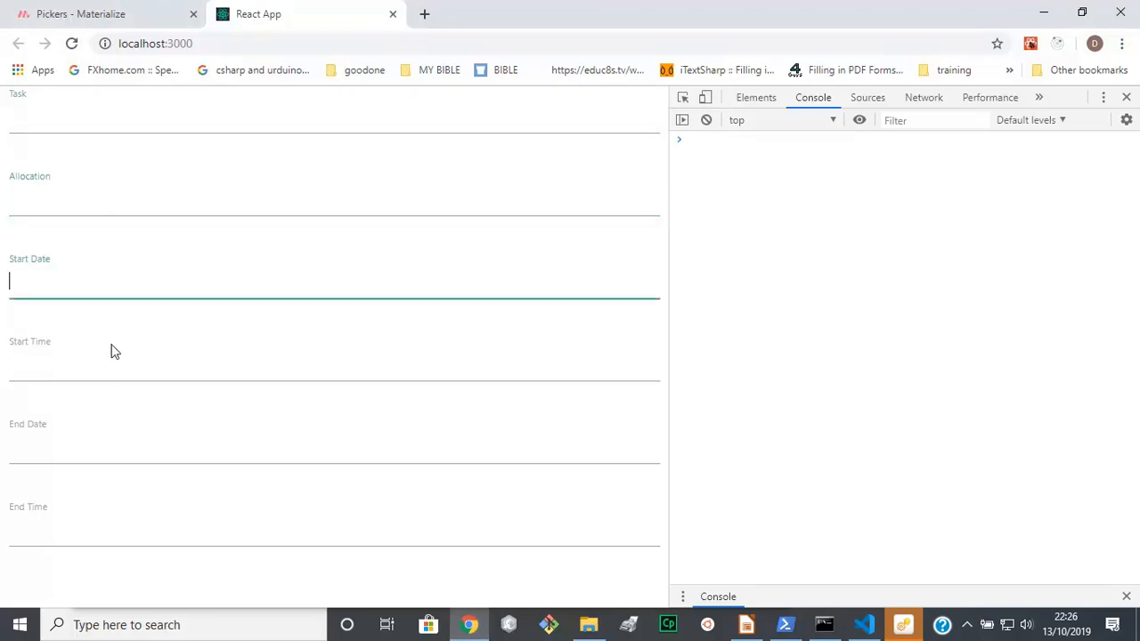
pyautogui.click(100, 455)
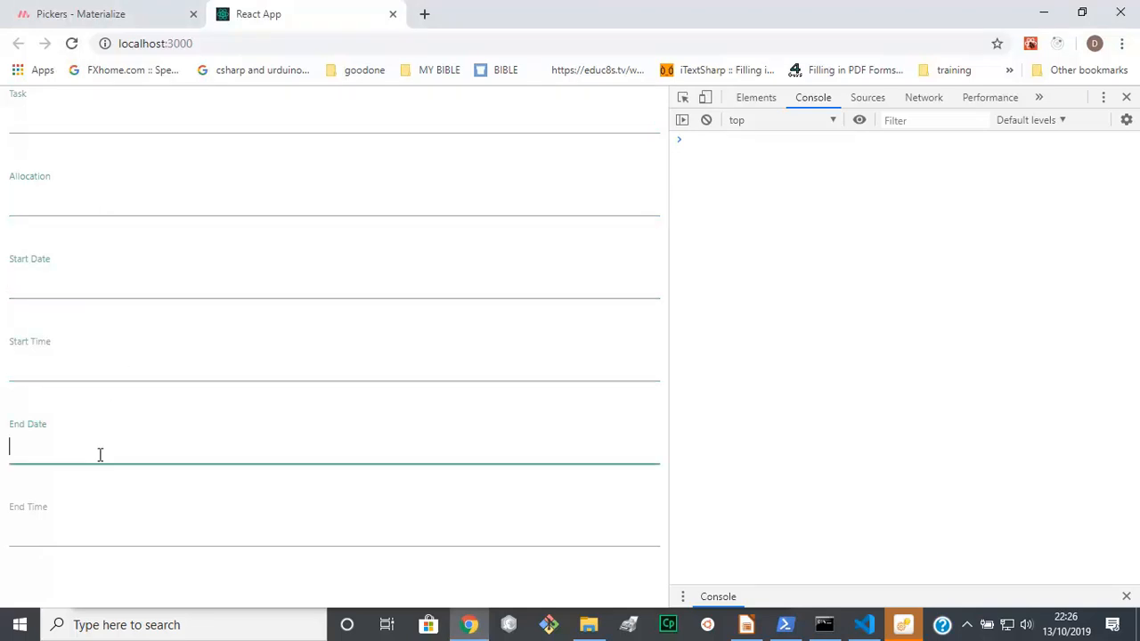
pyautogui.click(334, 530)
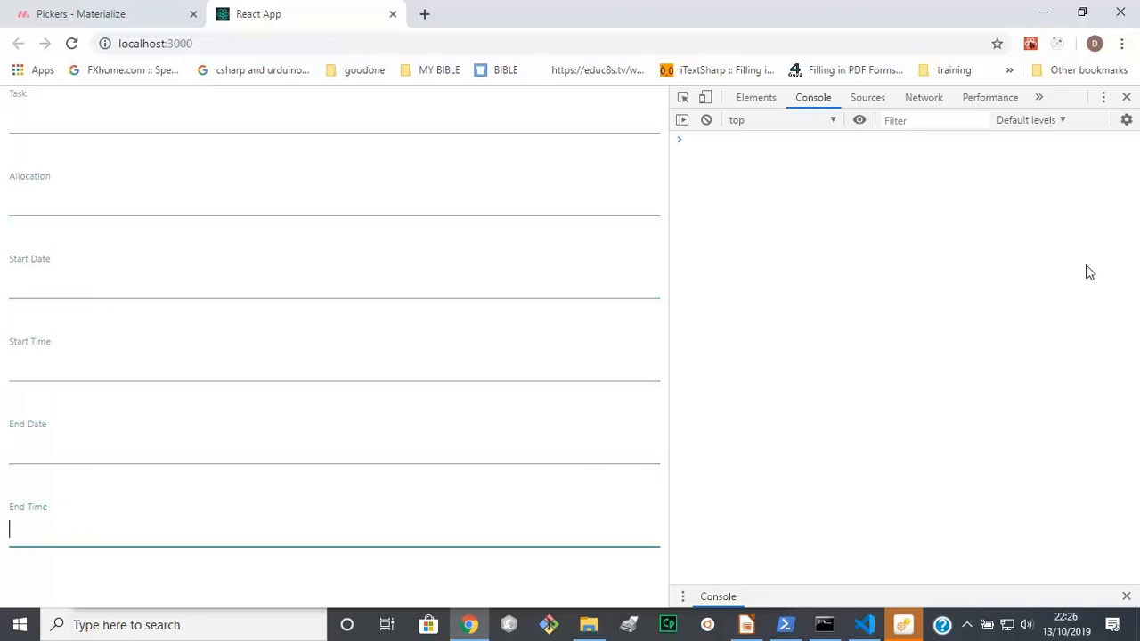
pyautogui.moveTo(264, 269)
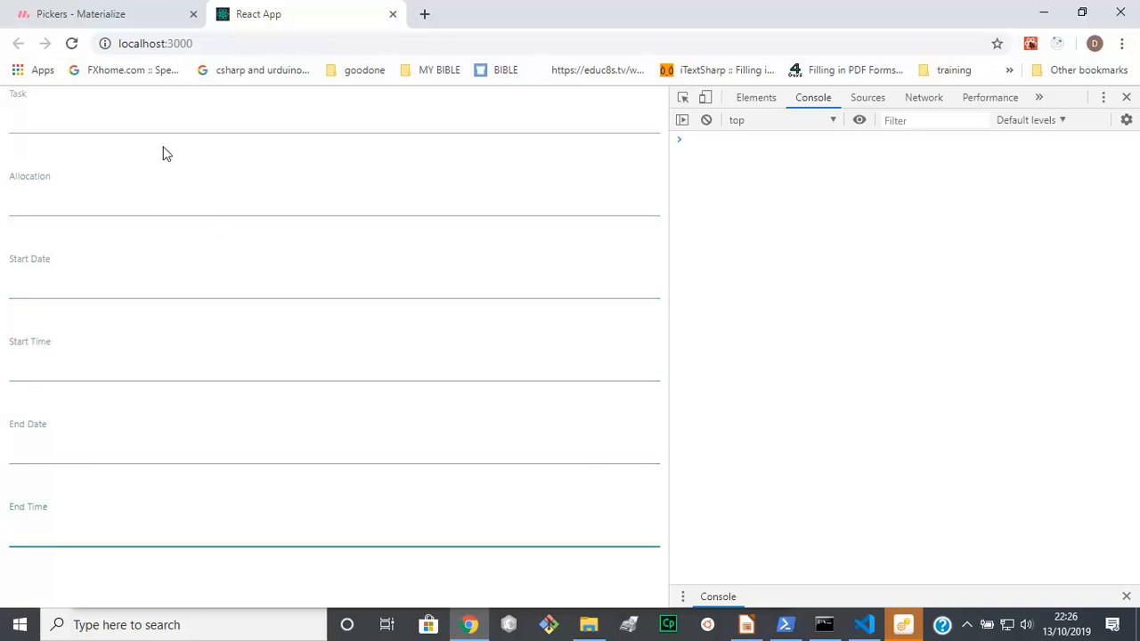
pyautogui.moveTo(117, 267)
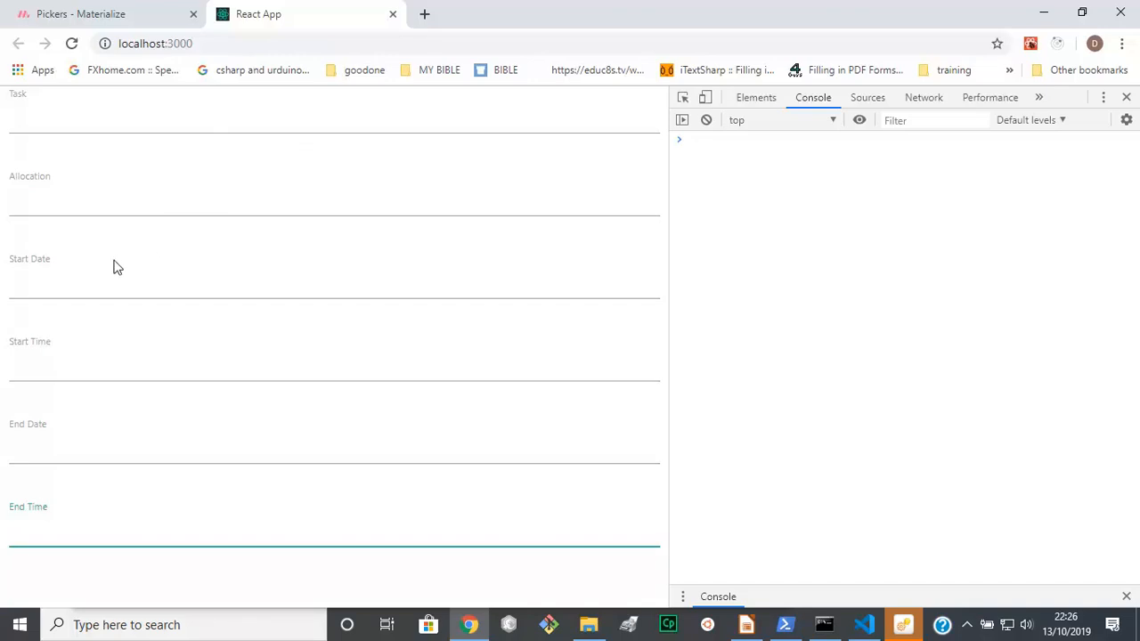
pyautogui.moveTo(64, 245)
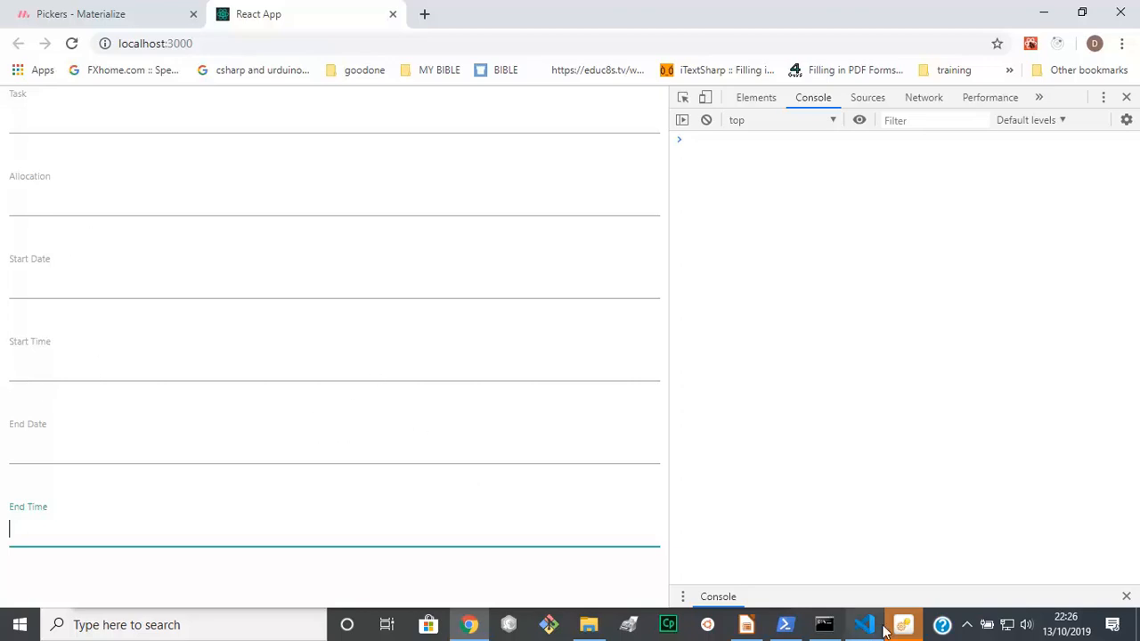
pyautogui.moveTo(864, 624)
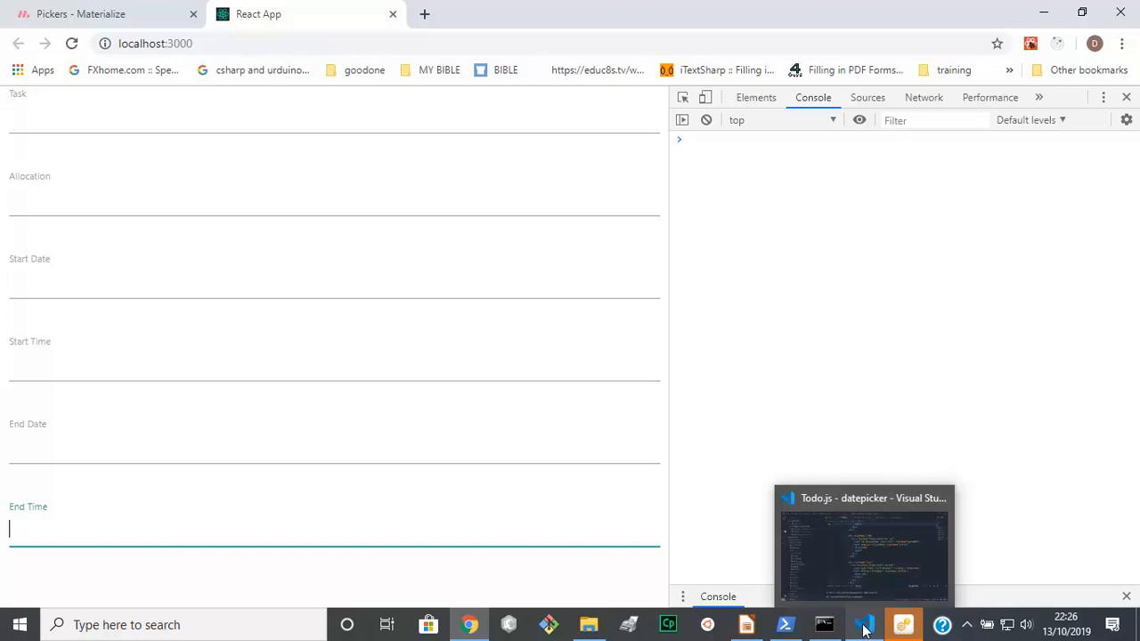
pyautogui.moveTo(776, 577)
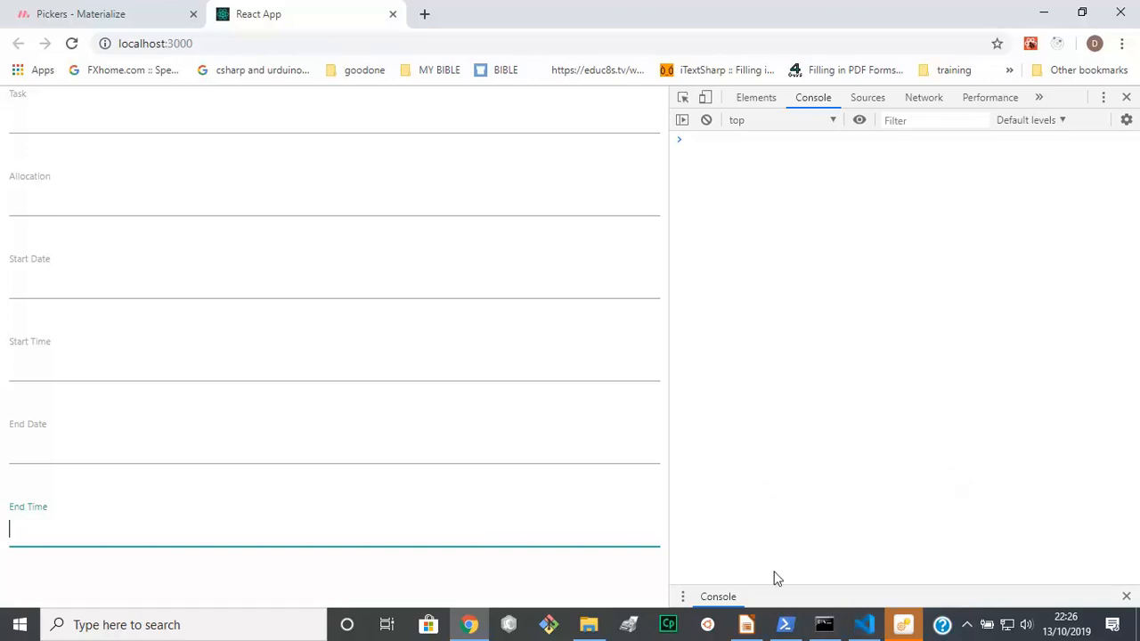
pyautogui.moveTo(864, 624)
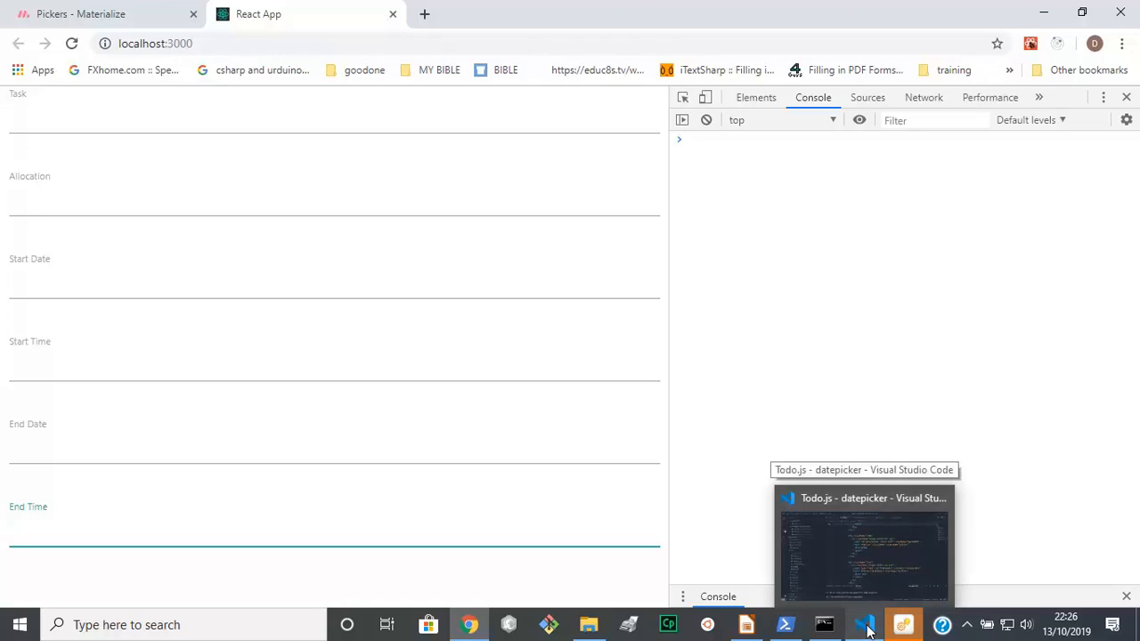
pyautogui.click(863, 544)
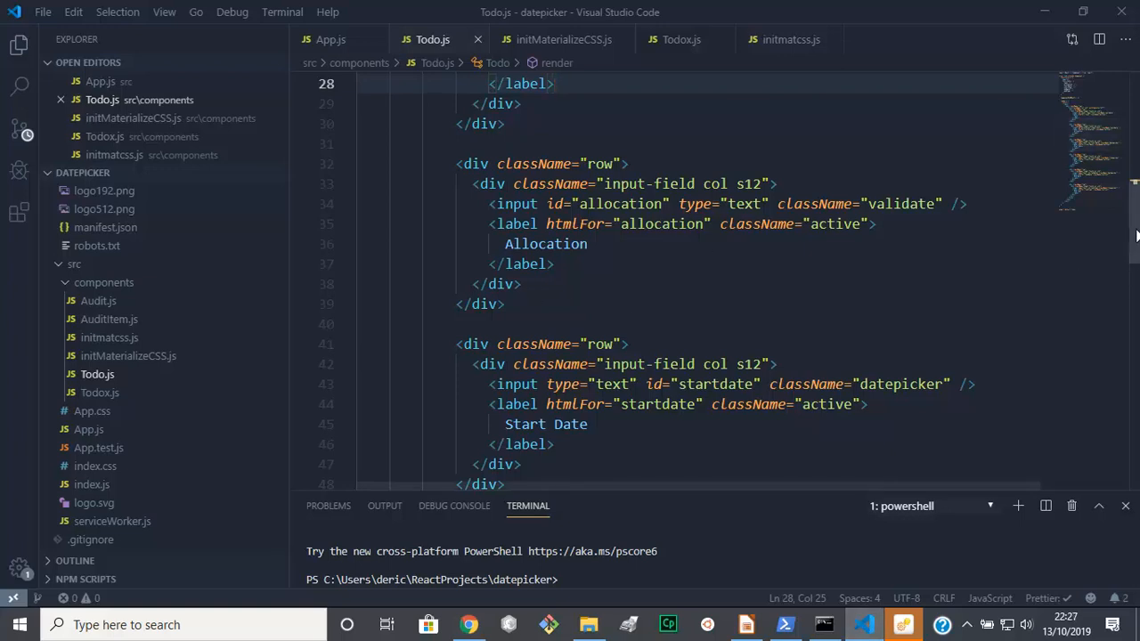
# Insert several blank lines after the End Time row in Todo.js
pyautogui.scroll(-3)
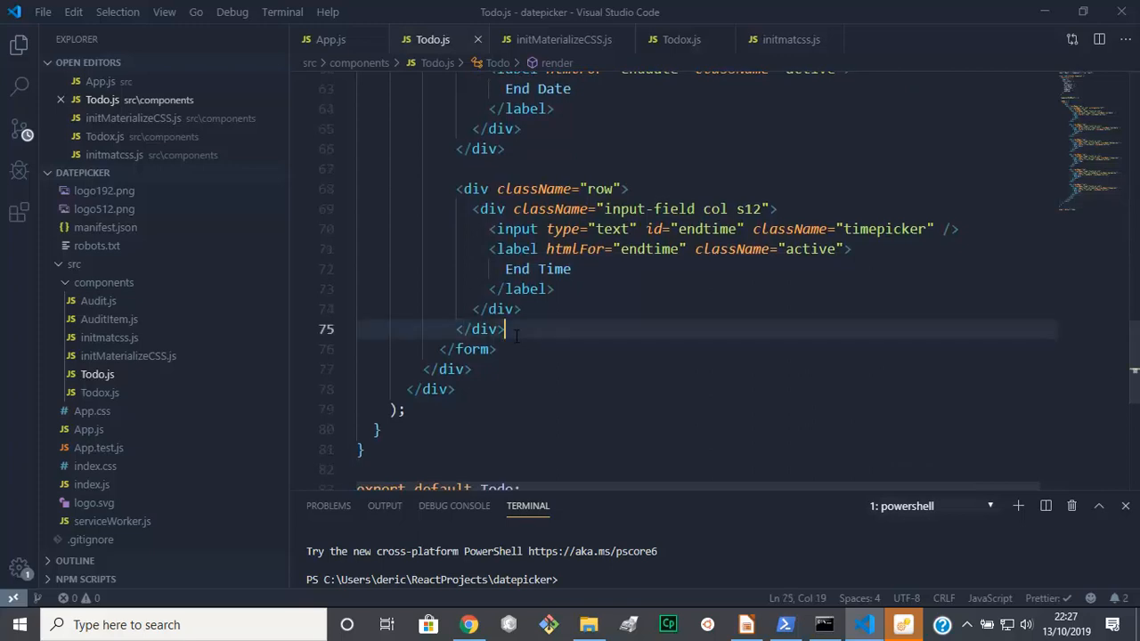
pyautogui.press('Enter')
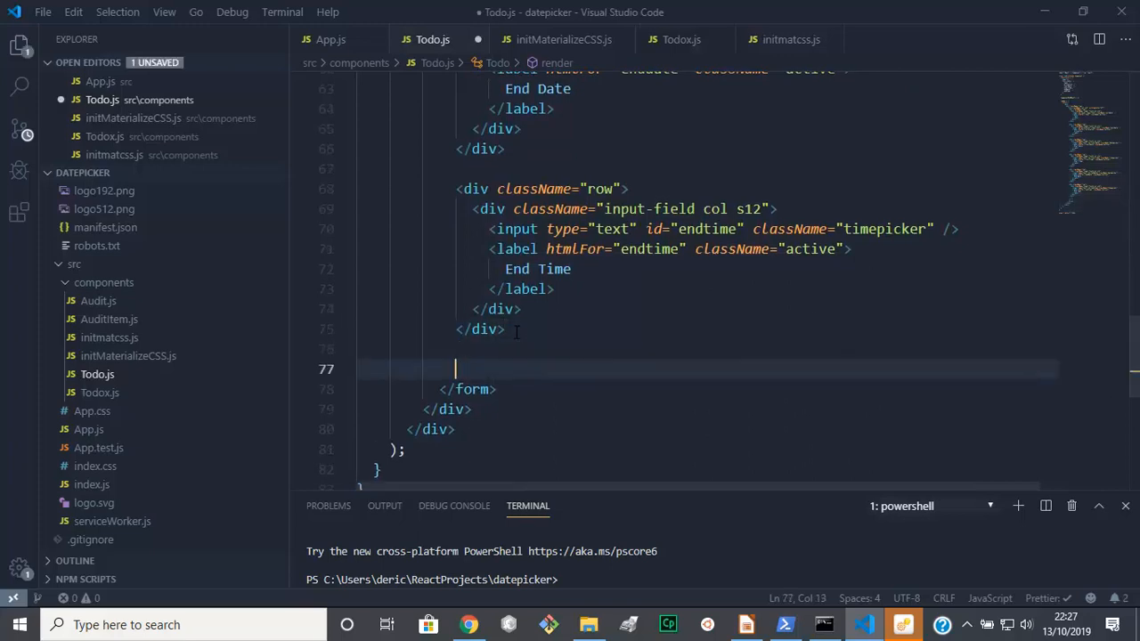
pyautogui.press('Enter')
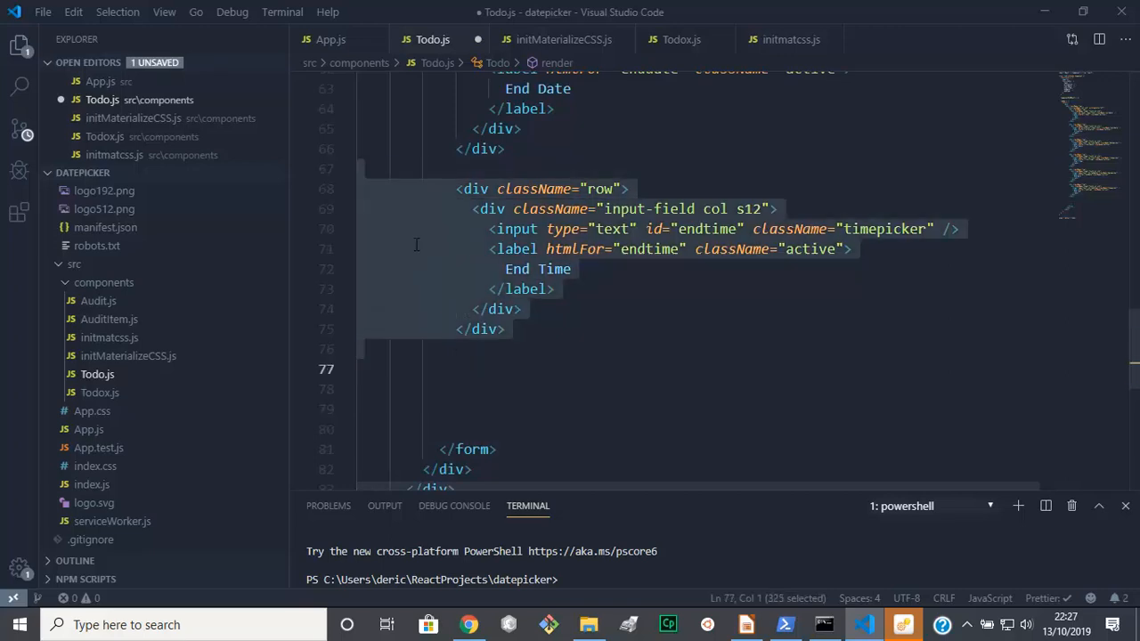
# Paste a copy of the End Time row below it and delete its input and label lines
pyautogui.rightClick(416, 245)
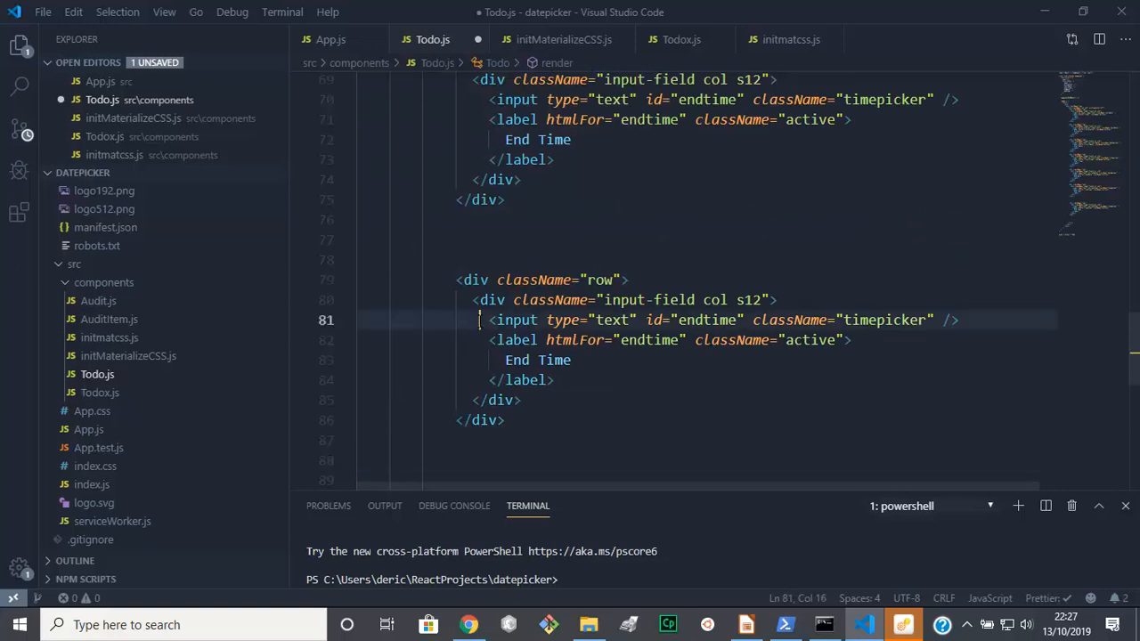
pyautogui.moveTo(477, 320); pyautogui.dragTo(777, 319)
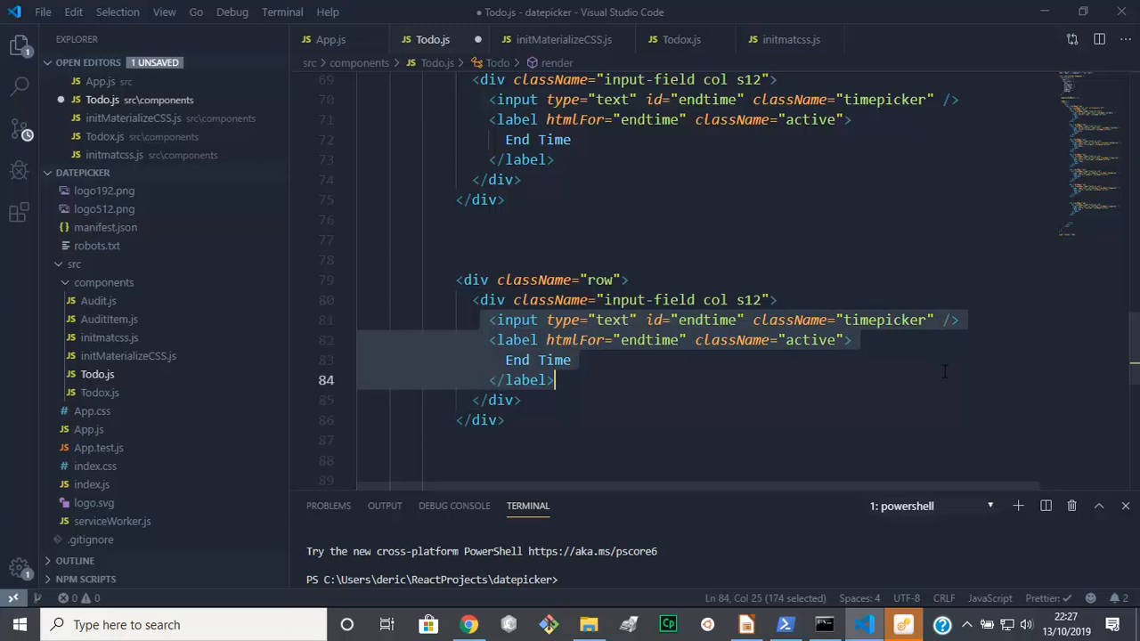
pyautogui.press('Delete')
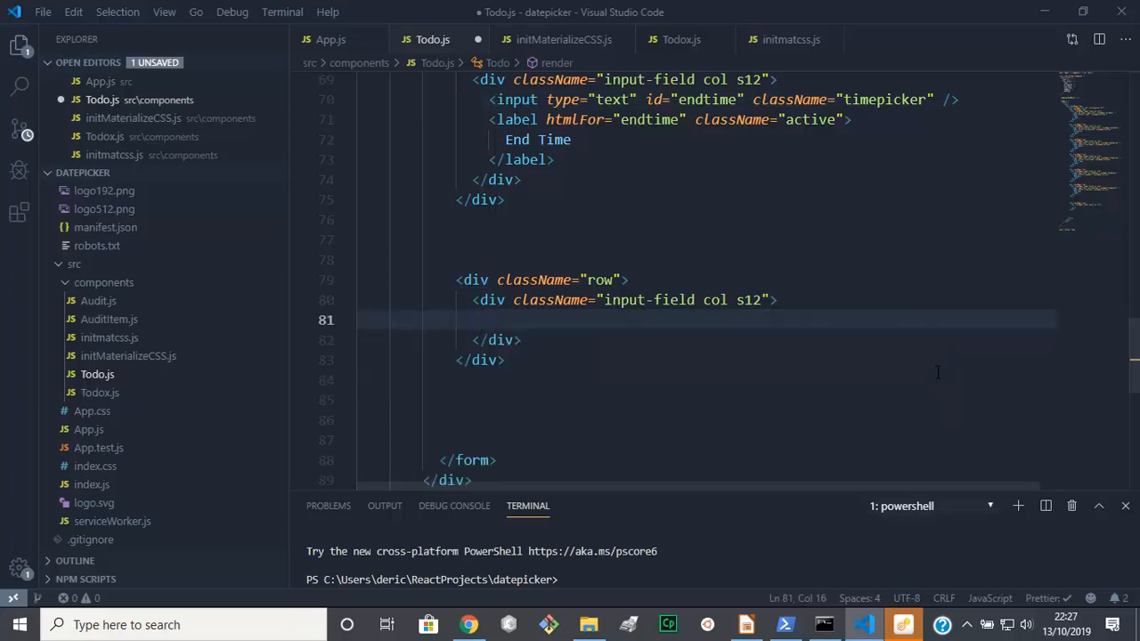
pyautogui.moveTo(498, 526)
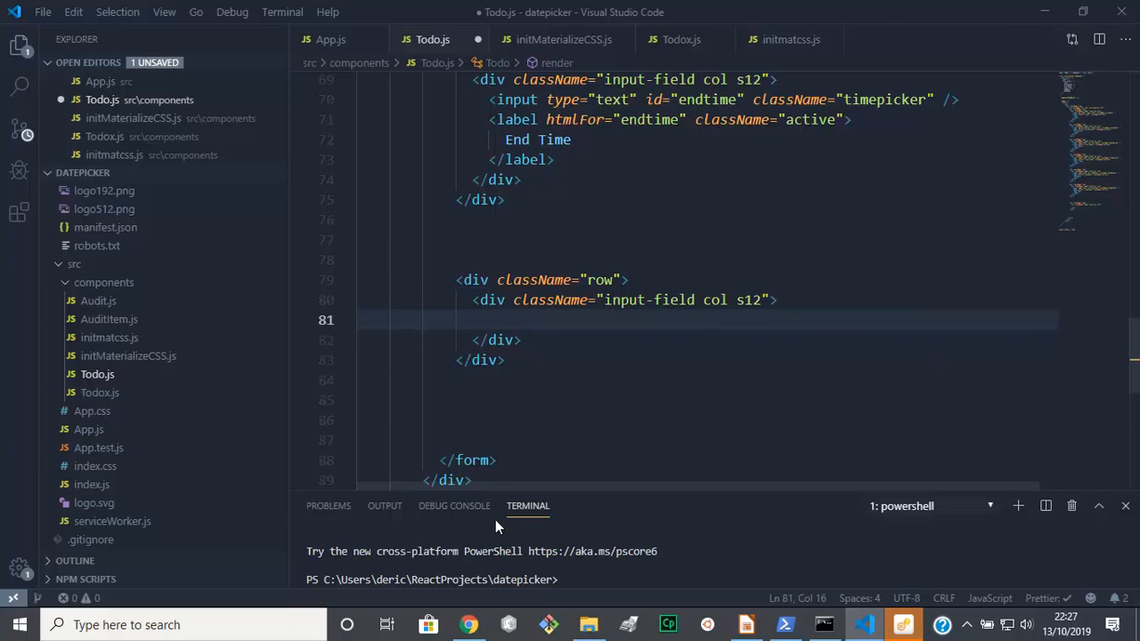
# Search the Materialize docs for 'bu', open Buttons, and scroll to the Submit Button example
pyautogui.click(469, 624)
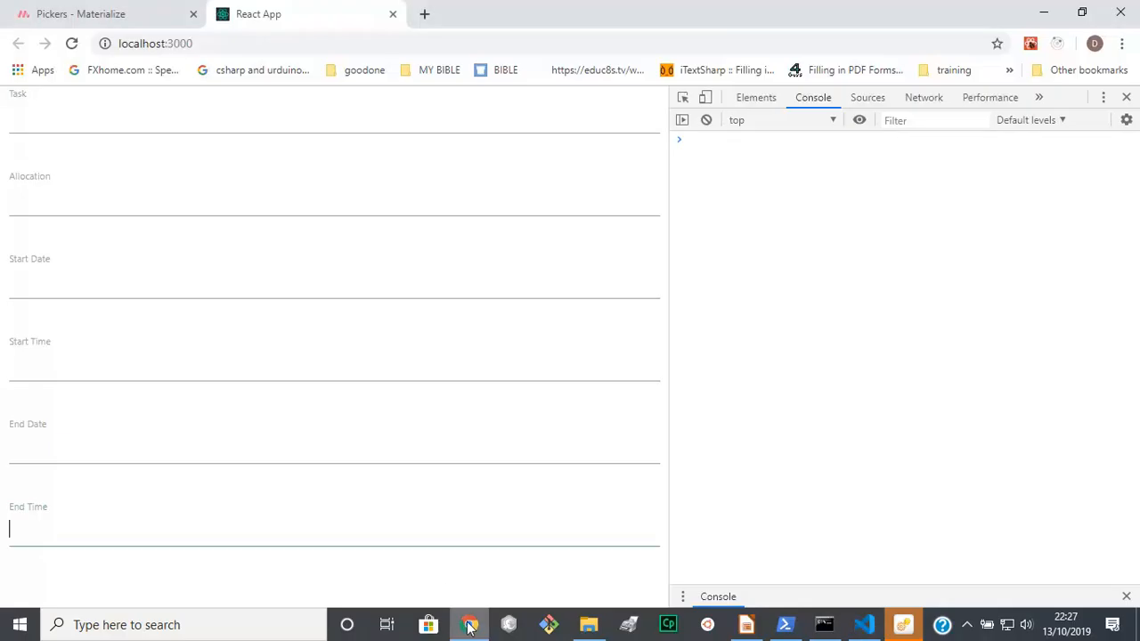
pyautogui.click(80, 13)
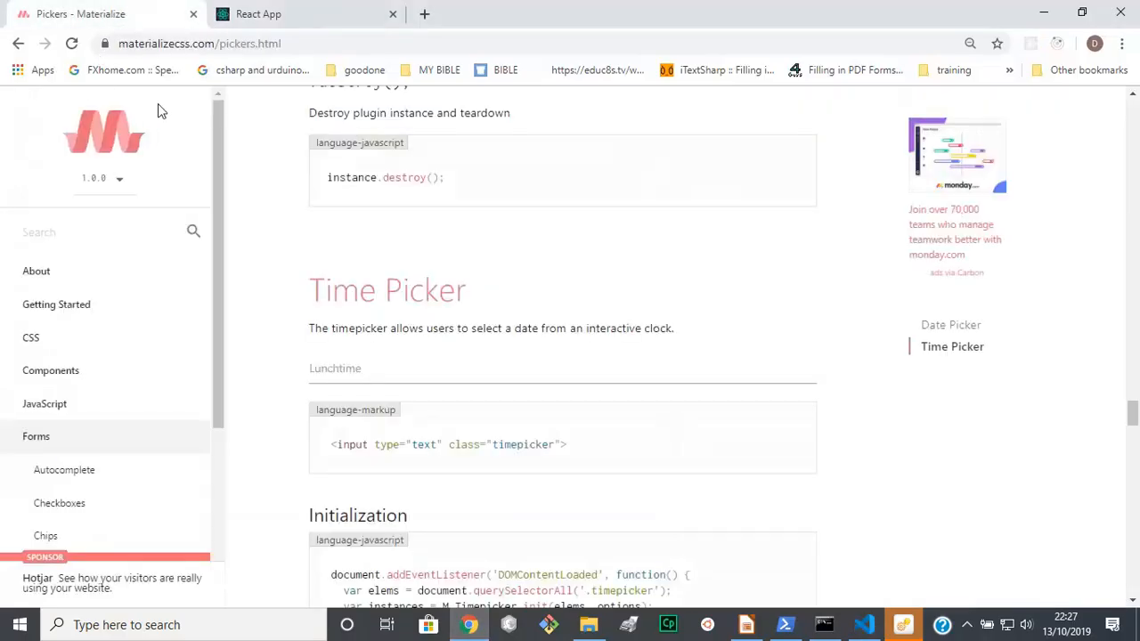
pyautogui.click(98, 232)
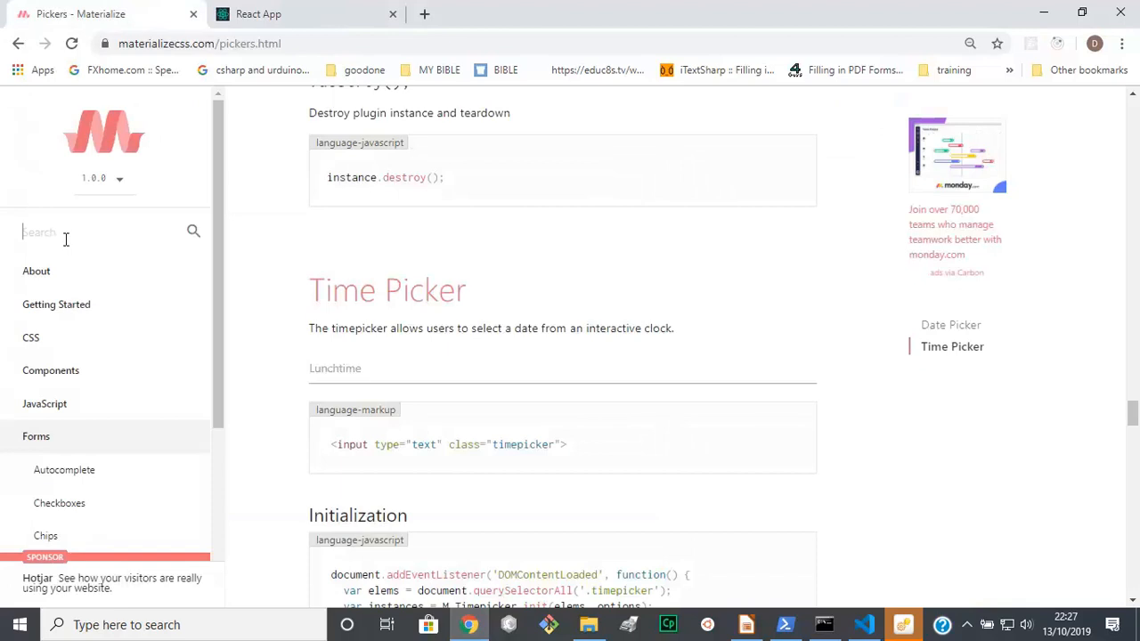
pyautogui.write('bu')
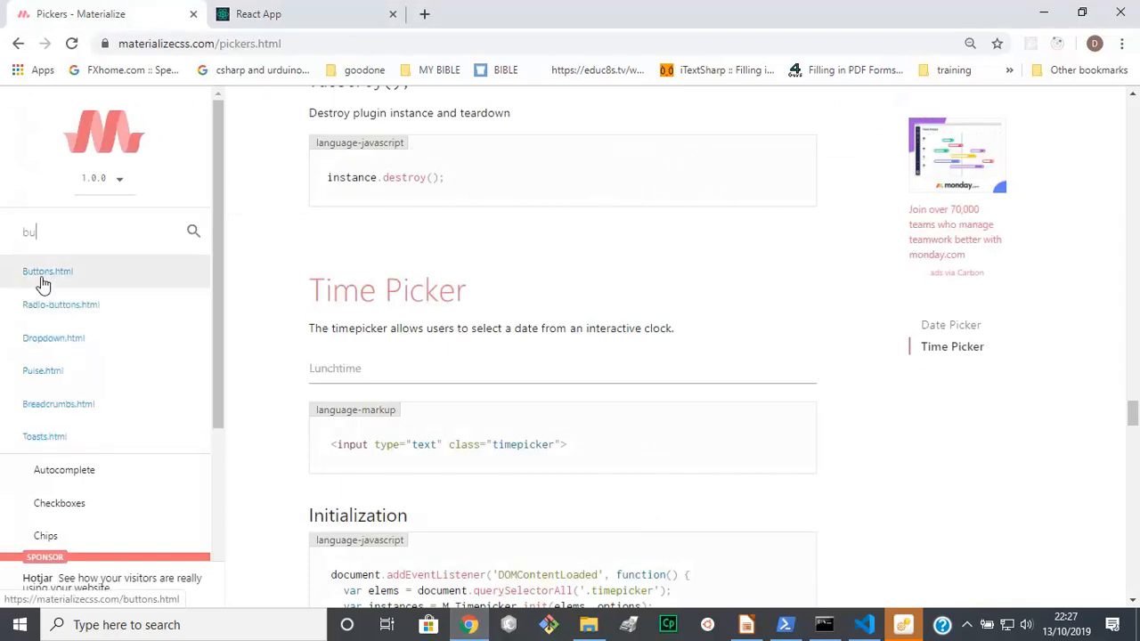
pyautogui.click(47, 270)
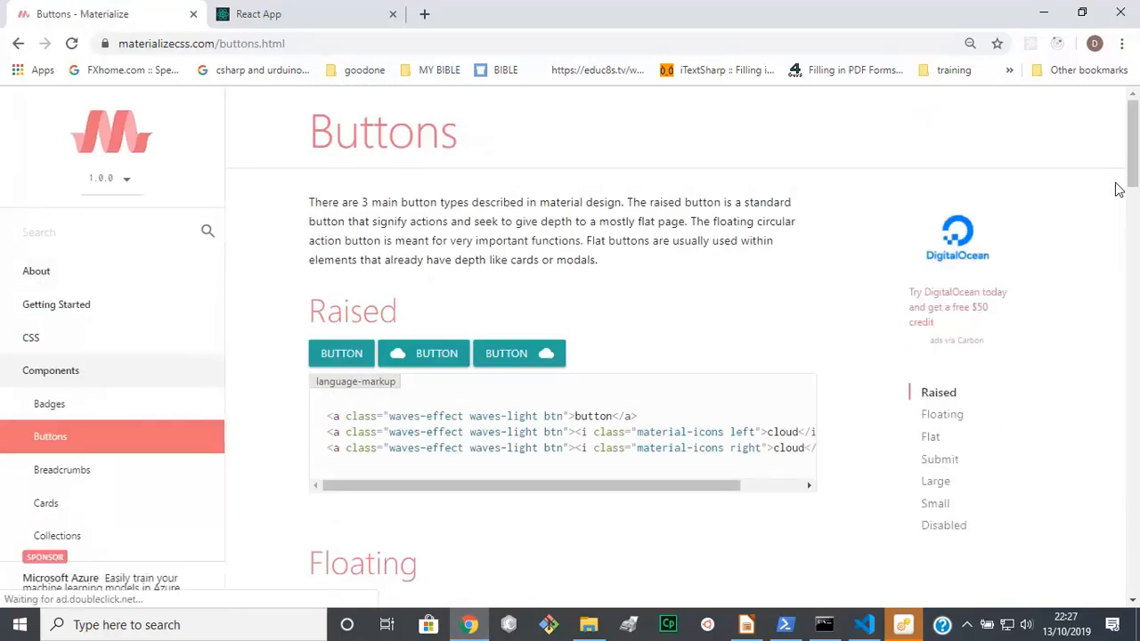
pyautogui.scroll(-3)
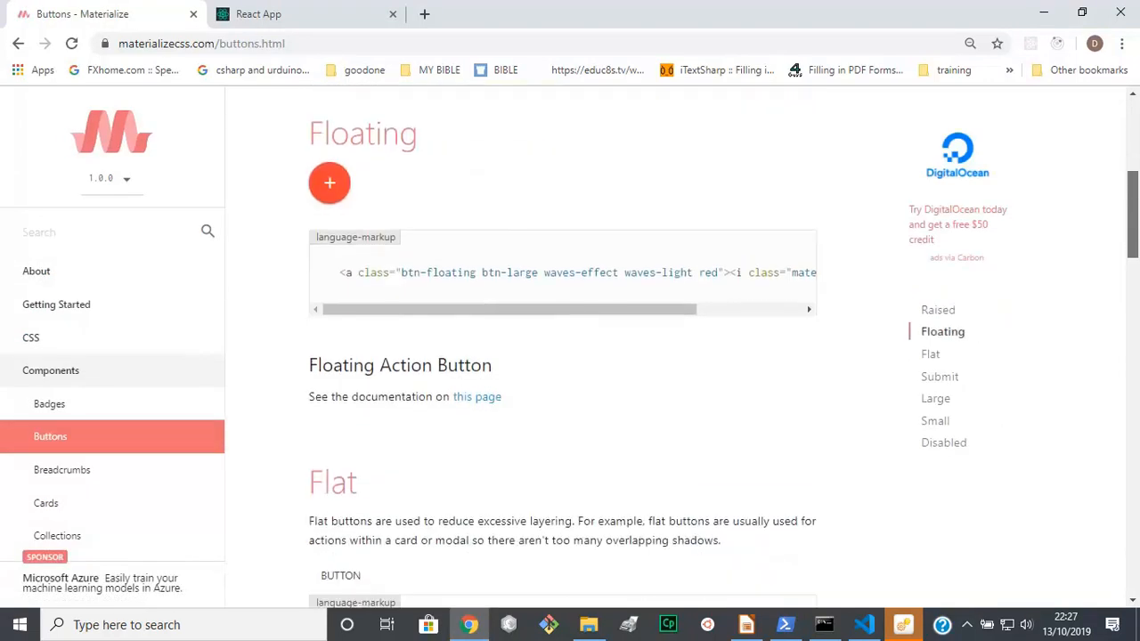
pyautogui.scroll(-3)
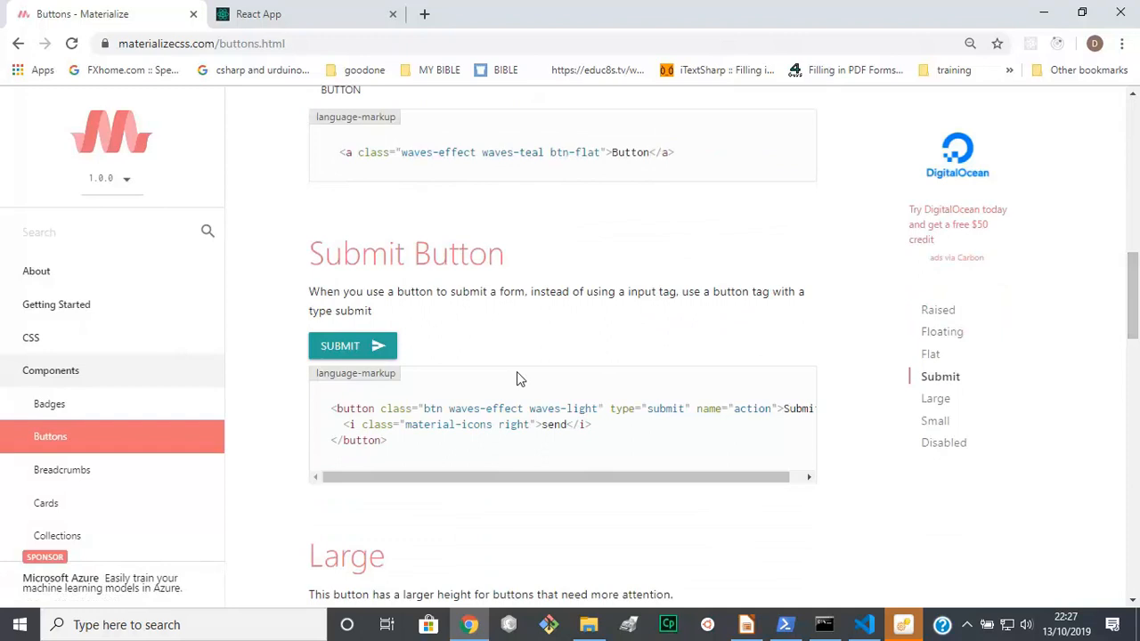
pyautogui.moveTo(408, 519)
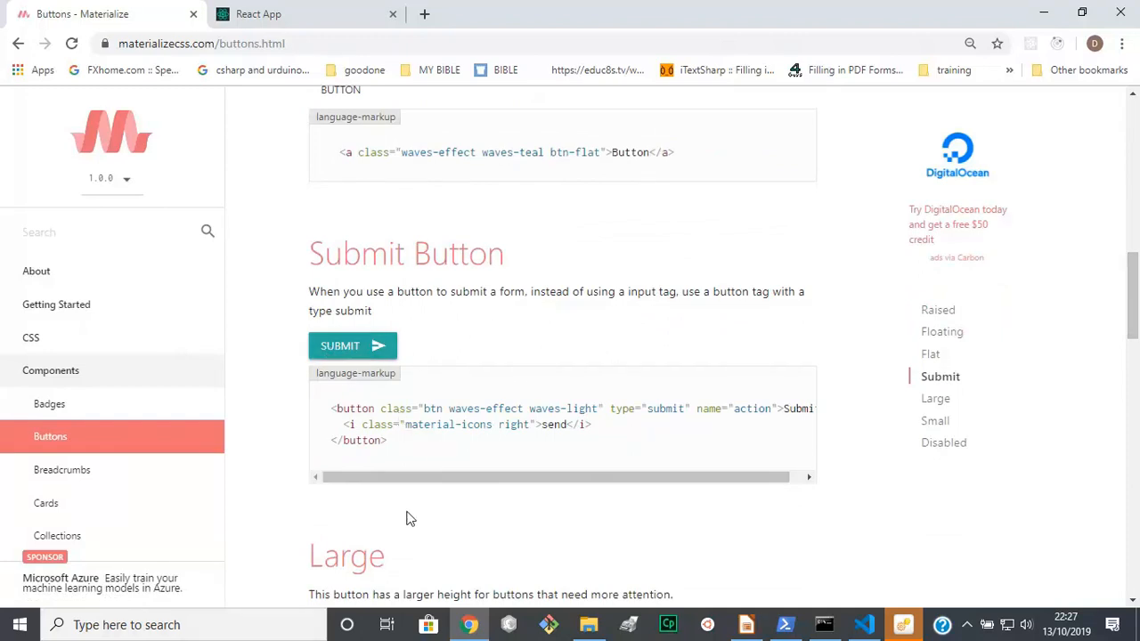
pyautogui.moveTo(331, 407)
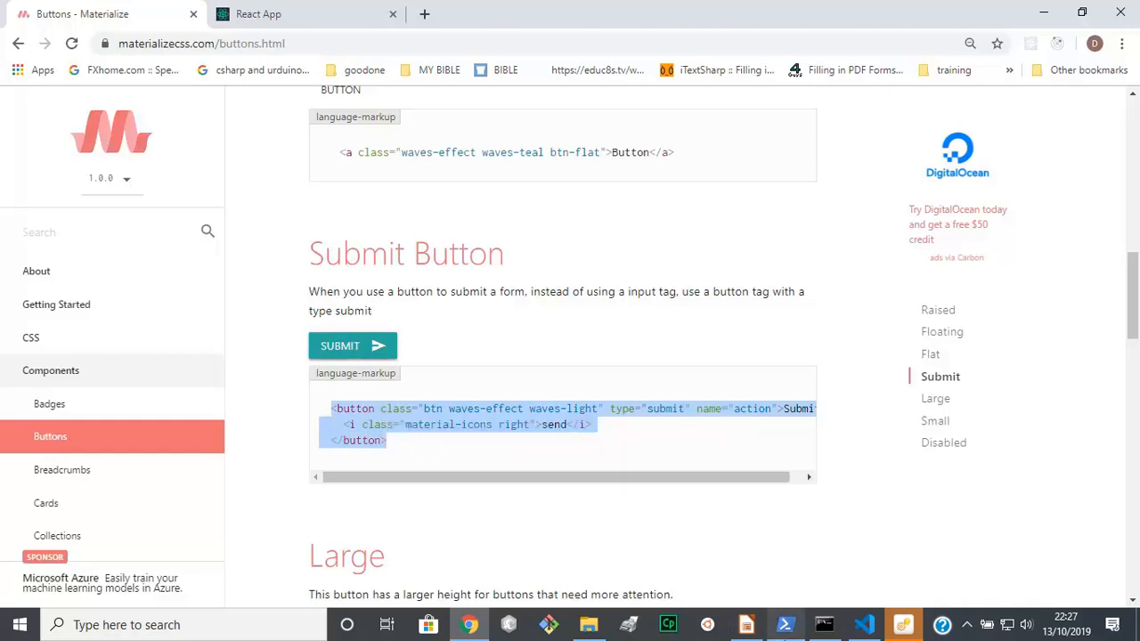
pyautogui.moveTo(863, 624)
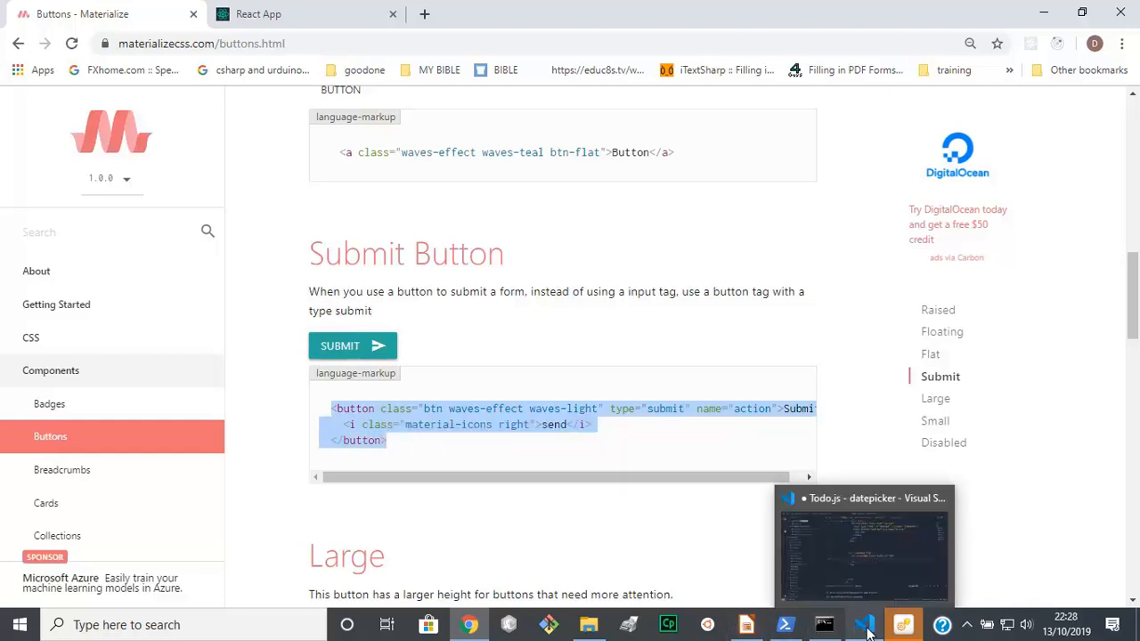
# Paste the Submit button markup into the new row of Todo.js
pyautogui.click(864, 545)
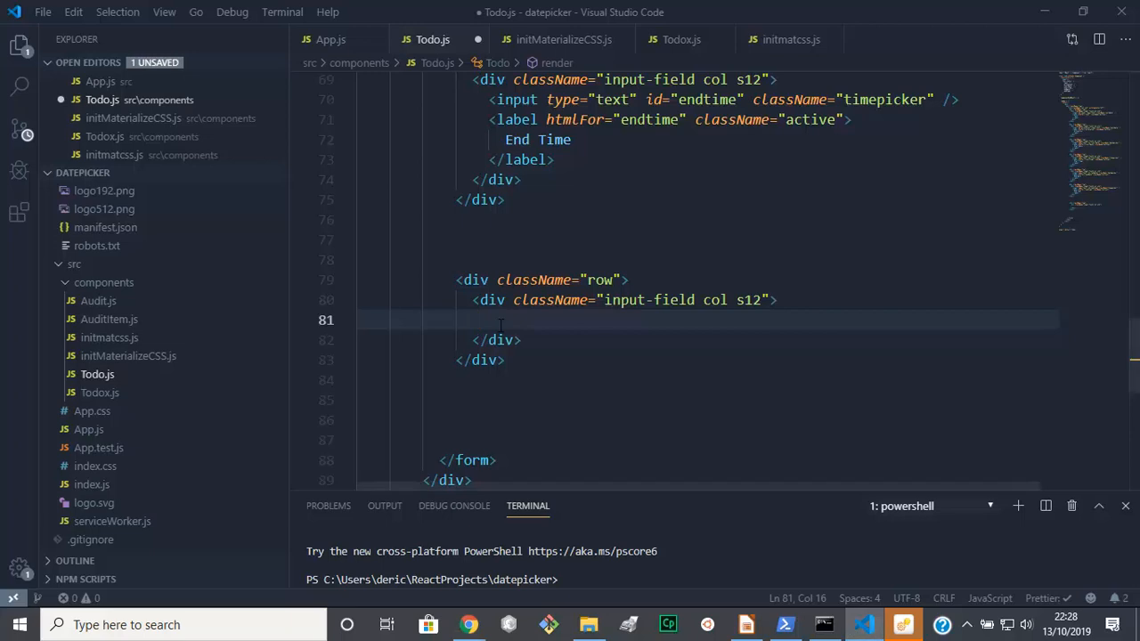
pyautogui.rightClick(500, 320)
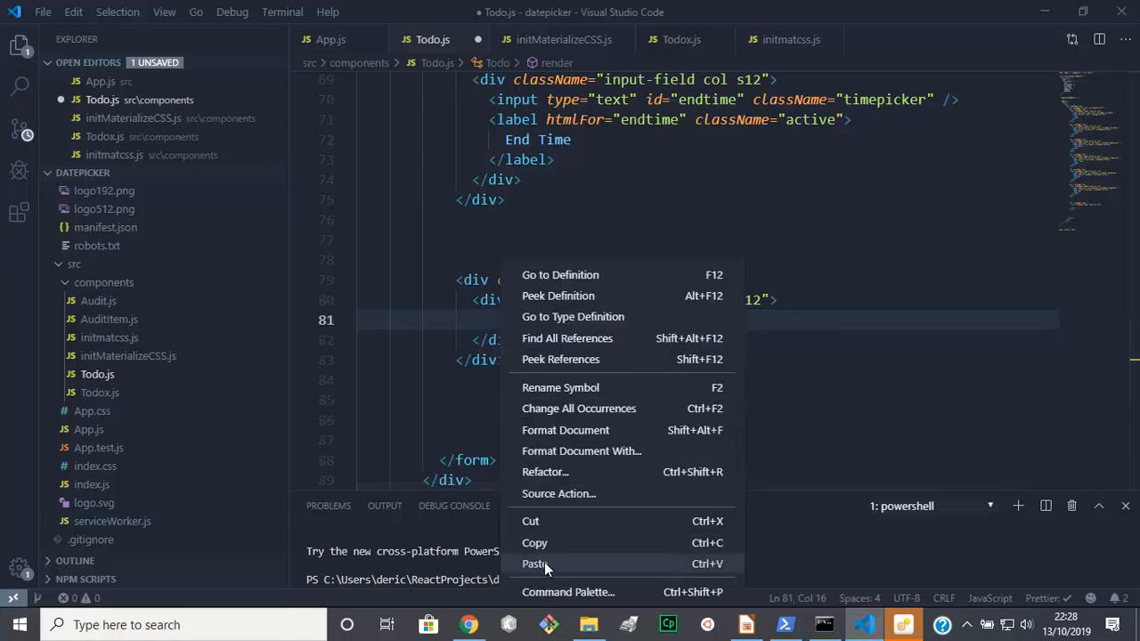
pyautogui.click(535, 564)
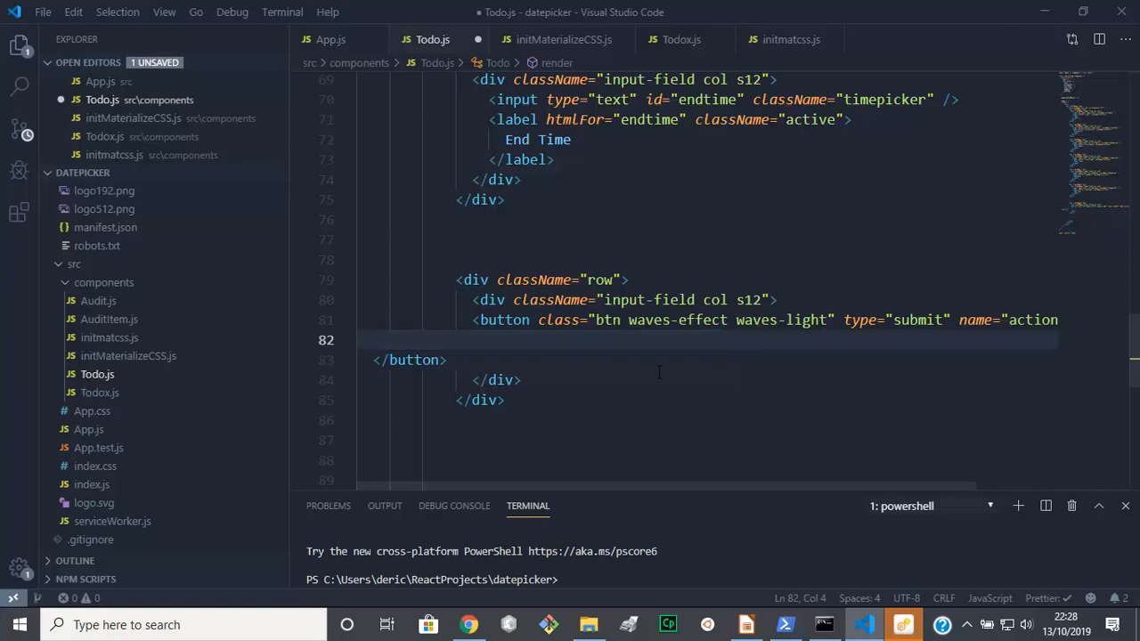
# Save all changed files and switch to Chrome
pyautogui.click(41, 12)
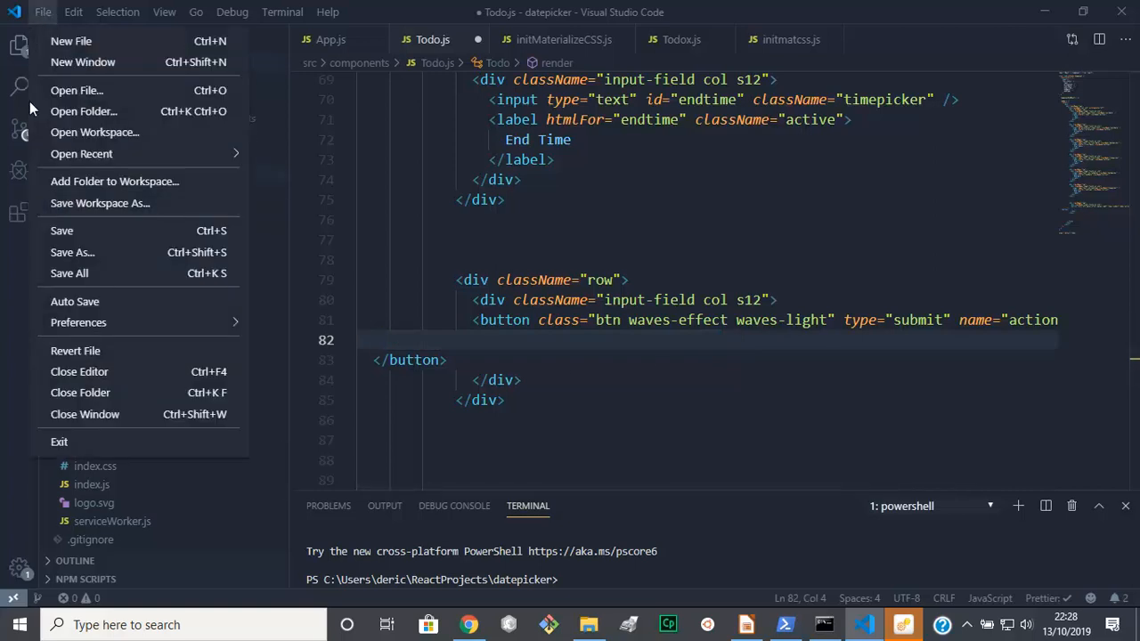
pyautogui.moveTo(70, 273)
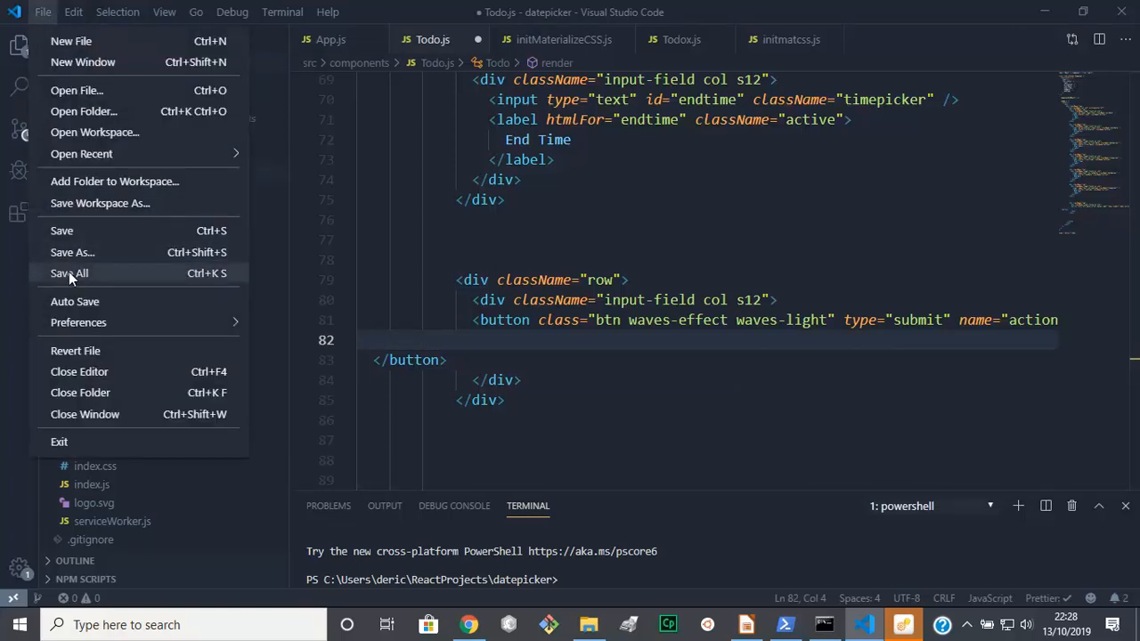
pyautogui.click(69, 274)
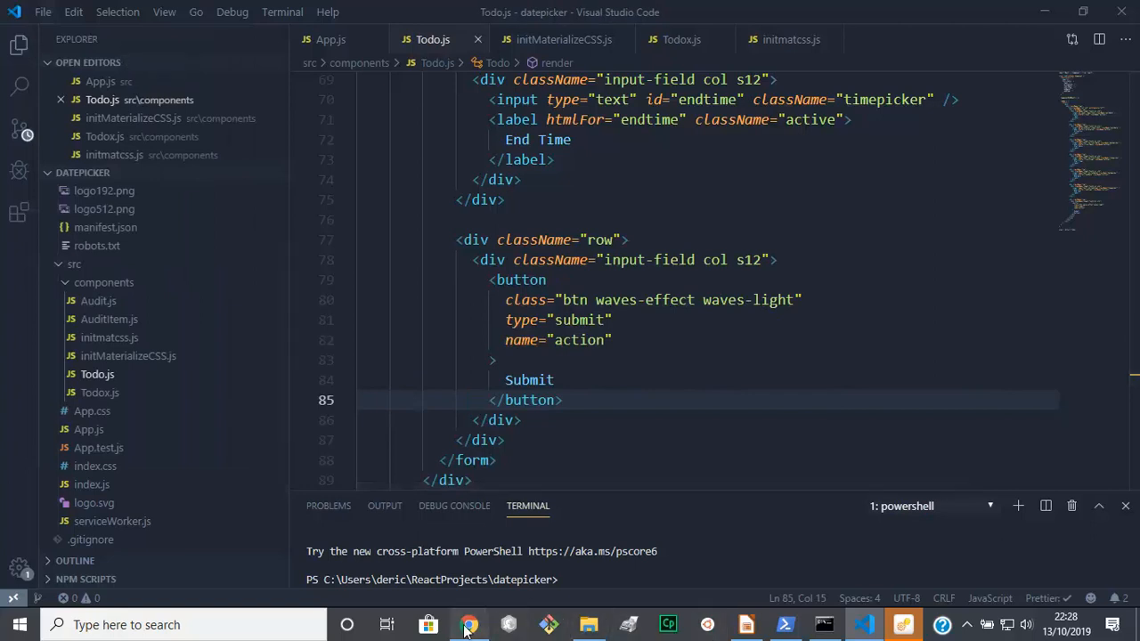
pyautogui.click(469, 625)
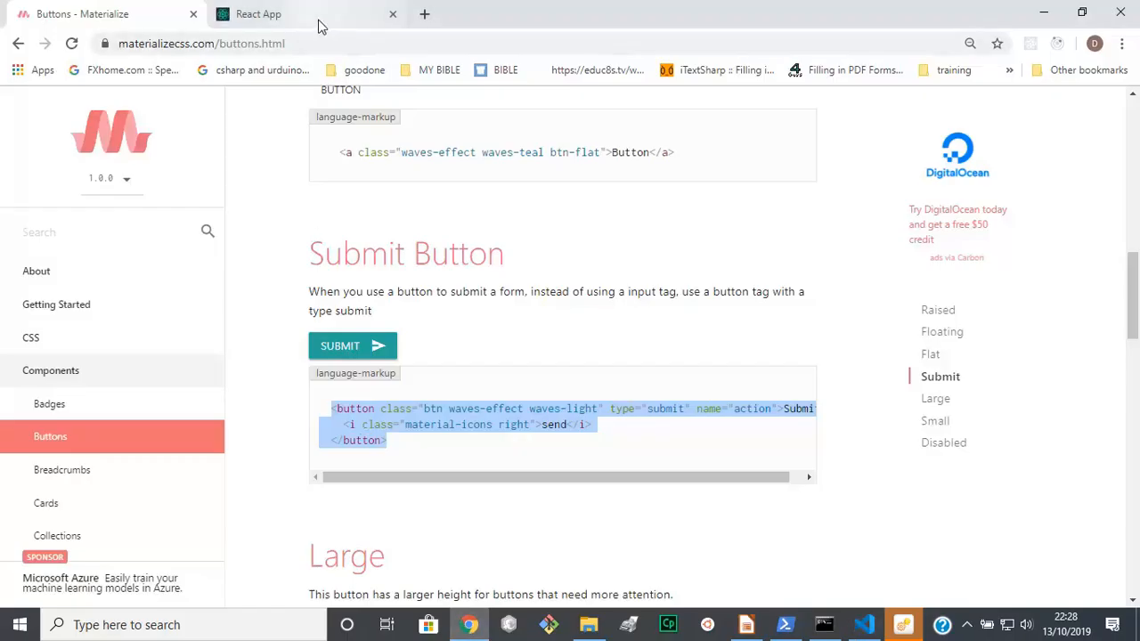
# Check the React App page for the new SUBMIT button, then return to the editor
pyautogui.click(258, 13)
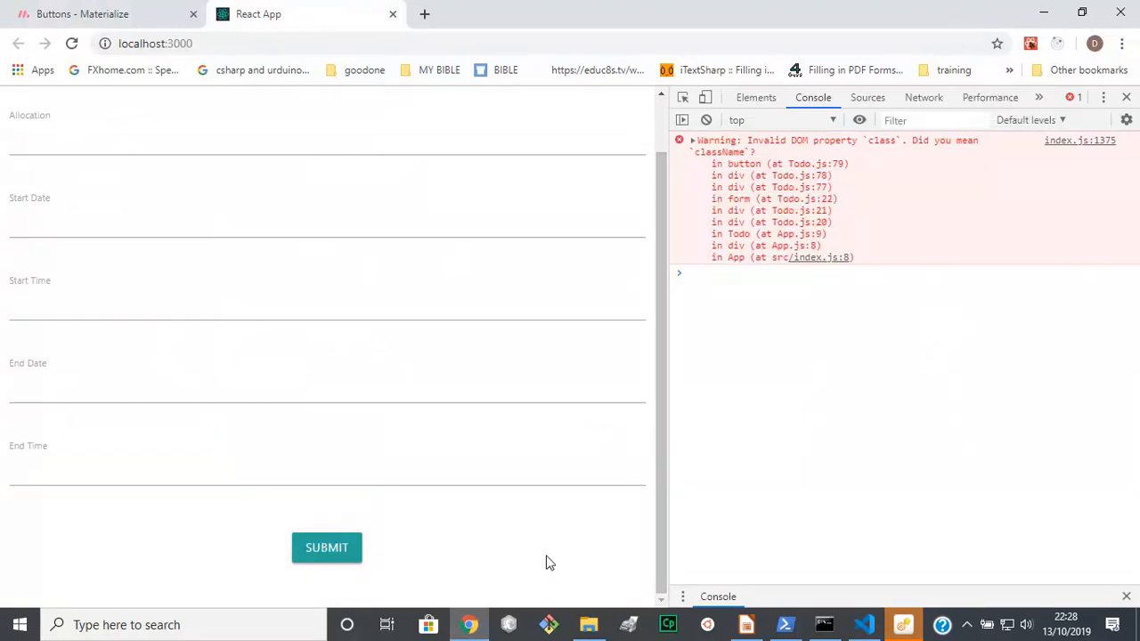
pyautogui.scroll(3)
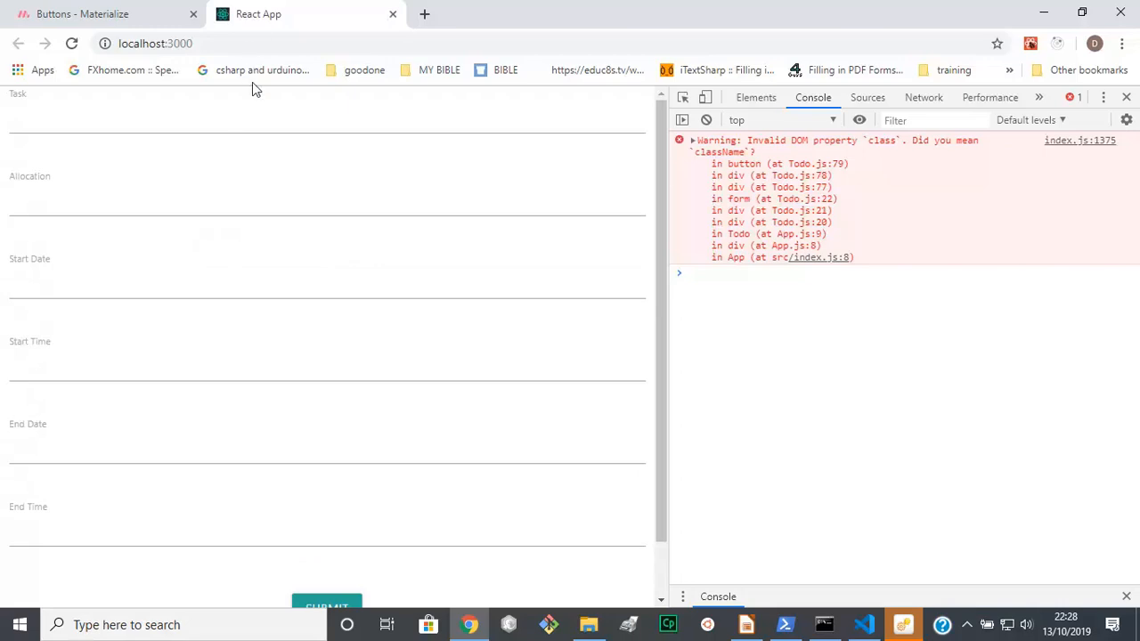
pyautogui.moveTo(256, 180)
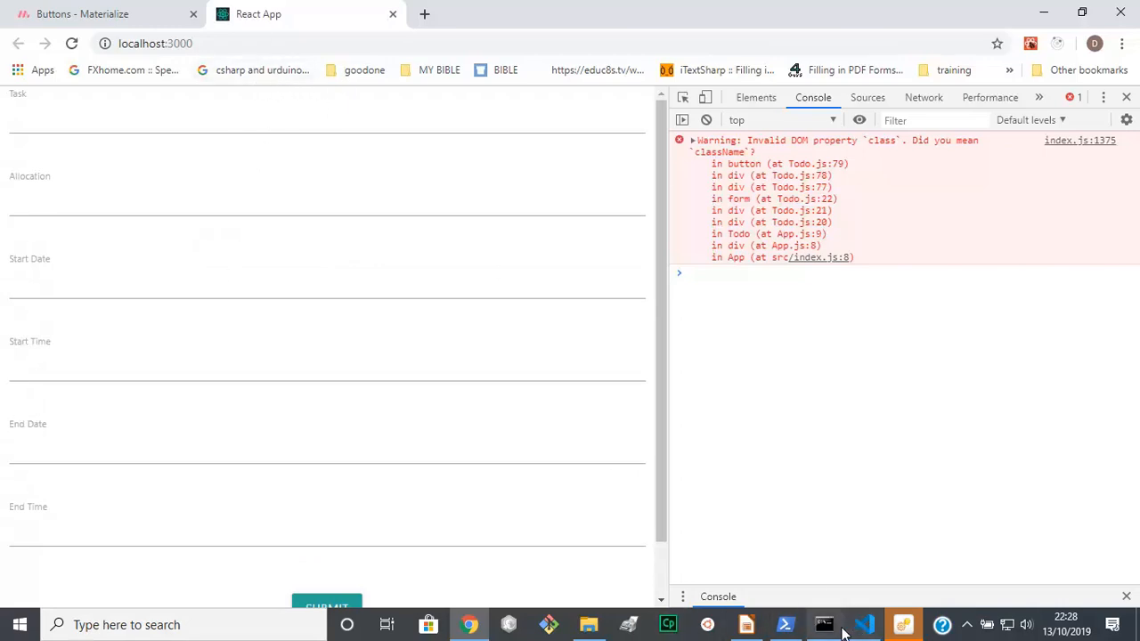
pyautogui.click(864, 624)
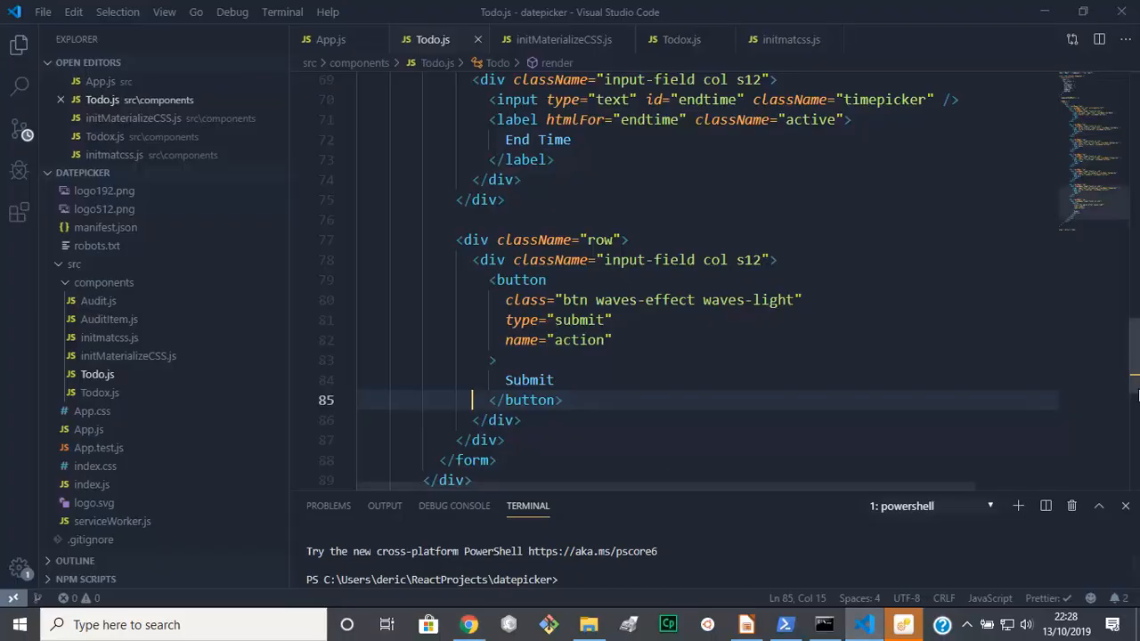
# Add a '<h2>Todo App</h2>' heading atop the form in Todo.js, save, and view it in Chrome
pyautogui.scroll(3)
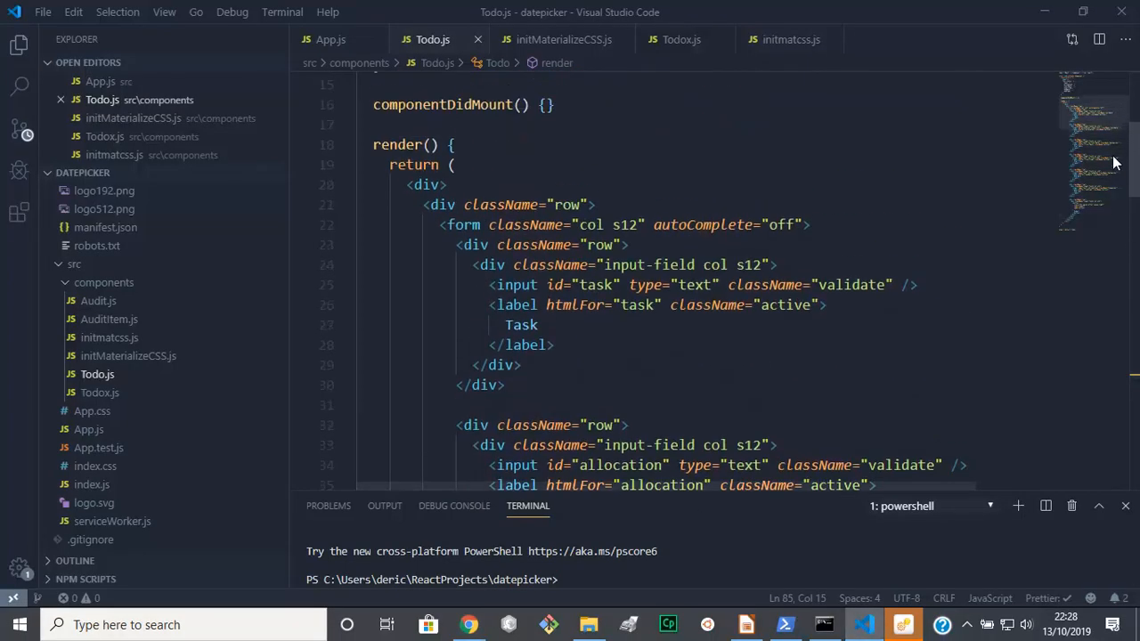
pyautogui.scroll(3)
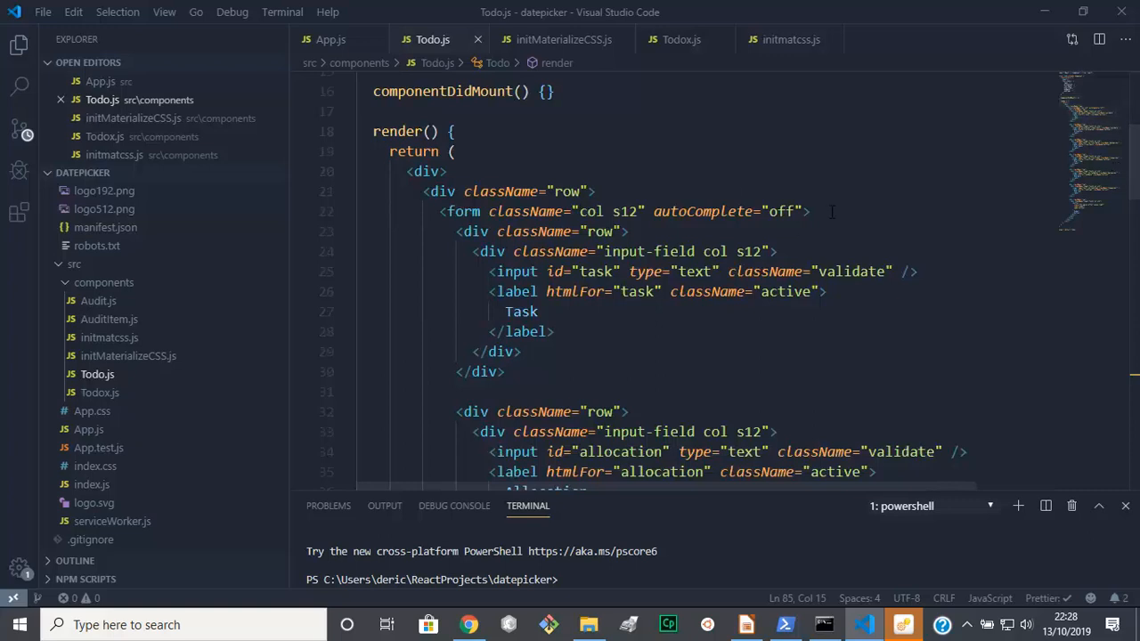
pyautogui.click(810, 211)
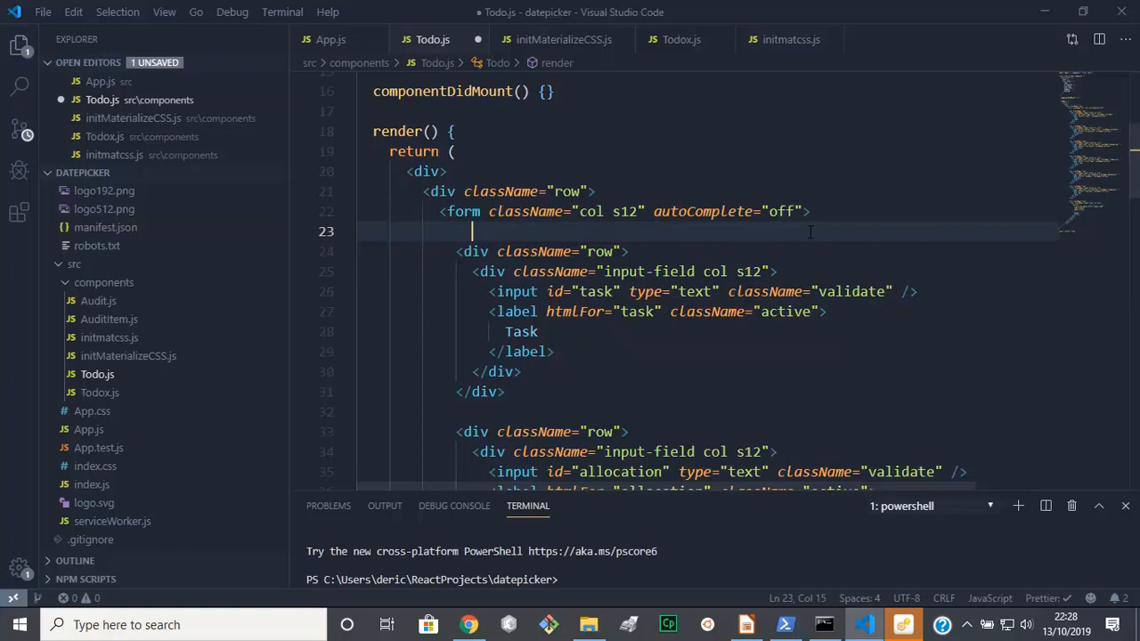
pyautogui.write('<')
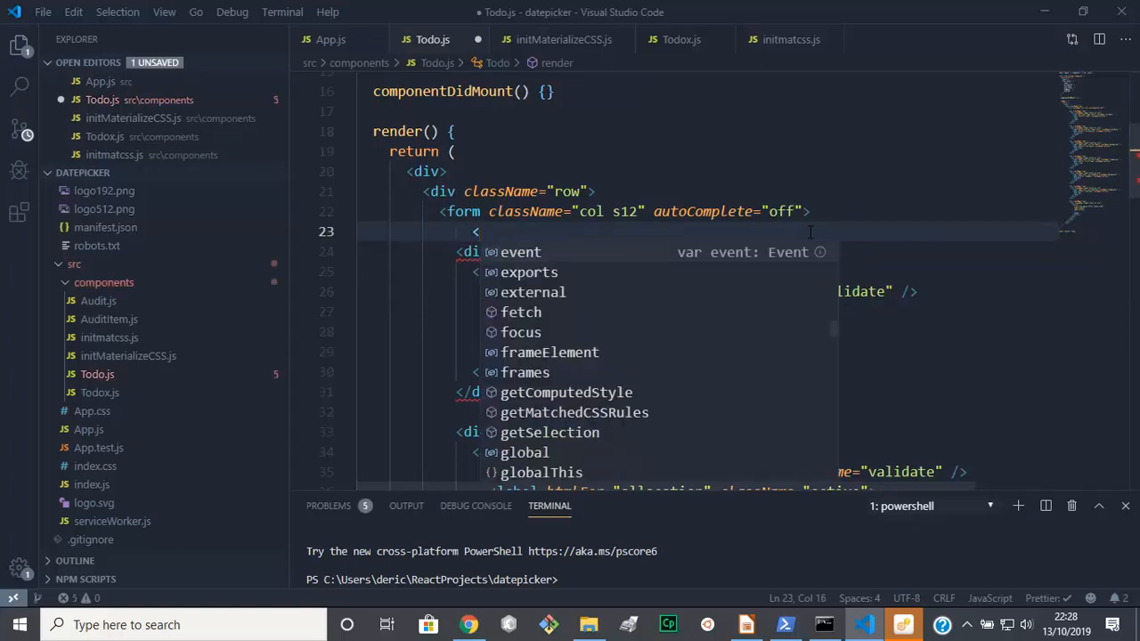
pyautogui.write('h2></h2>')
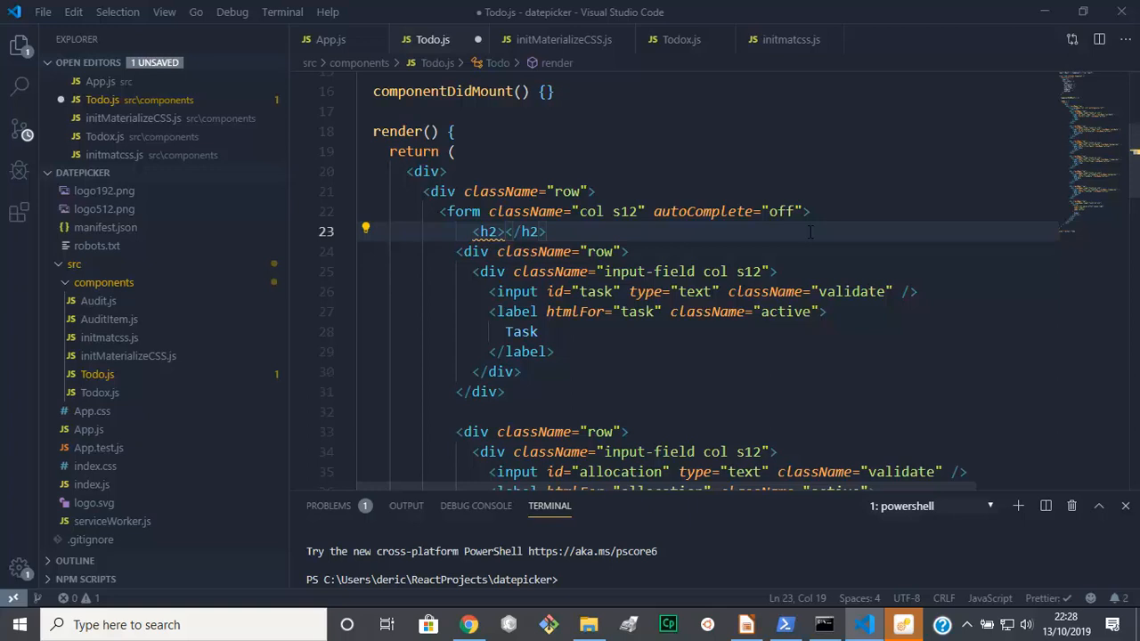
pyautogui.write('Todo')
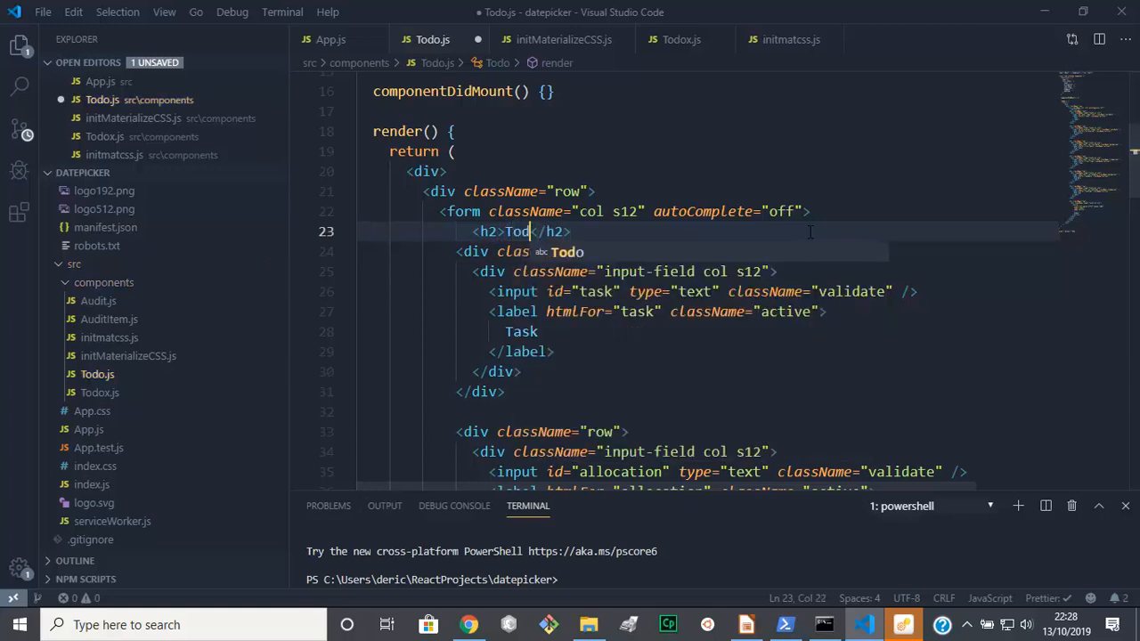
pyautogui.write('o')
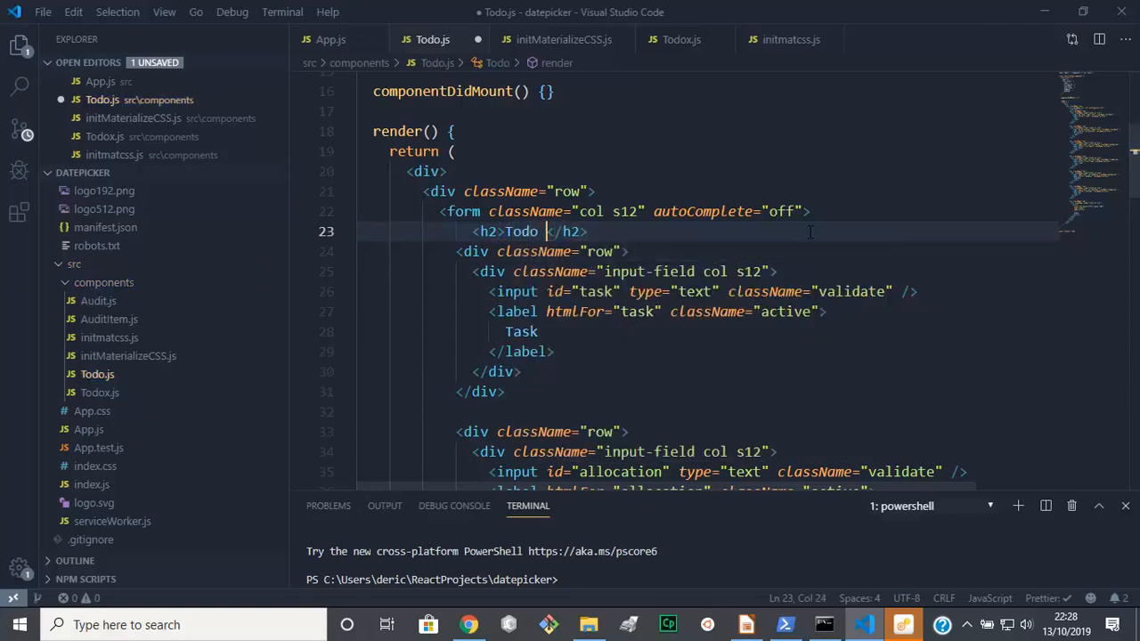
pyautogui.write('App')
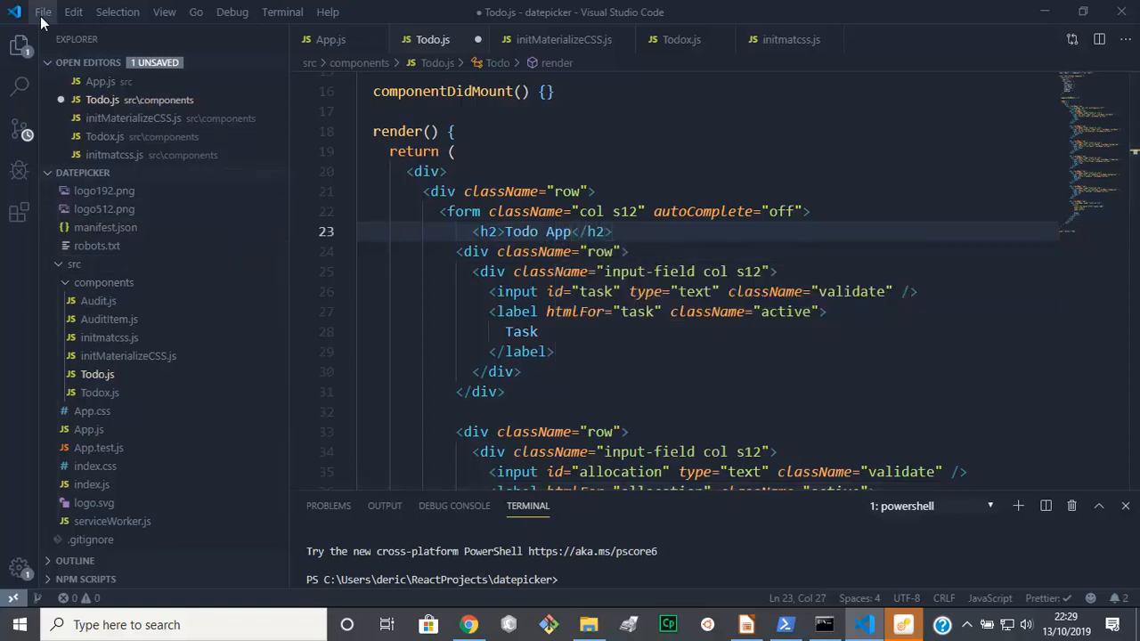
pyautogui.click(42, 11)
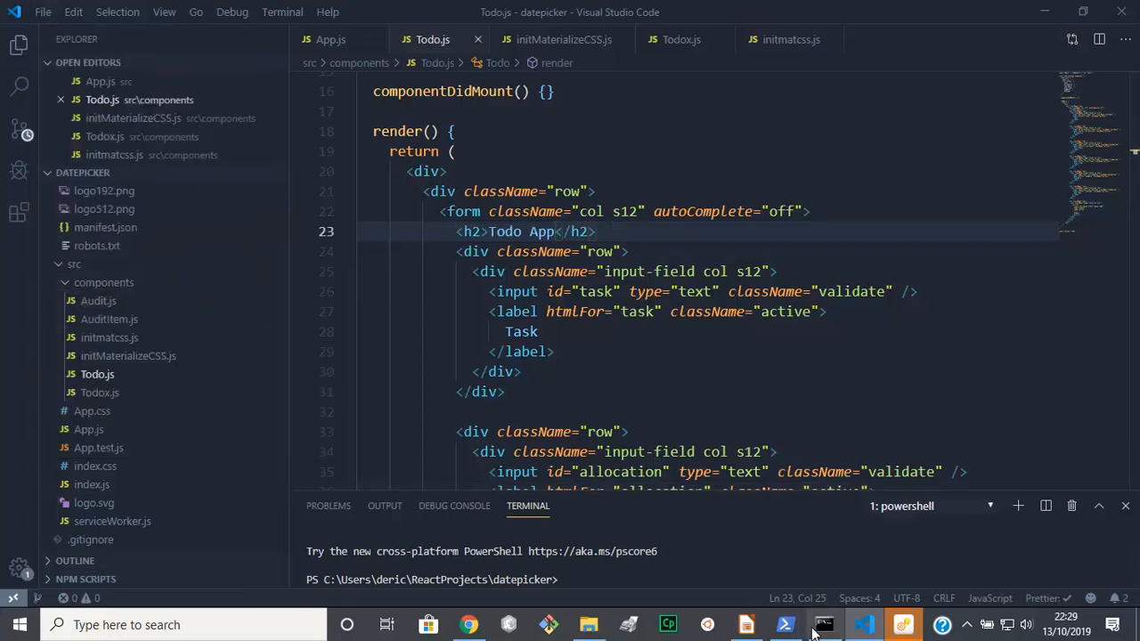
pyautogui.click(470, 625)
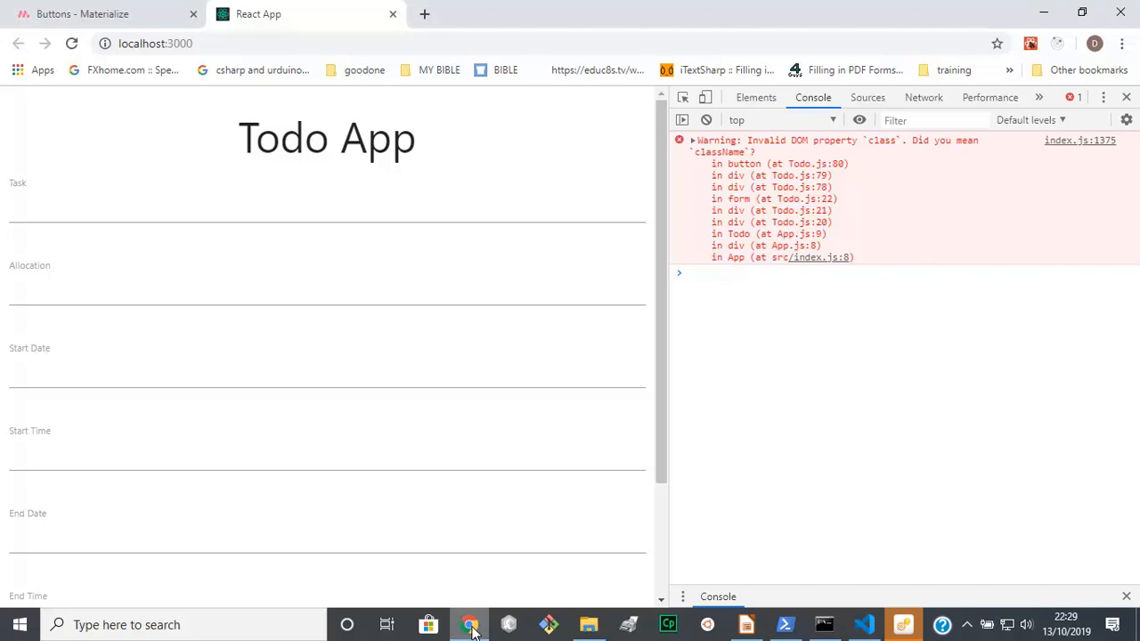
pyautogui.moveTo(644, 190)
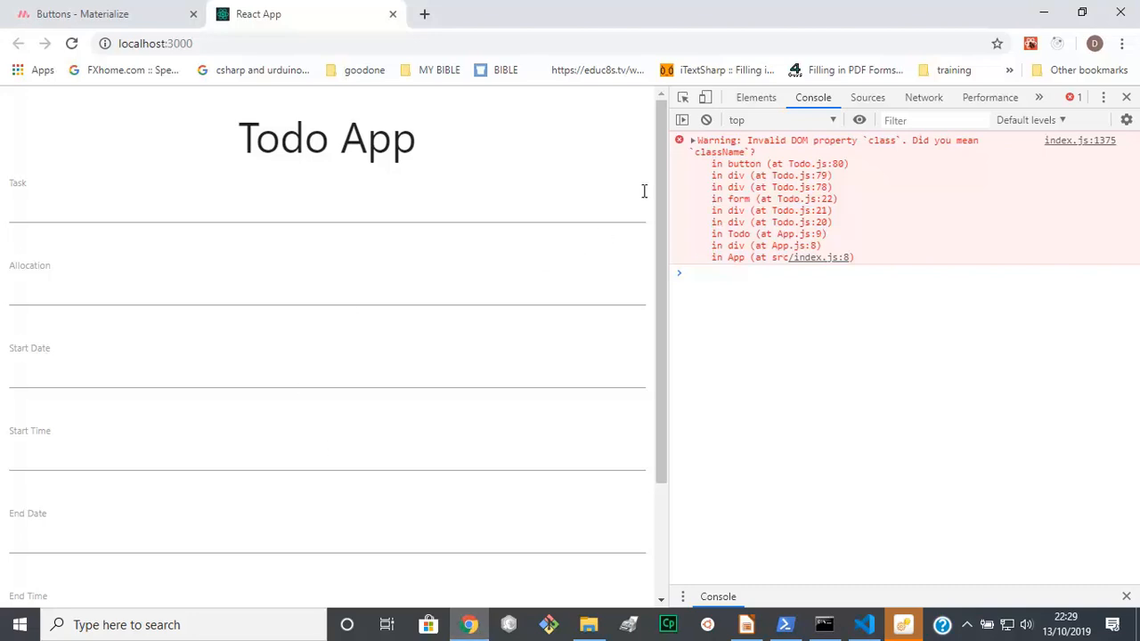
pyautogui.scroll(-3)
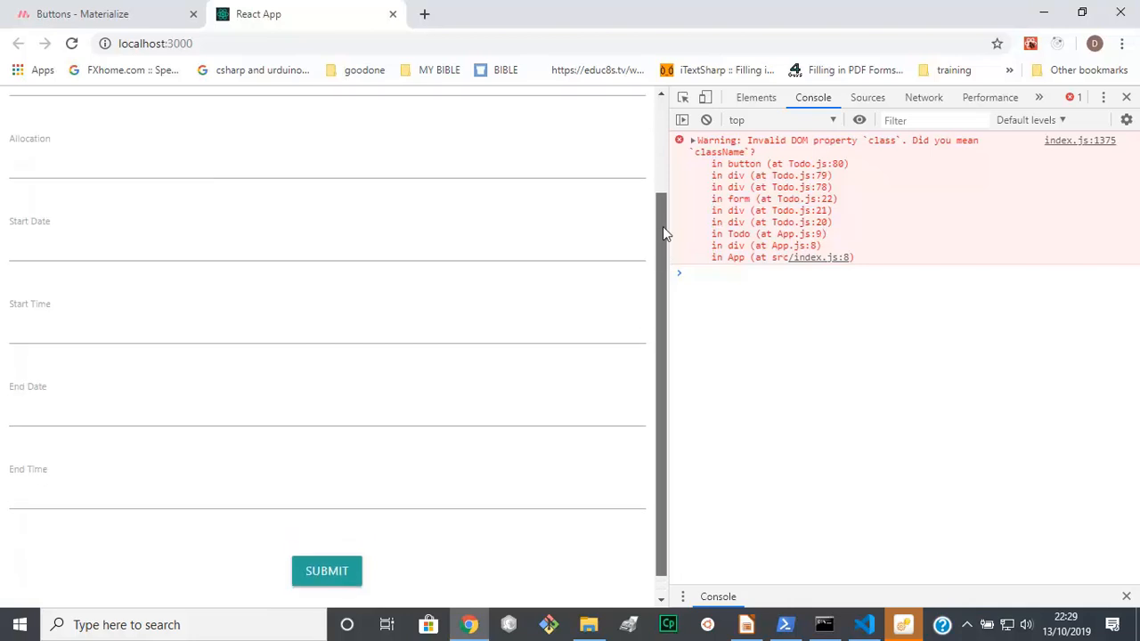
pyautogui.scroll(3)
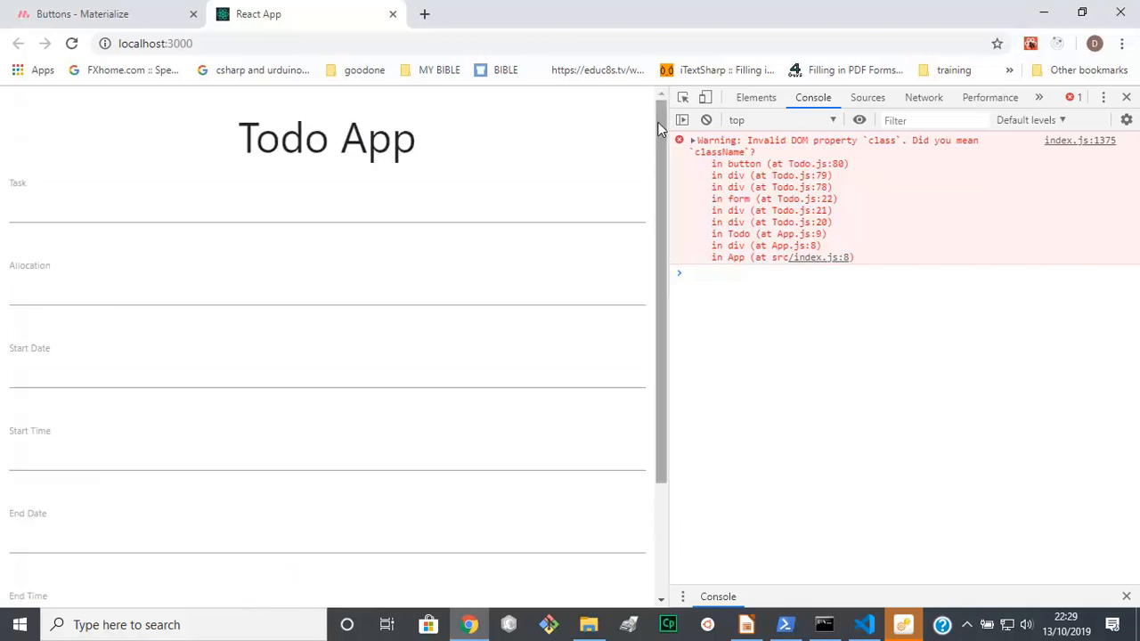
pyautogui.moveTo(897, 159)
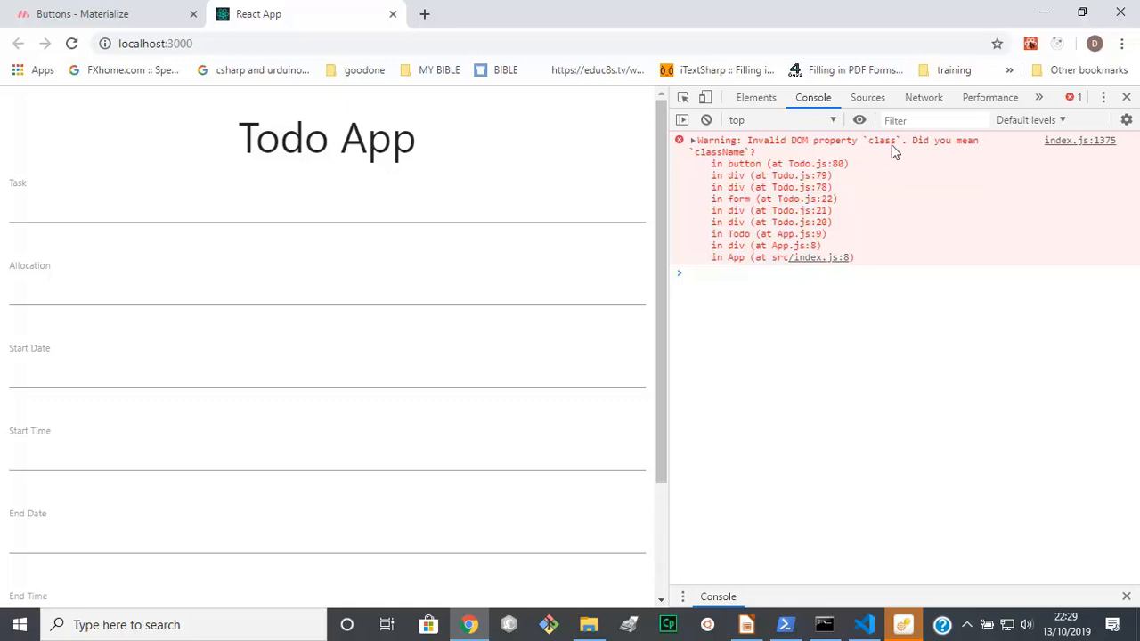
pyautogui.moveTo(879, 151)
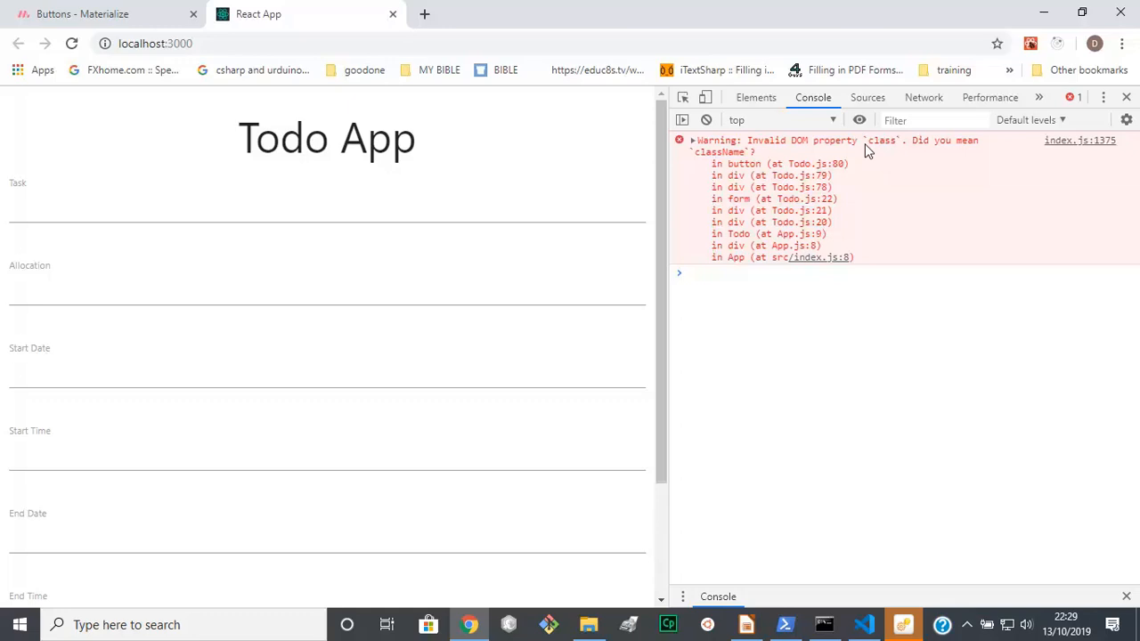
pyautogui.moveTo(667, 363)
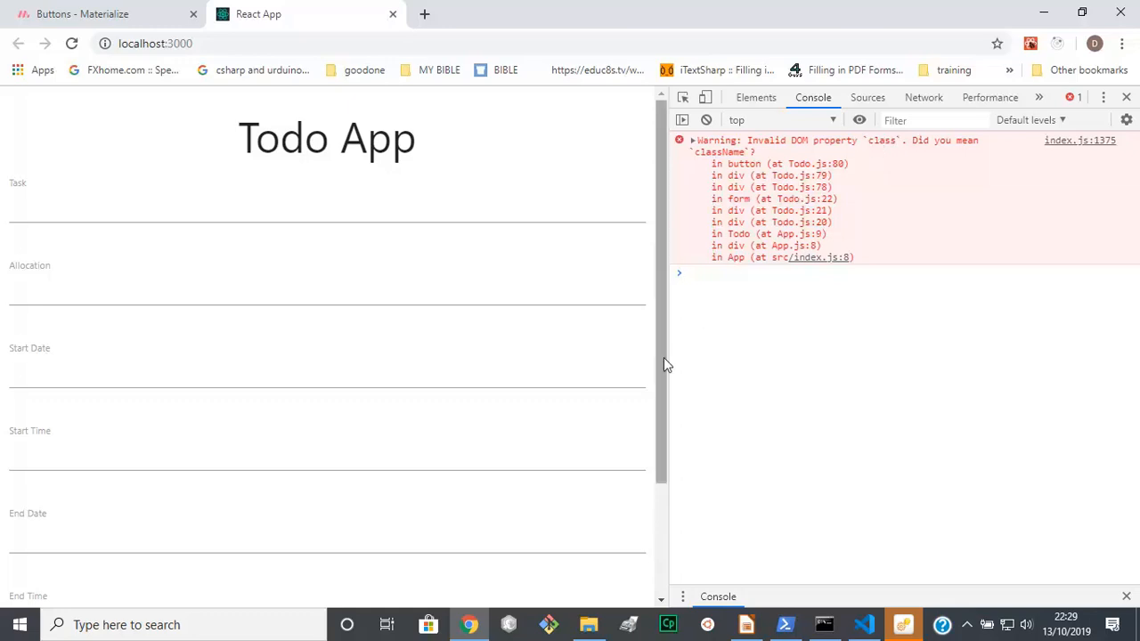
pyautogui.scroll(-3)
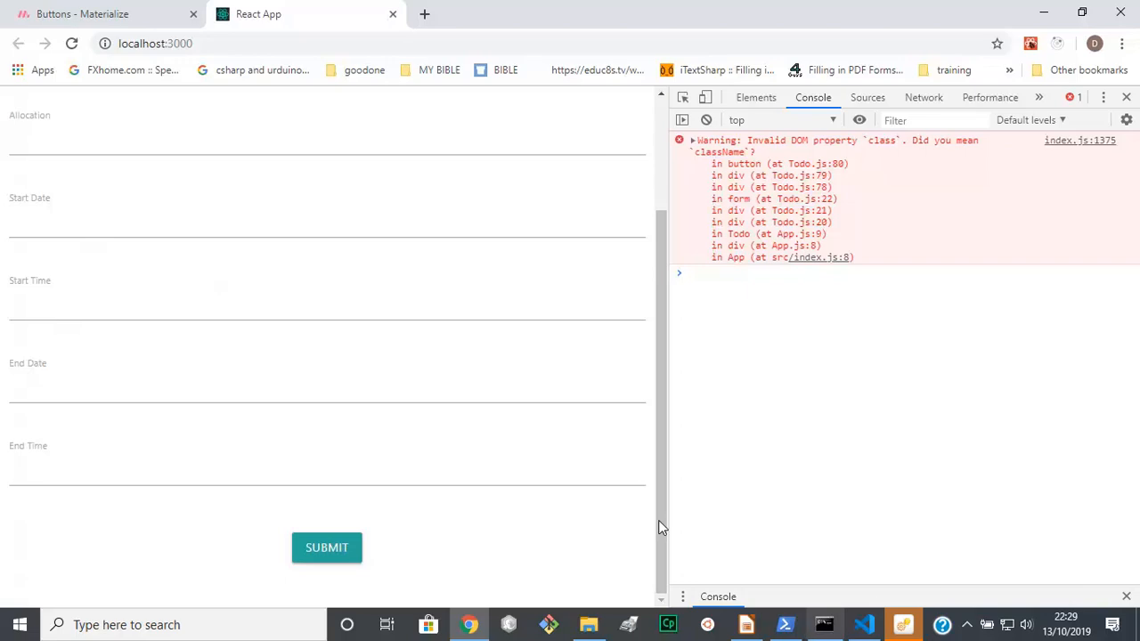
pyautogui.moveTo(843, 500)
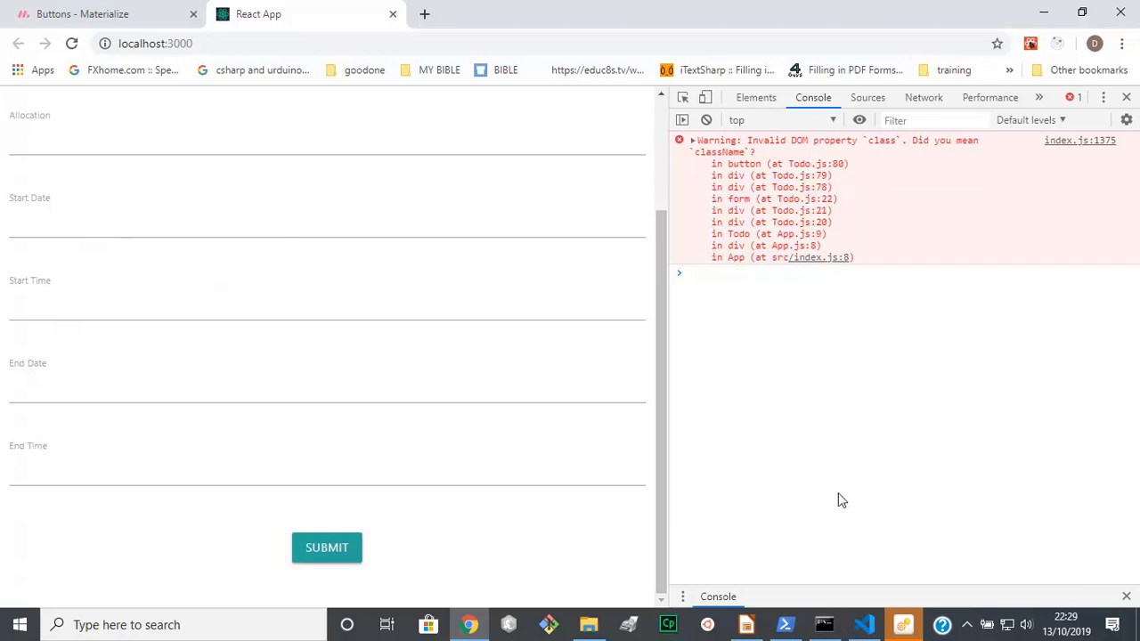